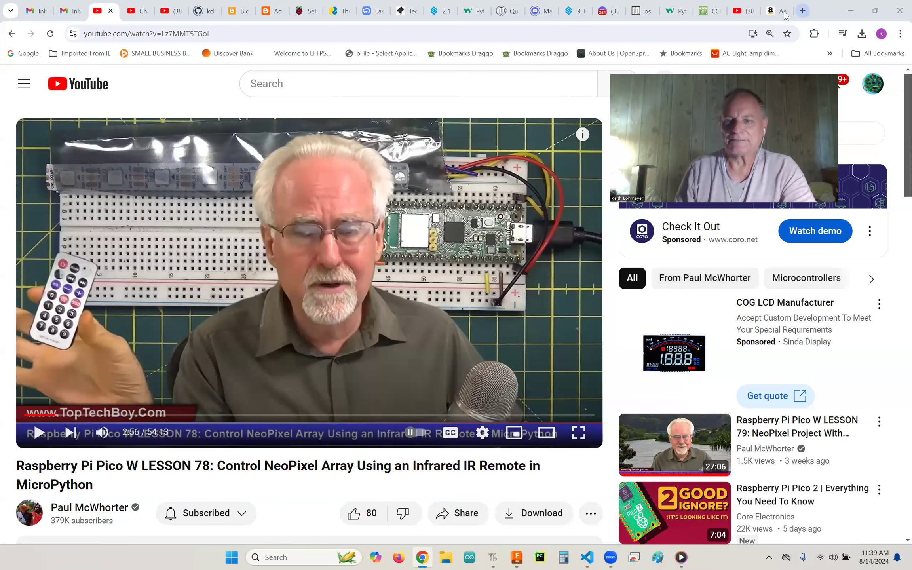
- Switch to the Amazon tab showing the $19.99 double-sided RC stunt car listing
left_click(775, 10)
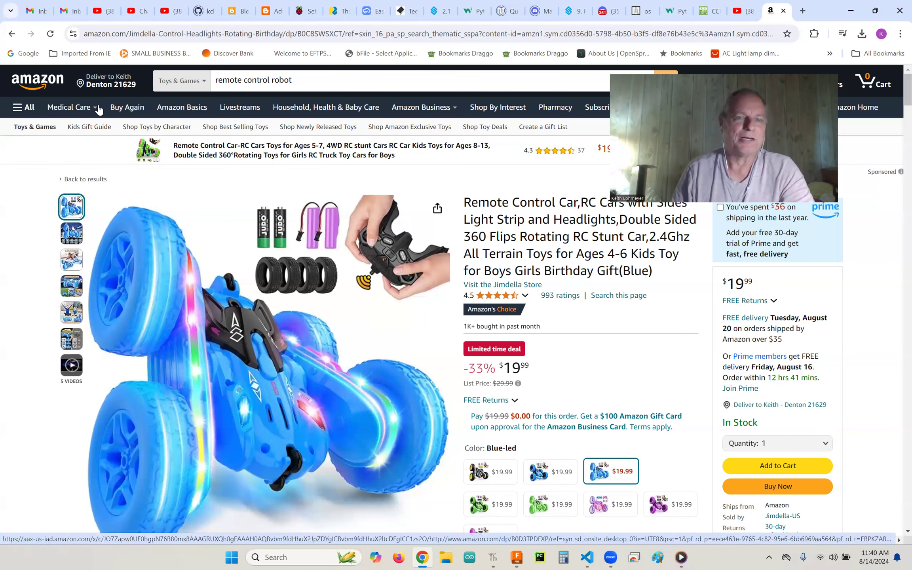
left_click(163, 10)
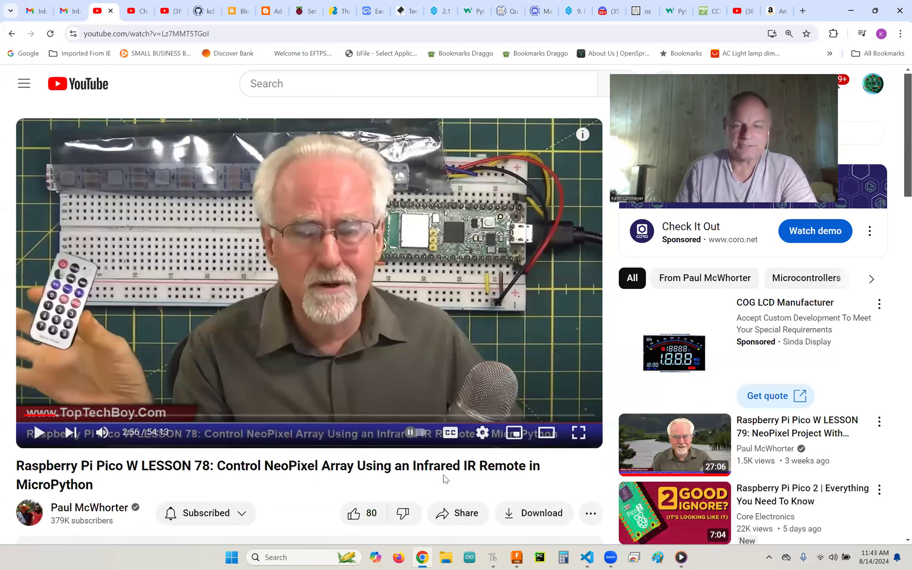
mouse_move(251, 484)
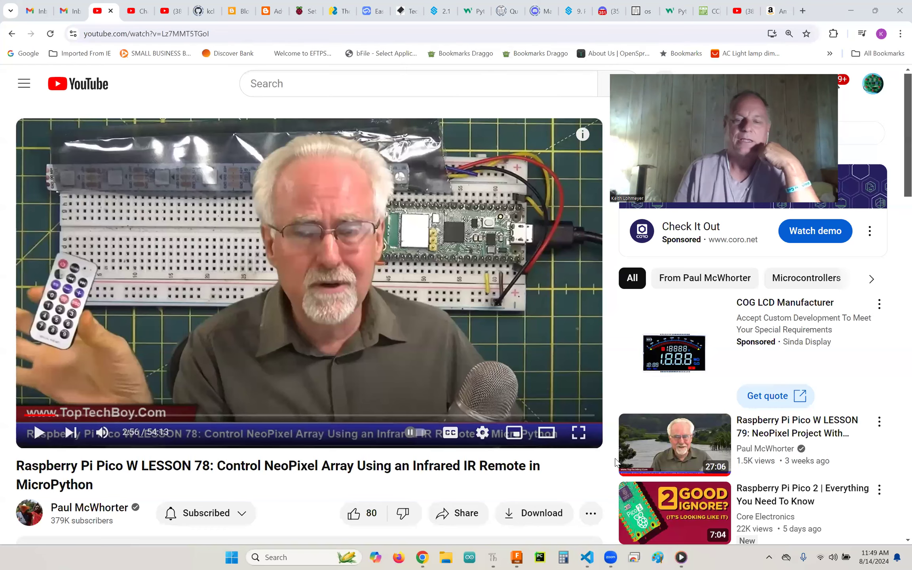
mouse_move(603, 476)
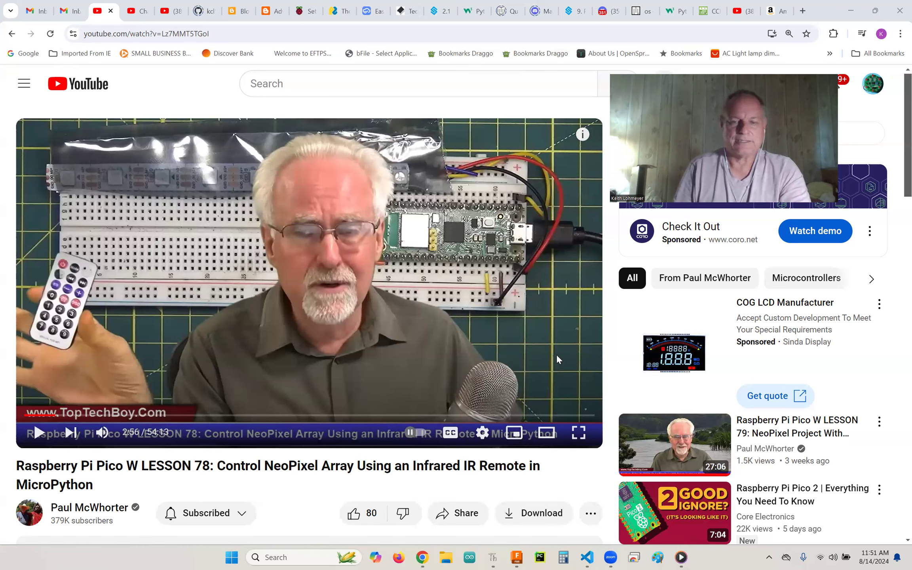
mouse_move(302, 502)
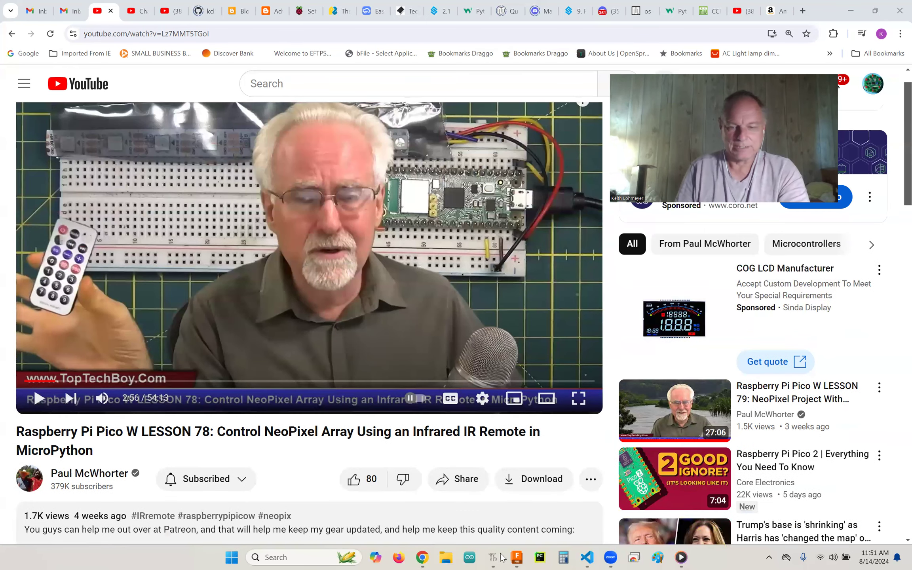
left_click(493, 558)
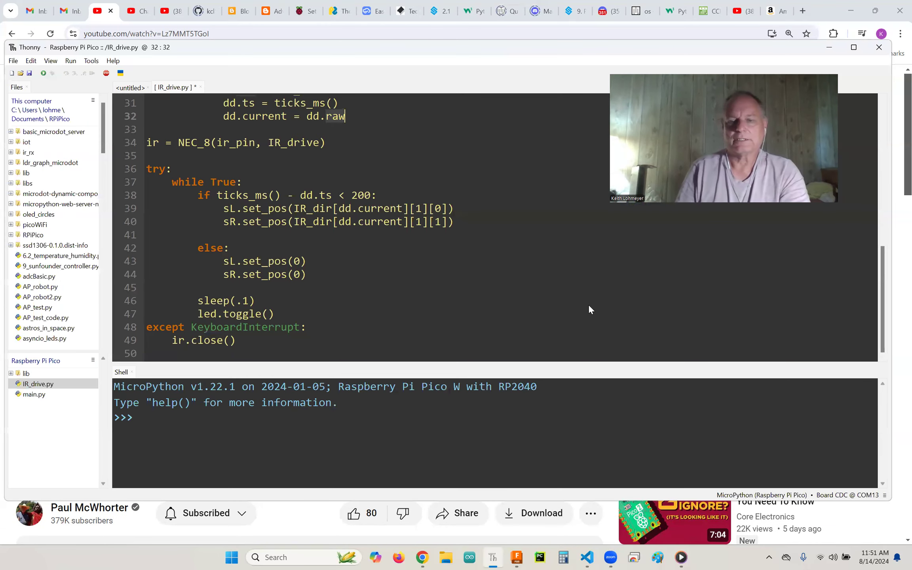
scroll("down", 3)
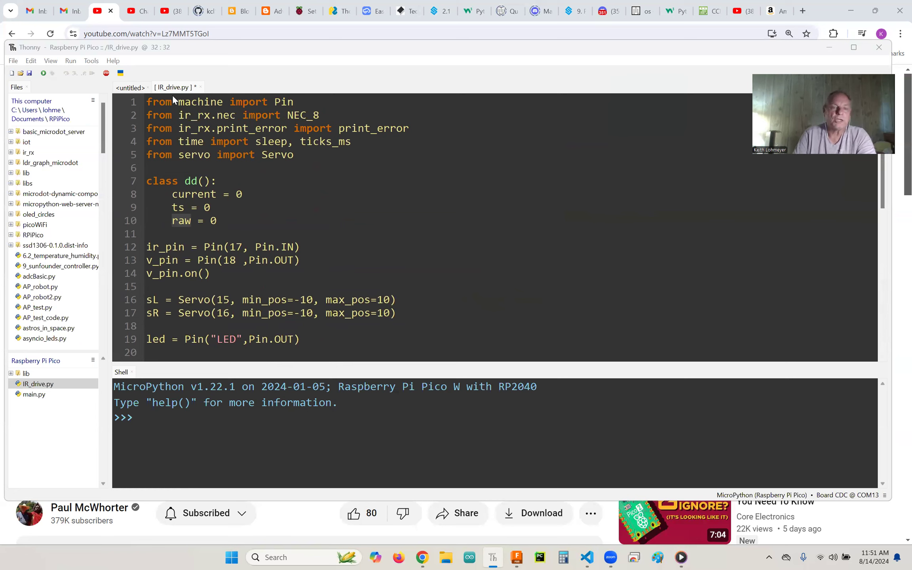
mouse_move(251, 131)
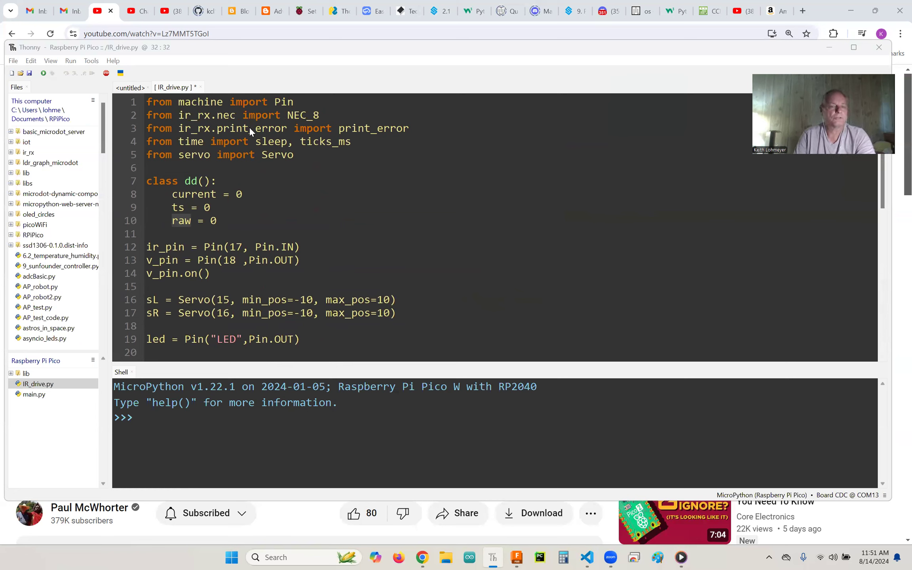
mouse_move(444, 131)
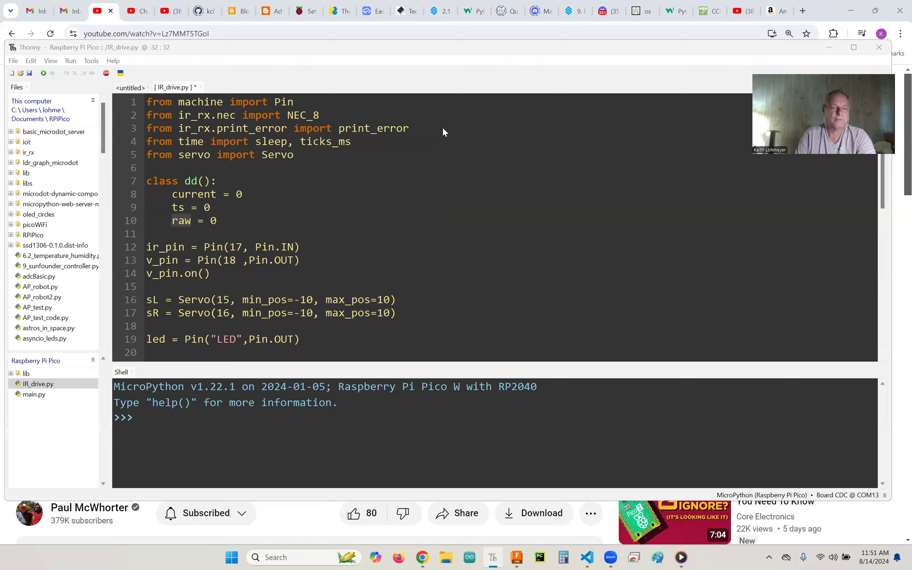
mouse_move(346, 153)
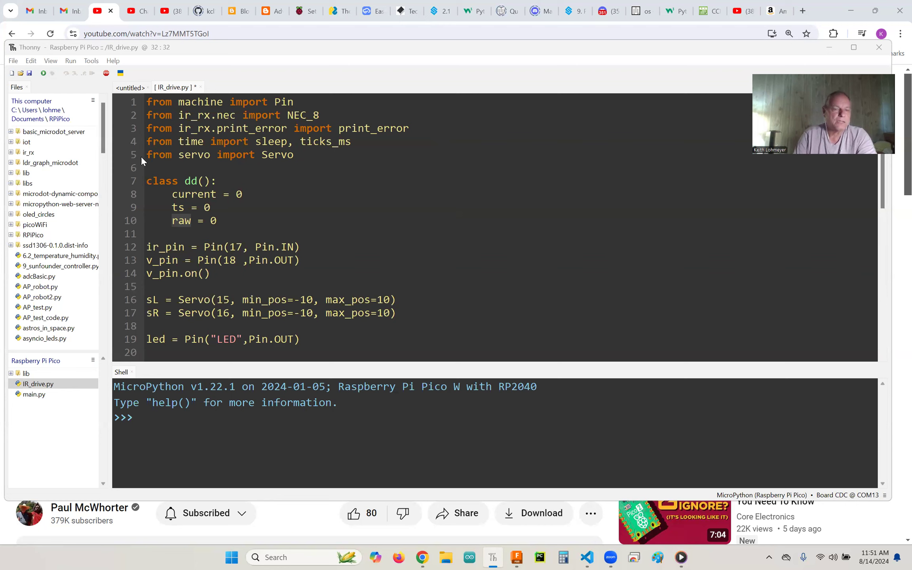
mouse_move(281, 167)
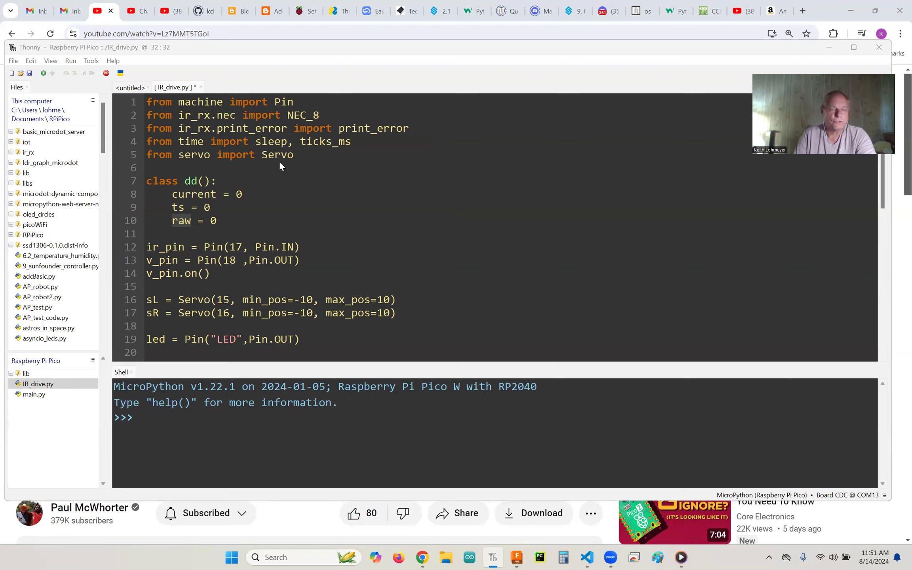
mouse_move(302, 165)
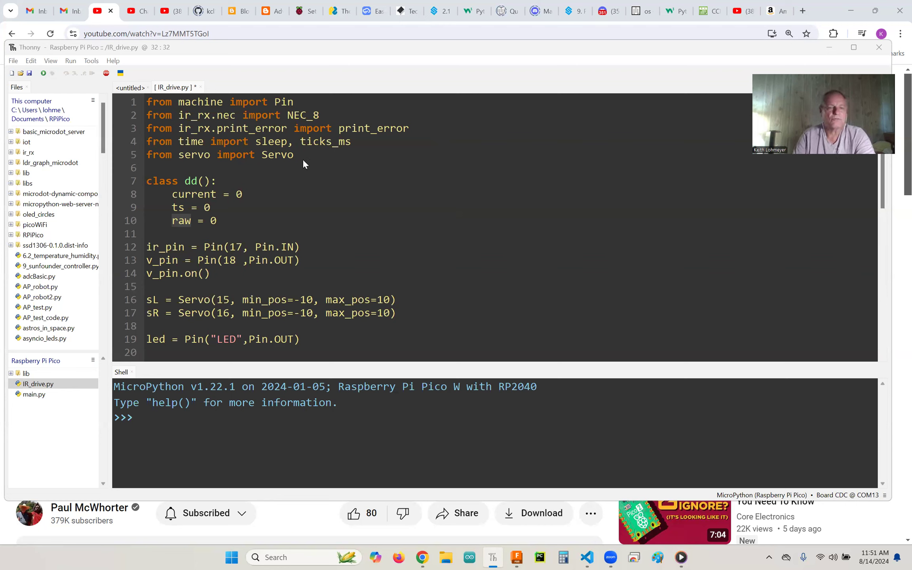
mouse_move(185, 176)
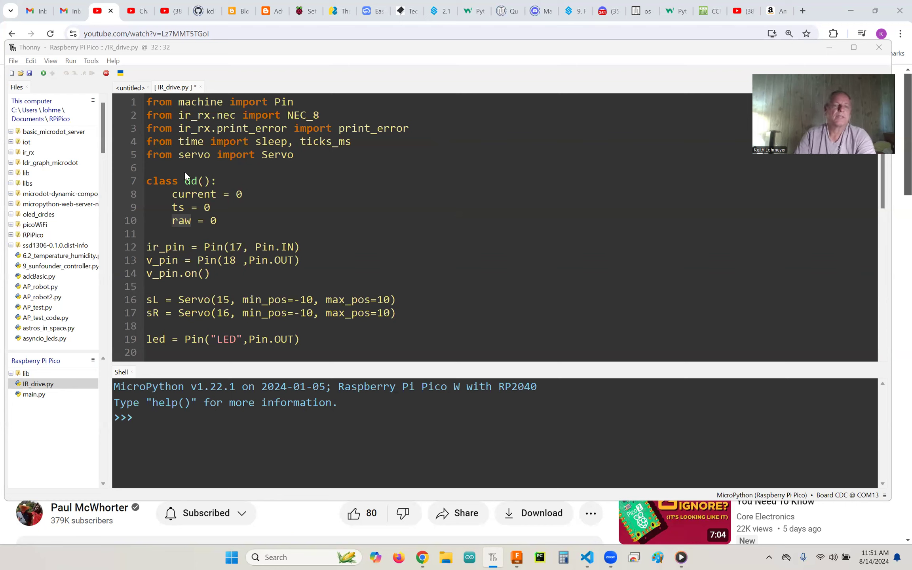
mouse_move(225, 181)
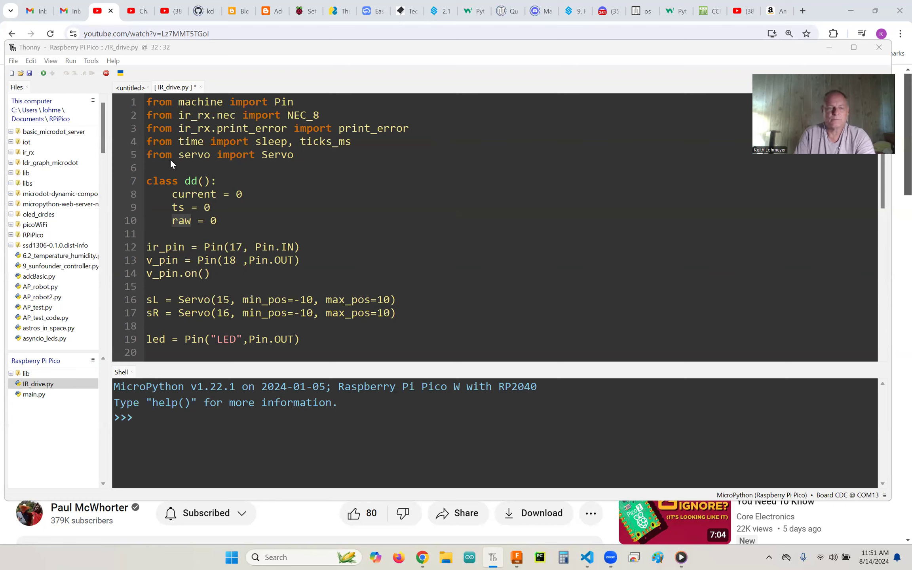
mouse_move(249, 235)
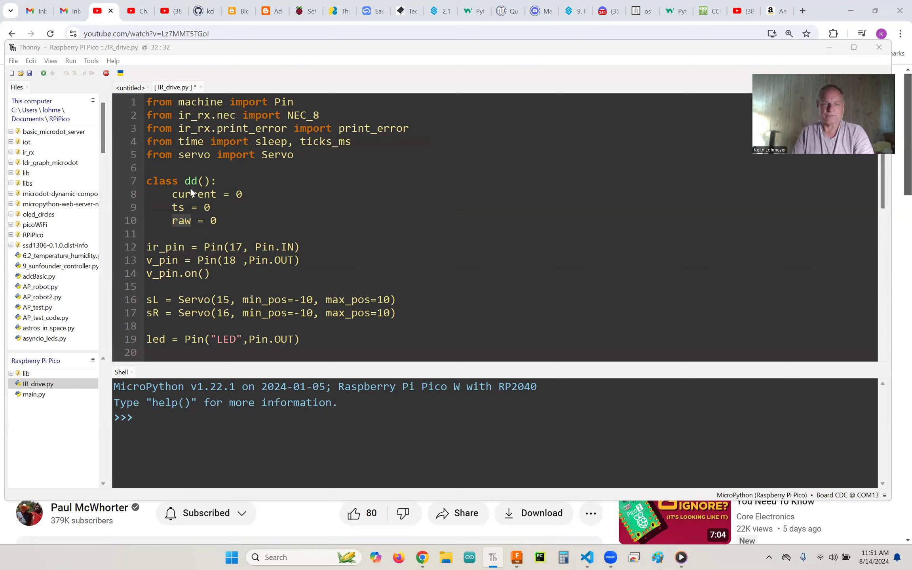
mouse_move(187, 192)
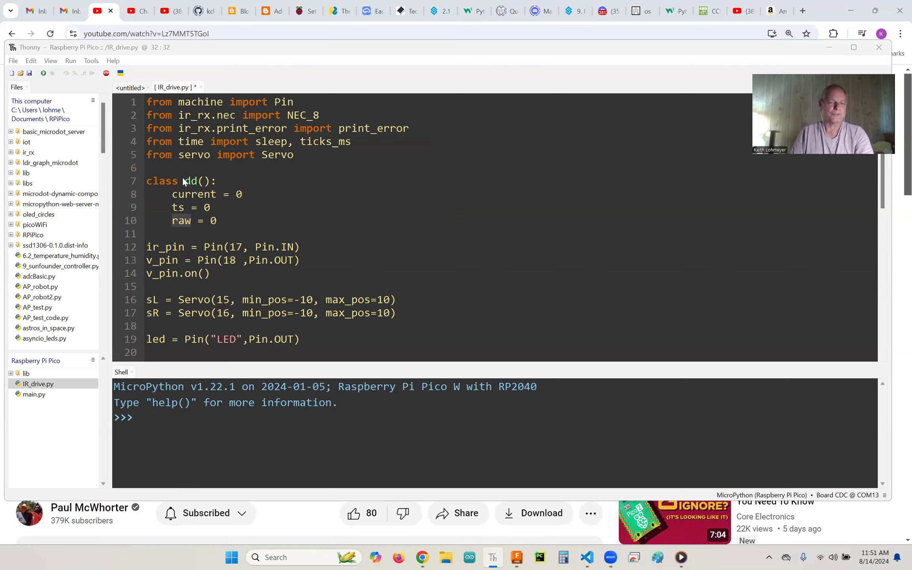
mouse_move(257, 223)
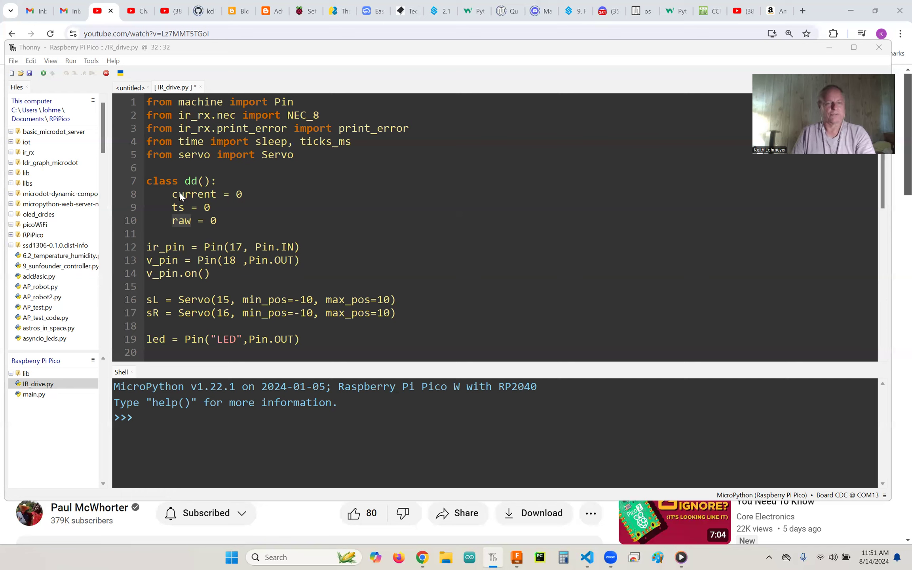
mouse_move(358, 216)
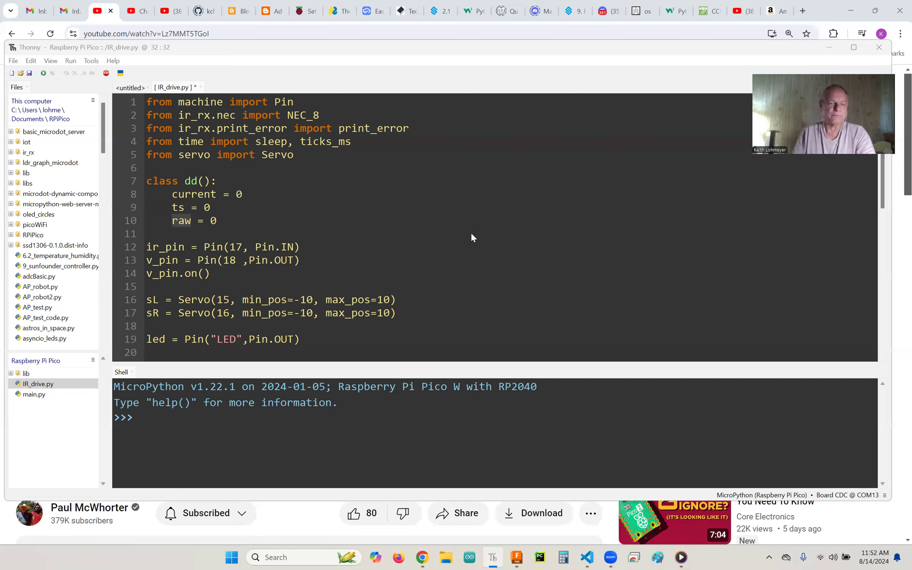
mouse_move(534, 230)
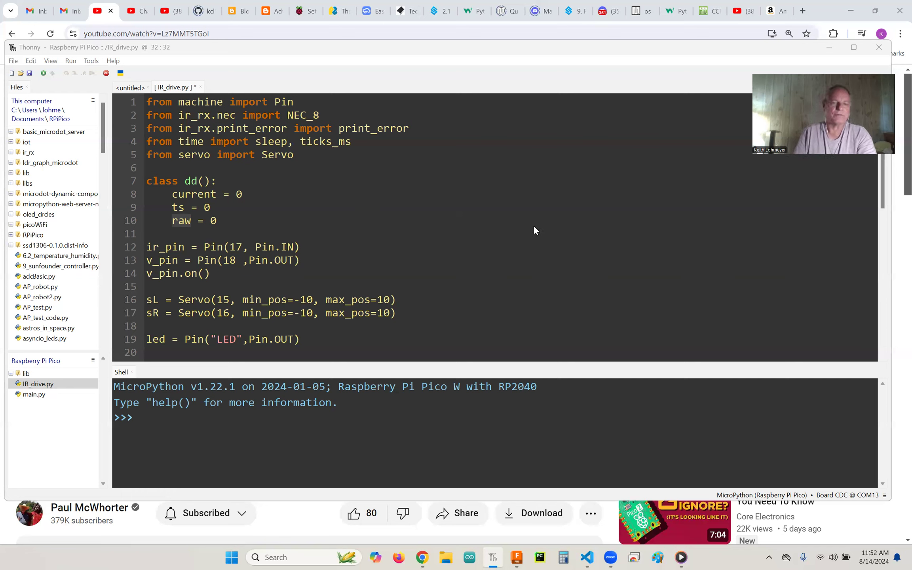
mouse_move(547, 234)
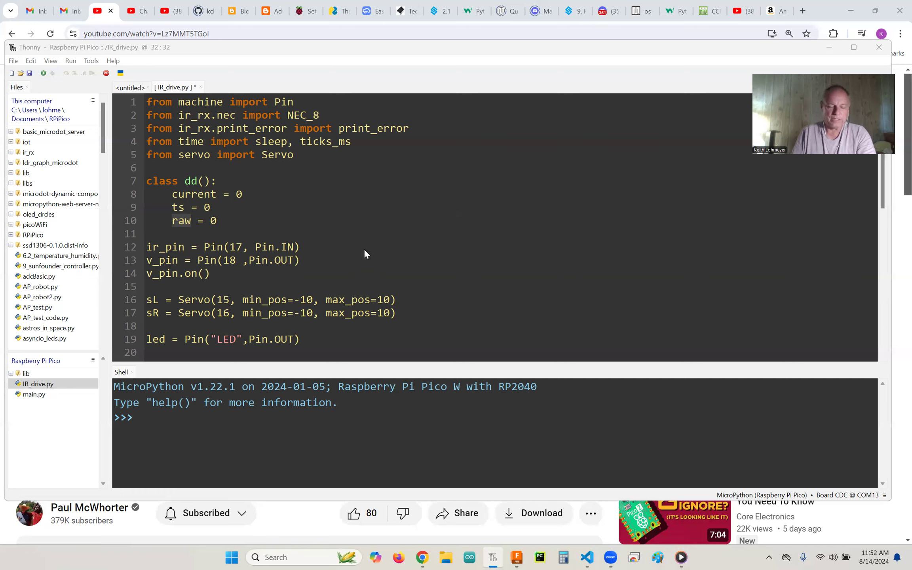
mouse_move(249, 259)
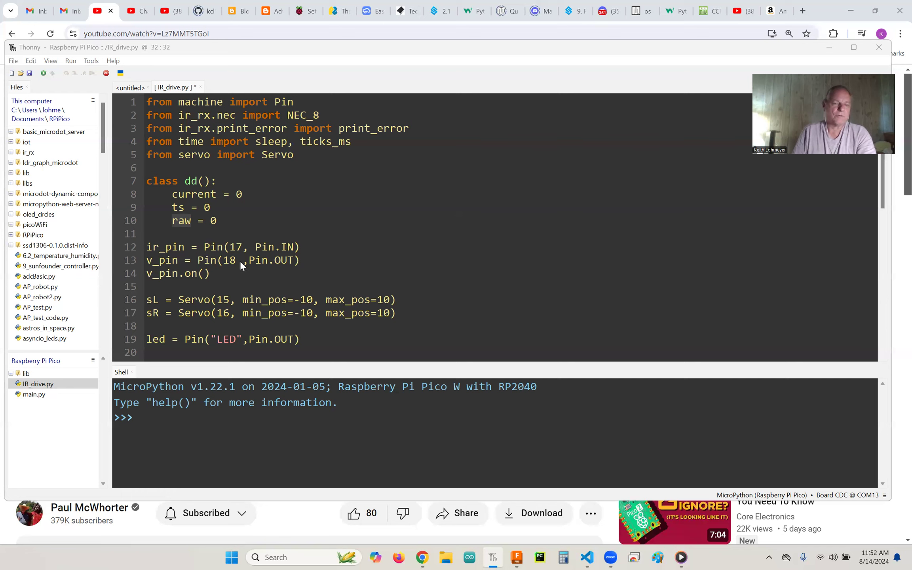
mouse_move(231, 266)
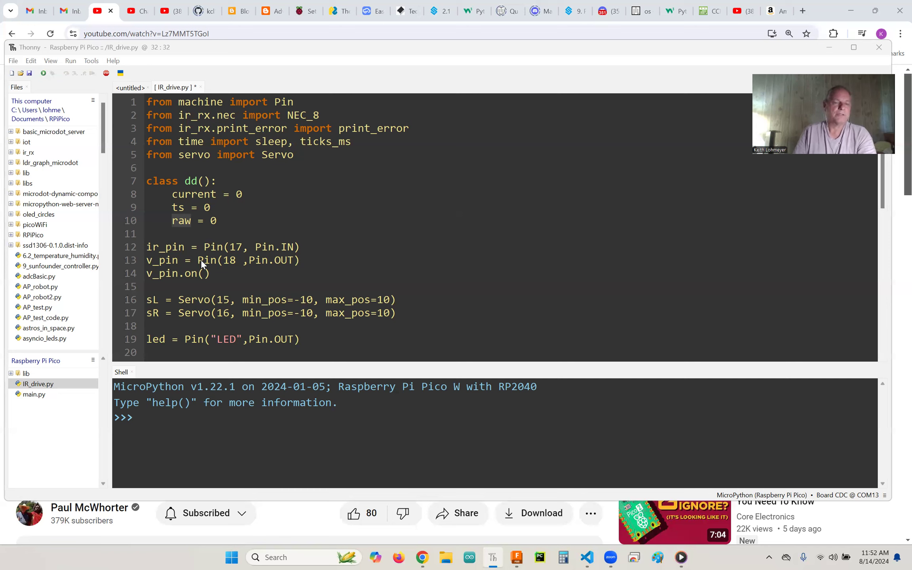
mouse_move(273, 267)
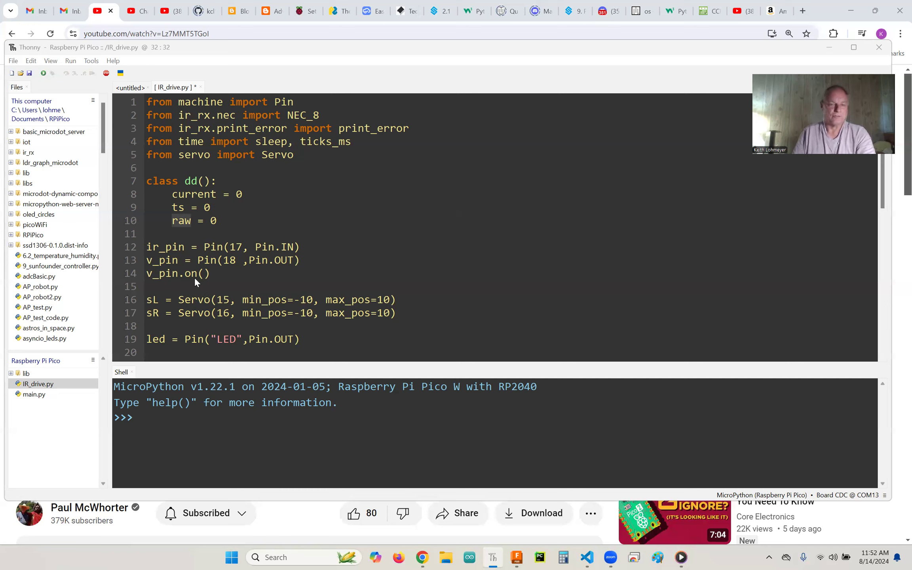
mouse_move(202, 280)
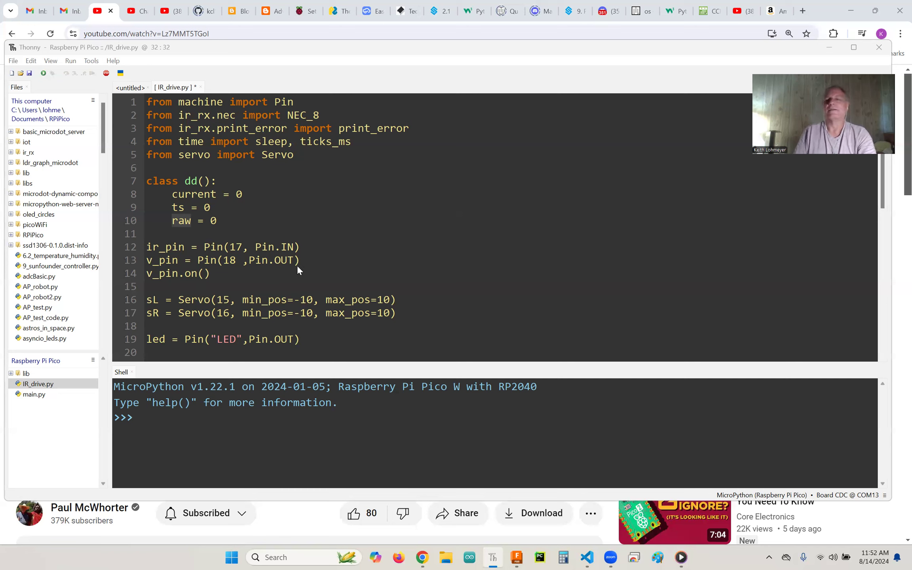
mouse_move(199, 241)
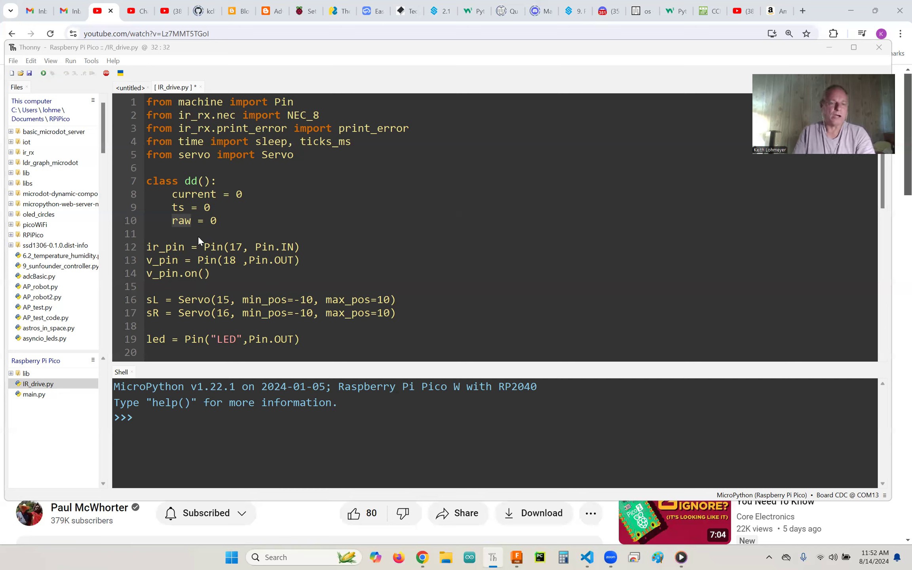
mouse_move(361, 272)
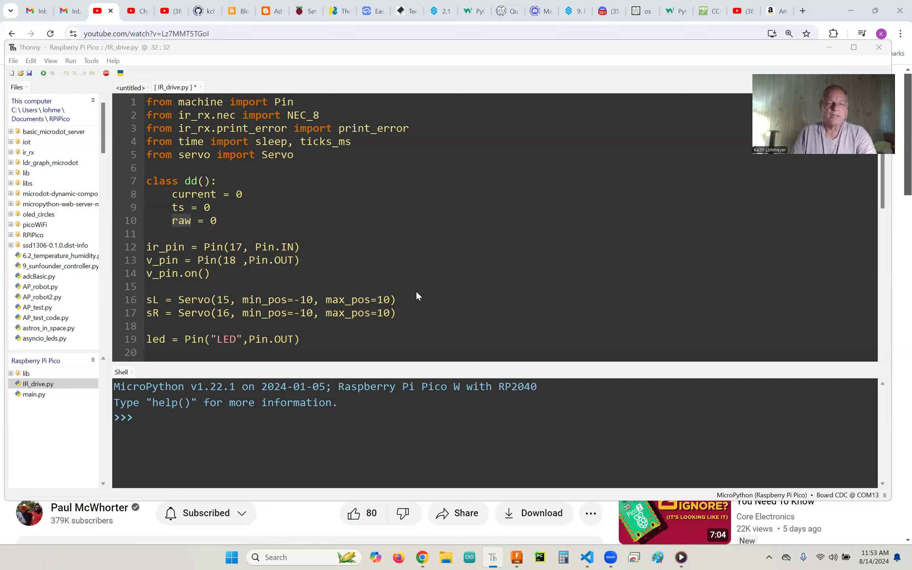
mouse_move(316, 330)
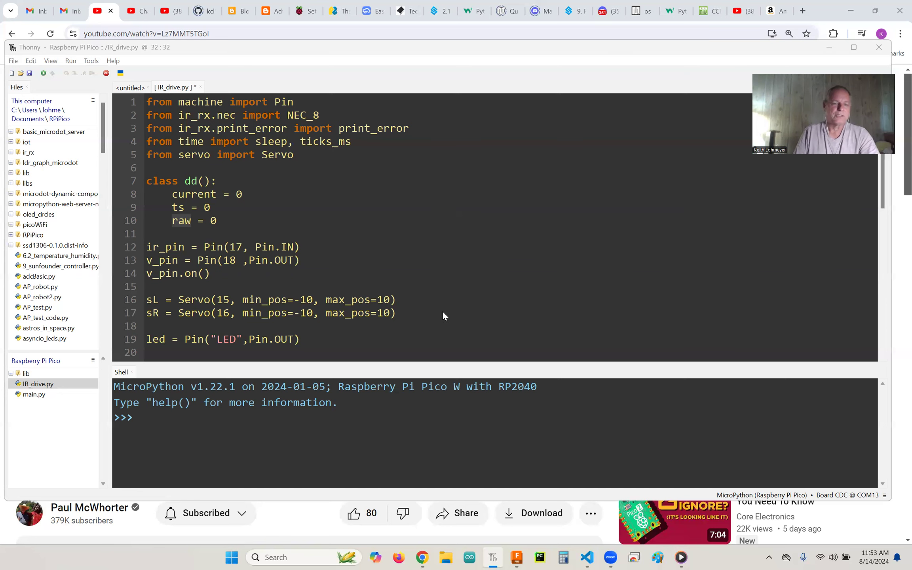
- Scroll IR_drive.py down to the IR_dir dictionary on lines 21–23
scroll("down", 3)
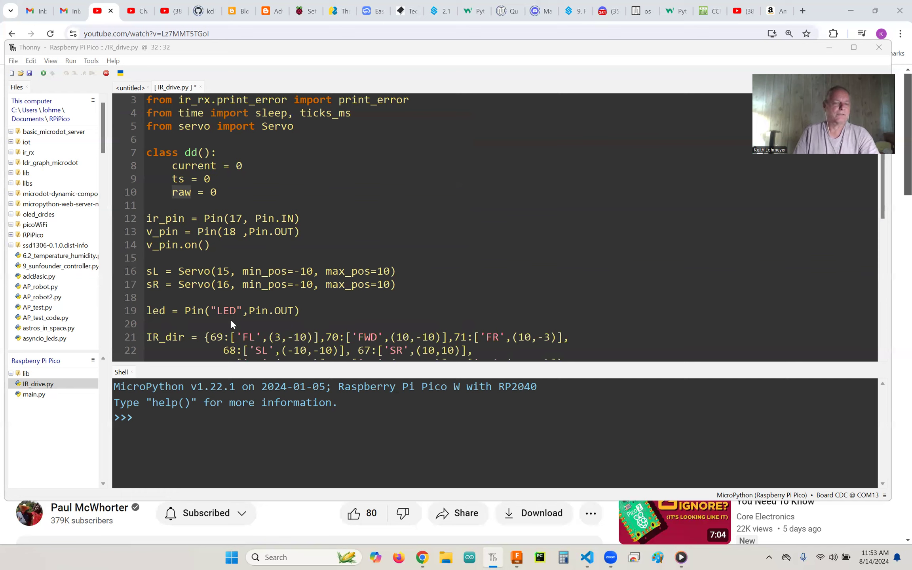
mouse_move(404, 319)
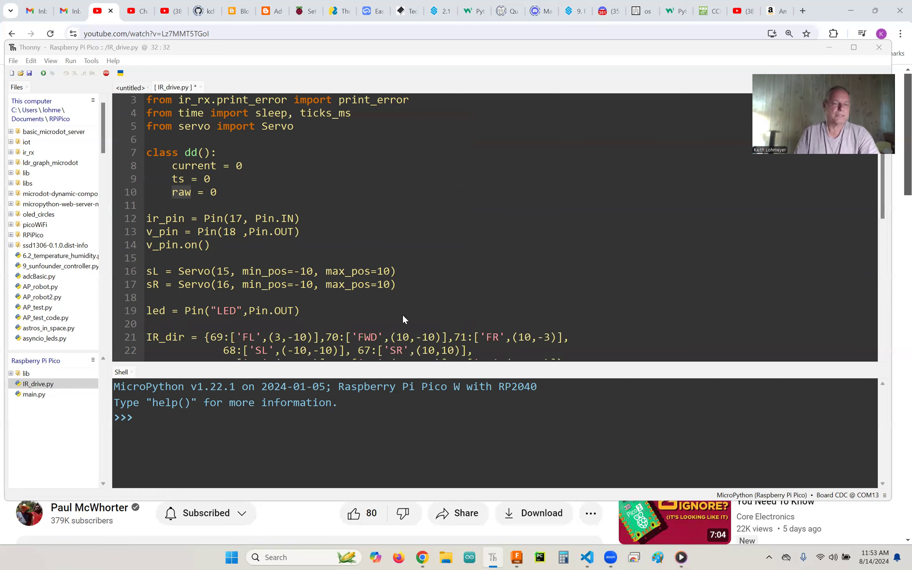
mouse_move(652, 279)
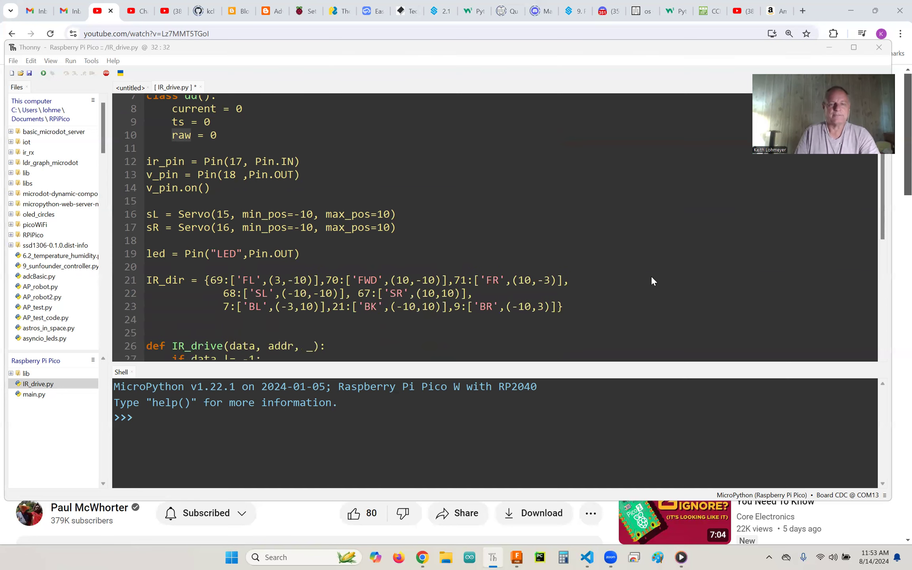
mouse_move(154, 308)
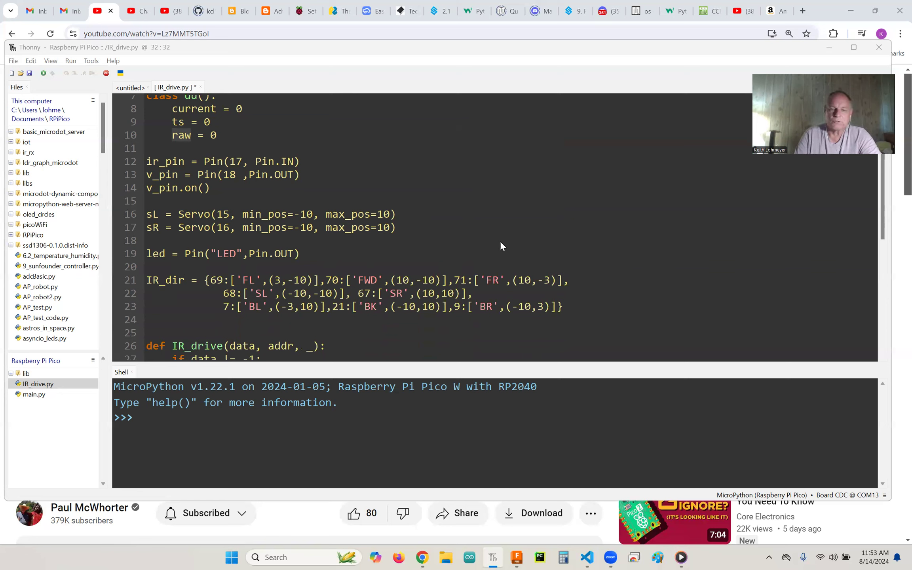
mouse_move(208, 292)
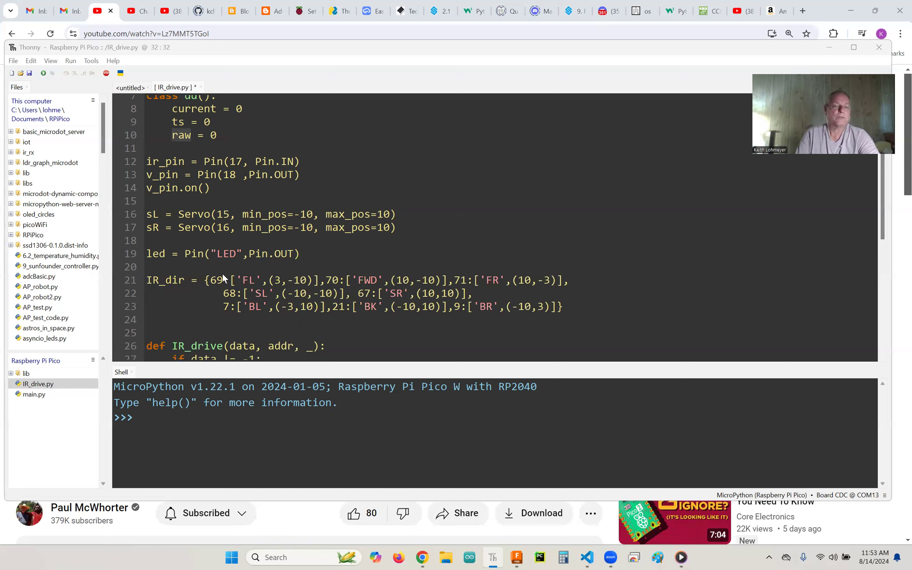
mouse_move(221, 288)
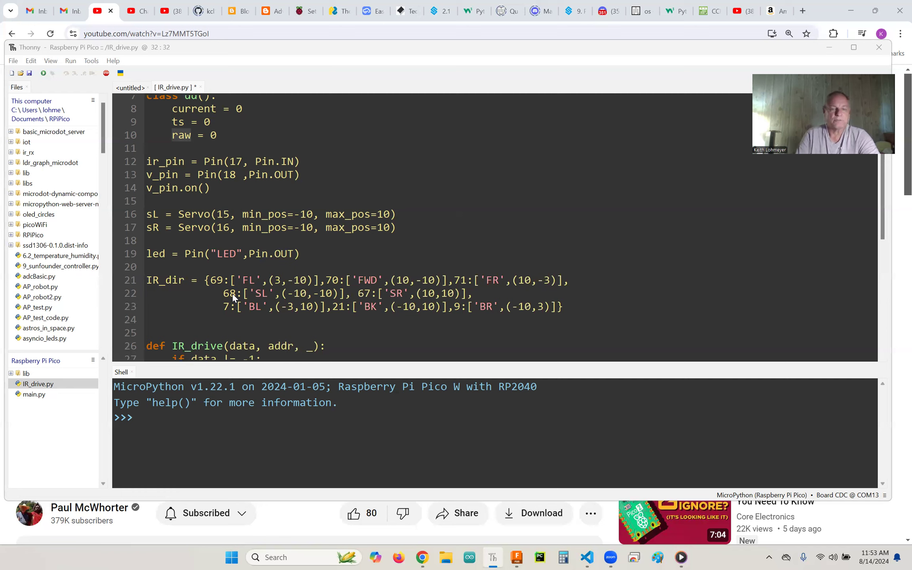
mouse_move(478, 304)
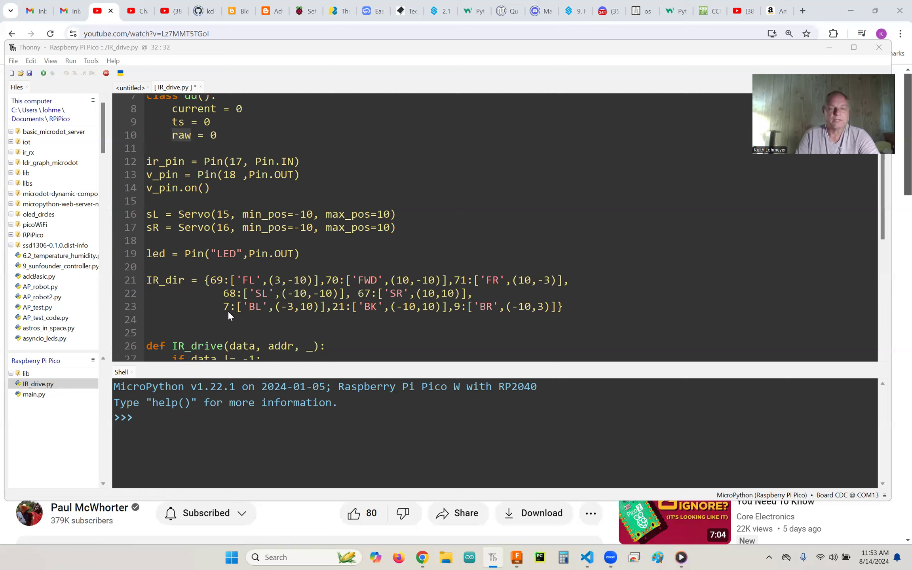
mouse_move(588, 317)
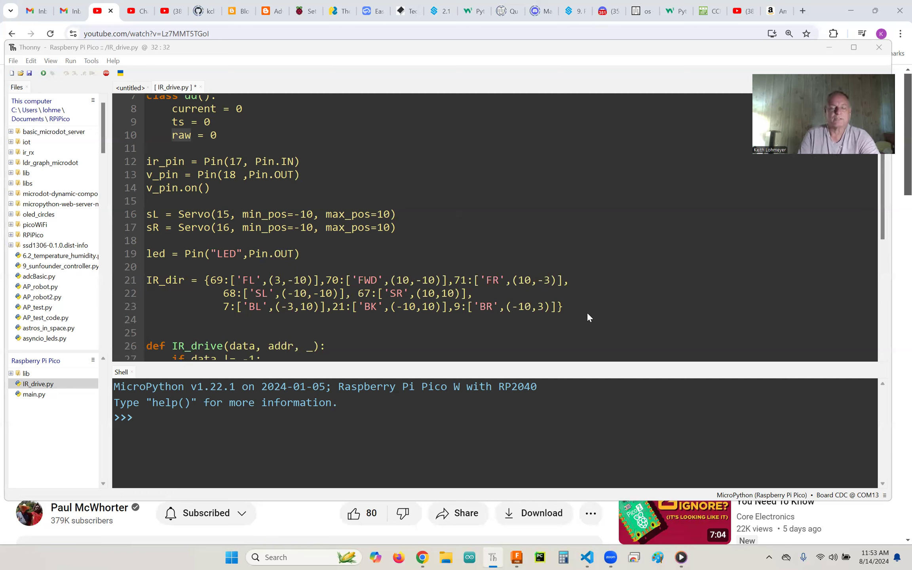
mouse_move(776, 289)
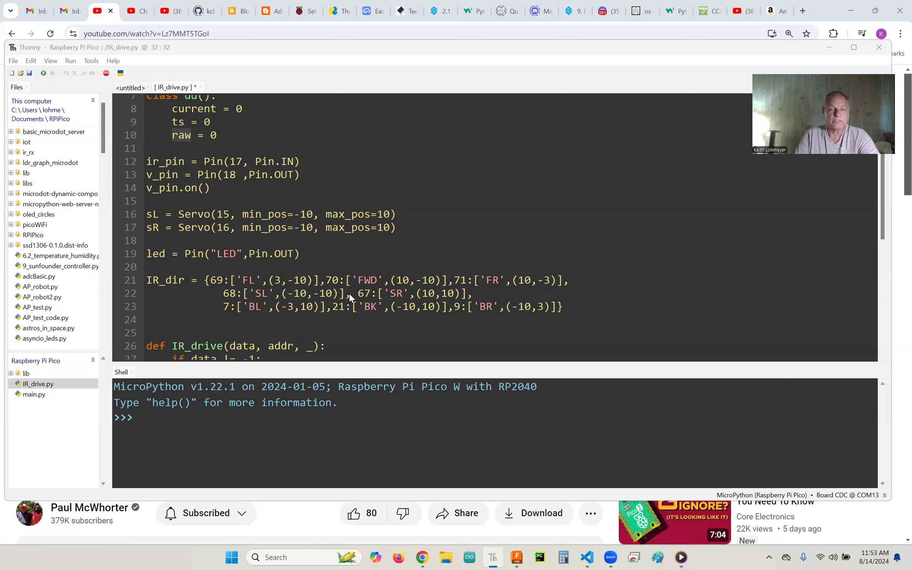
mouse_move(360, 300)
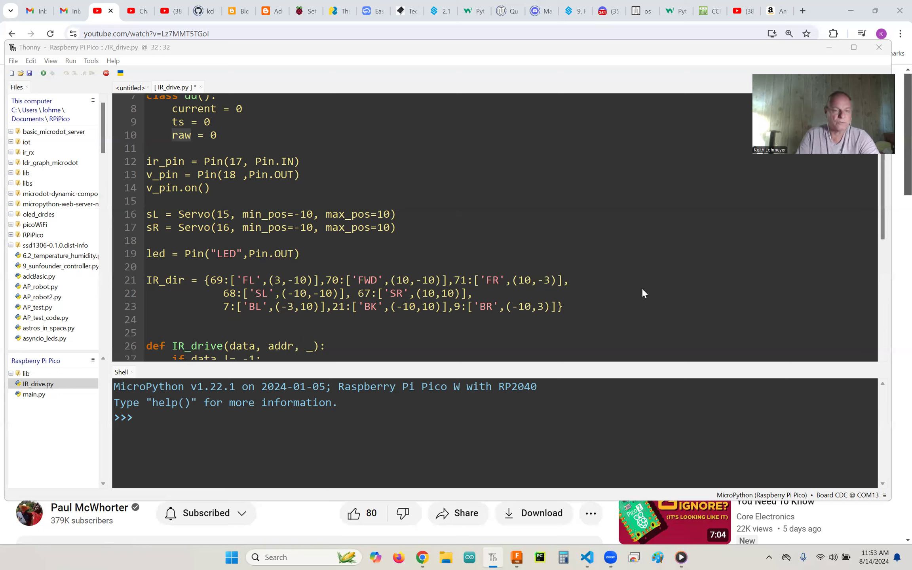
scroll("down", 3)
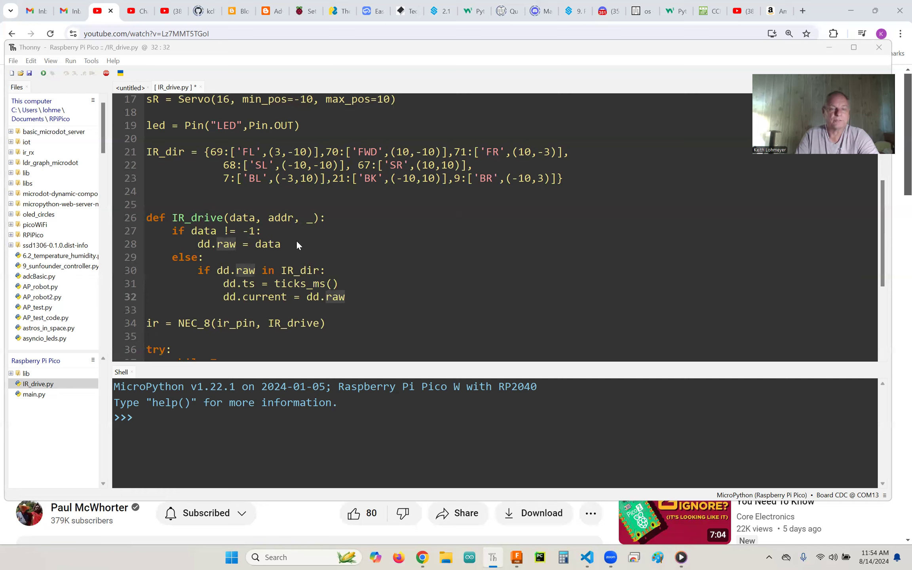
mouse_move(416, 247)
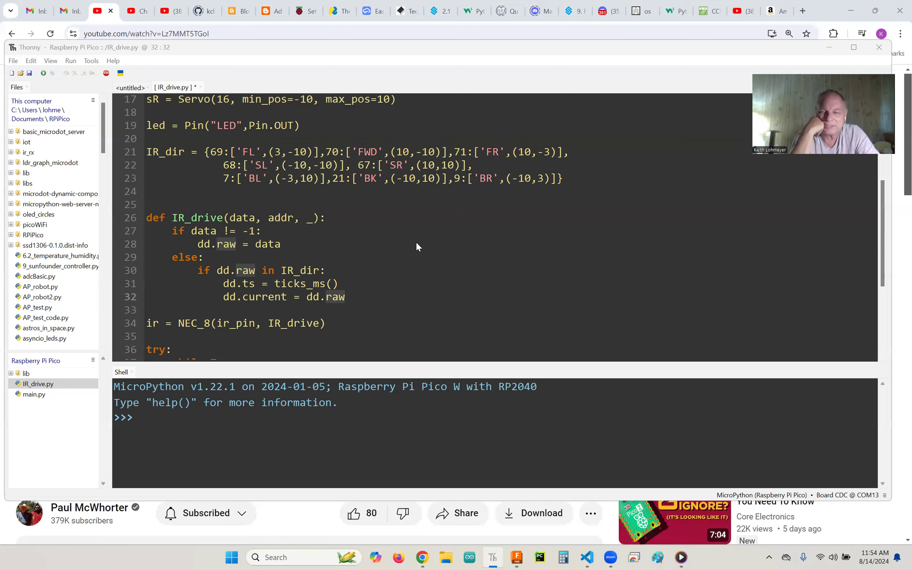
mouse_move(282, 168)
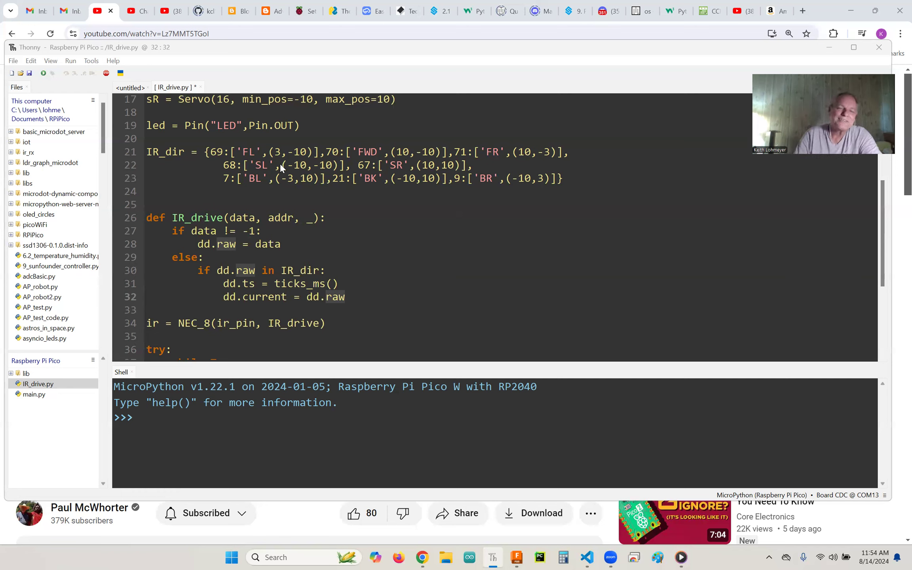
mouse_move(295, 228)
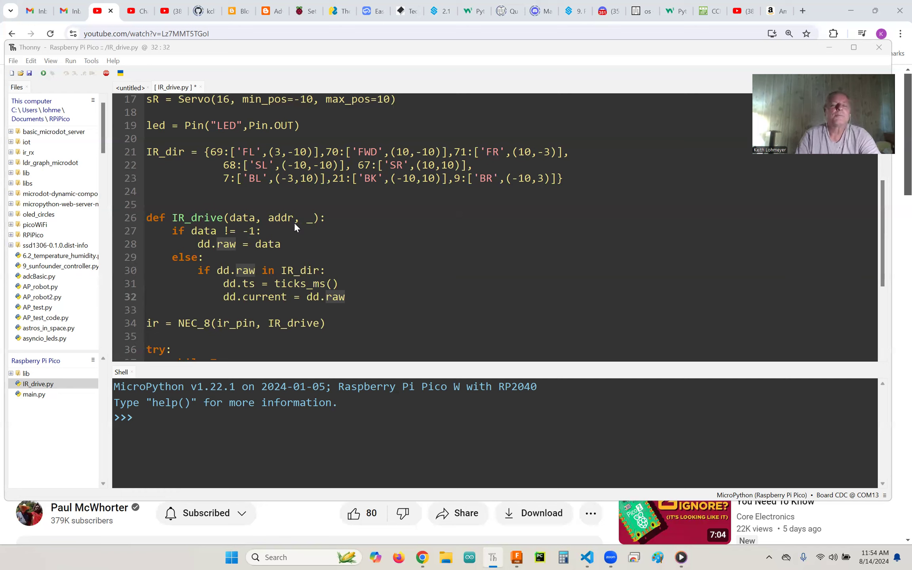
mouse_move(221, 255)
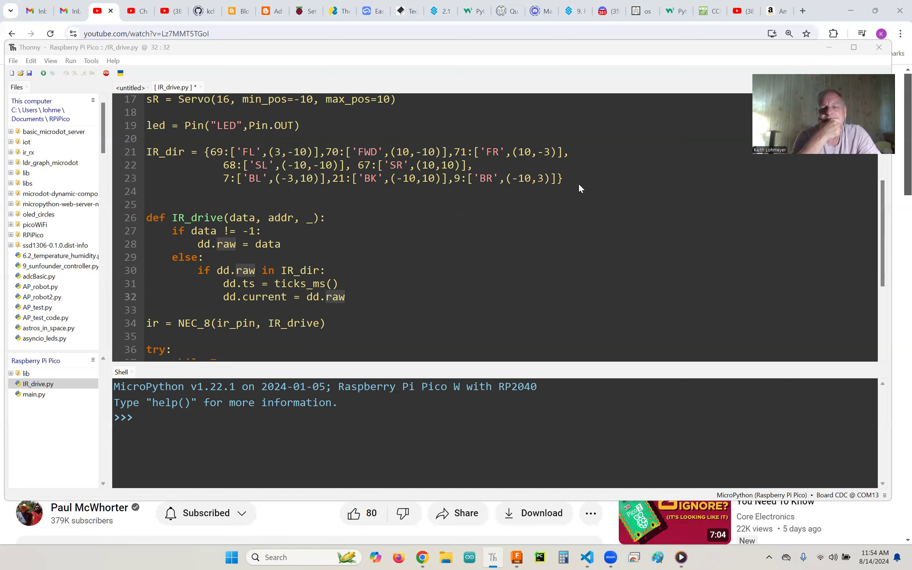
mouse_move(338, 262)
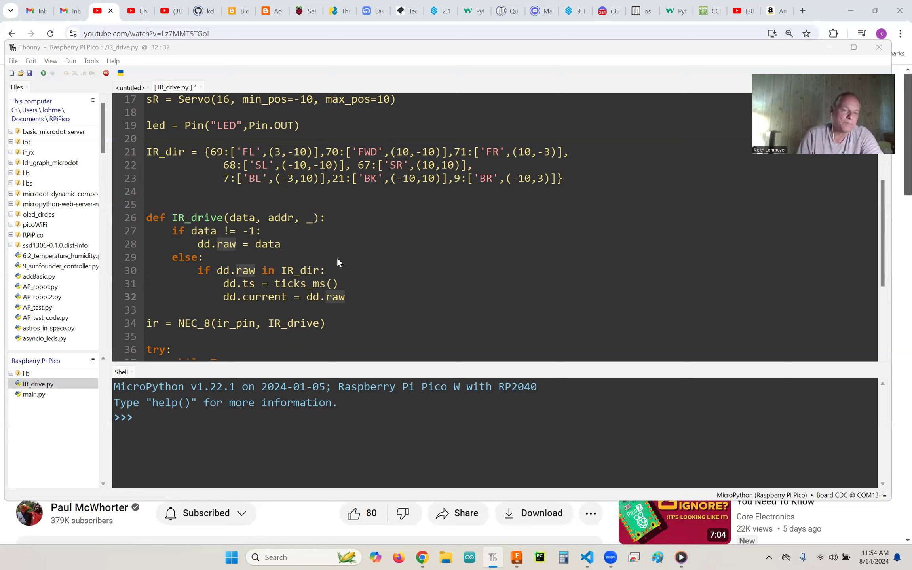
mouse_move(413, 281)
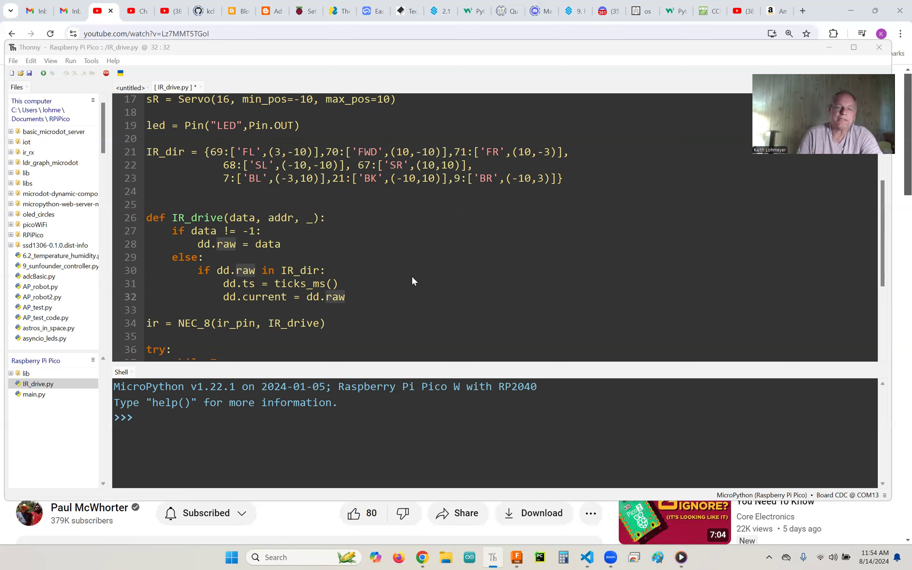
mouse_move(399, 286)
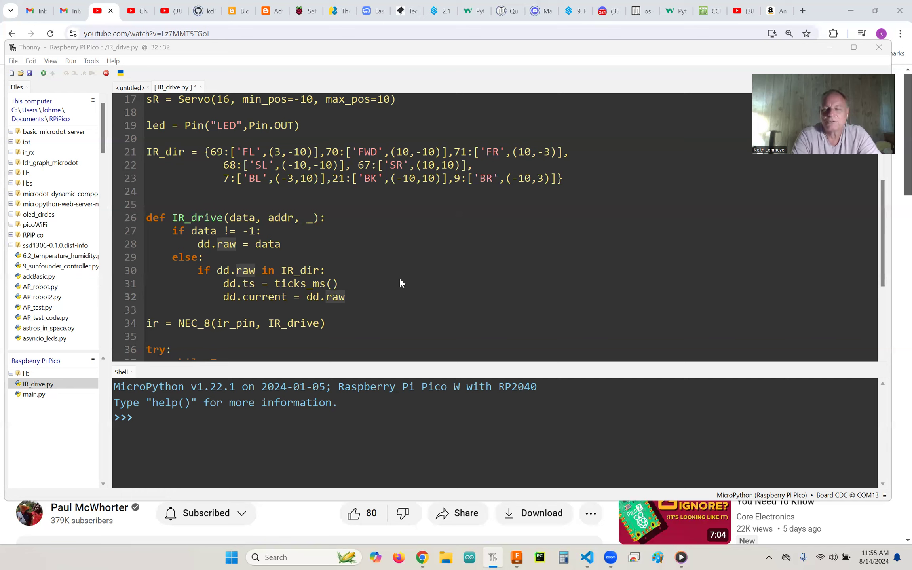
mouse_move(284, 237)
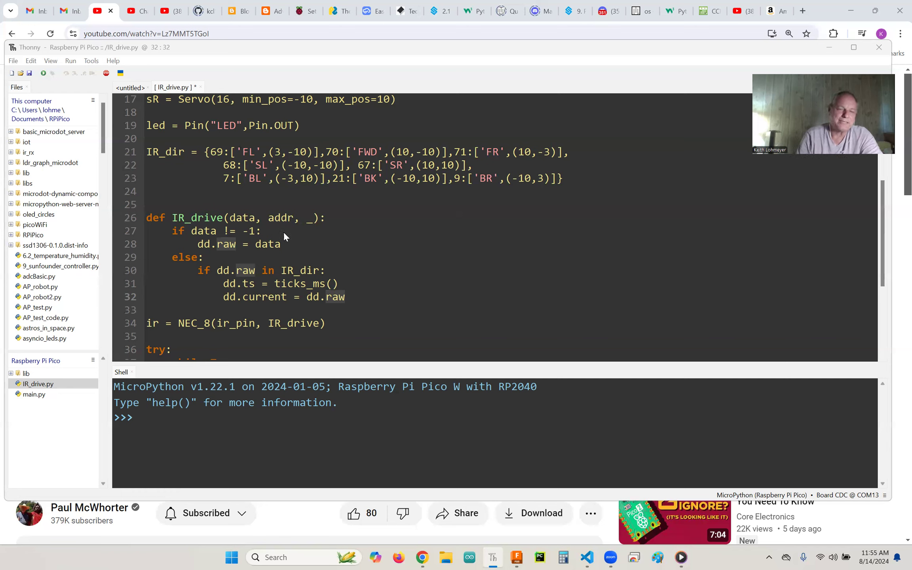
mouse_move(356, 256)
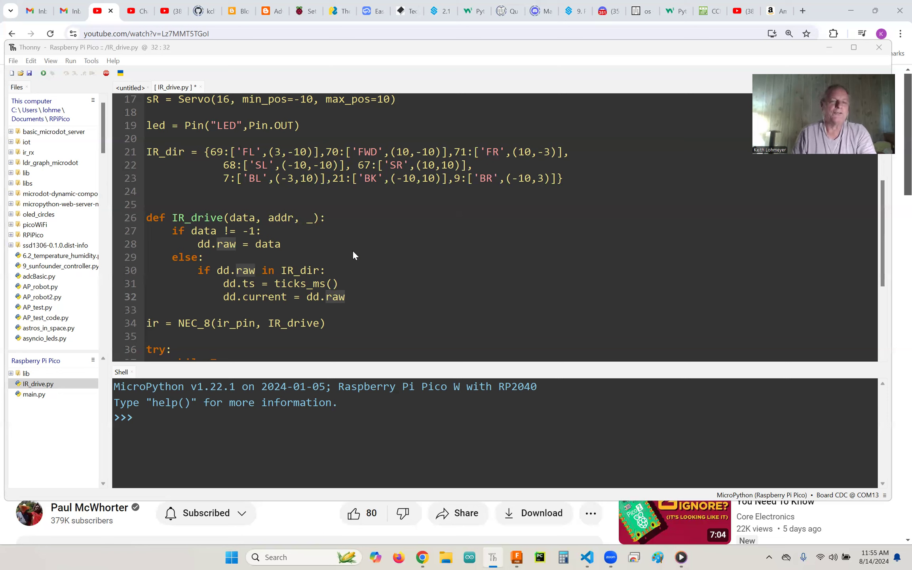
mouse_move(215, 247)
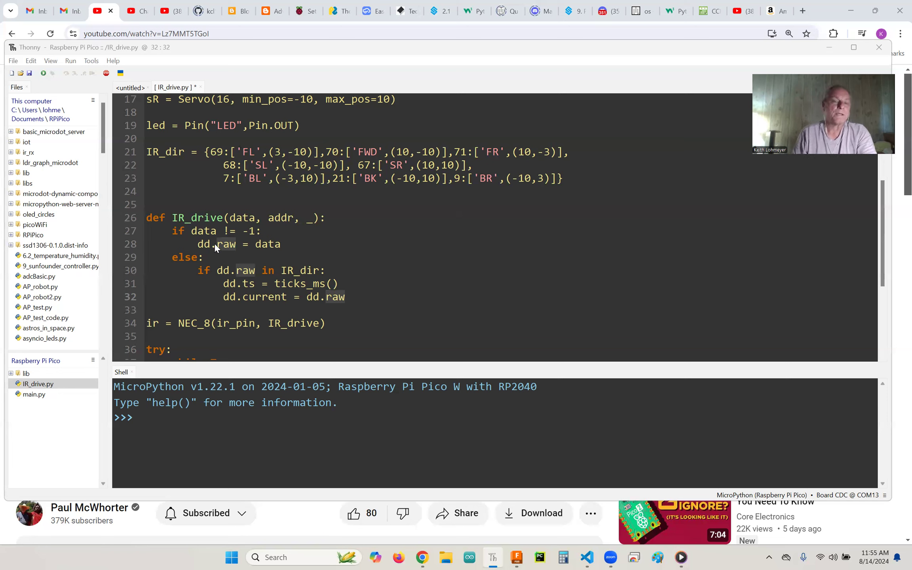
mouse_move(279, 247)
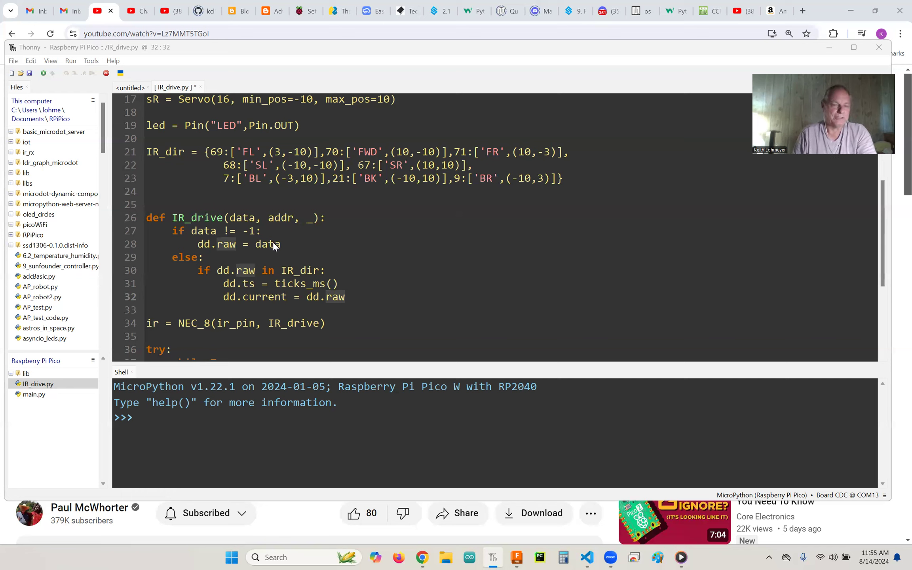
mouse_move(288, 247)
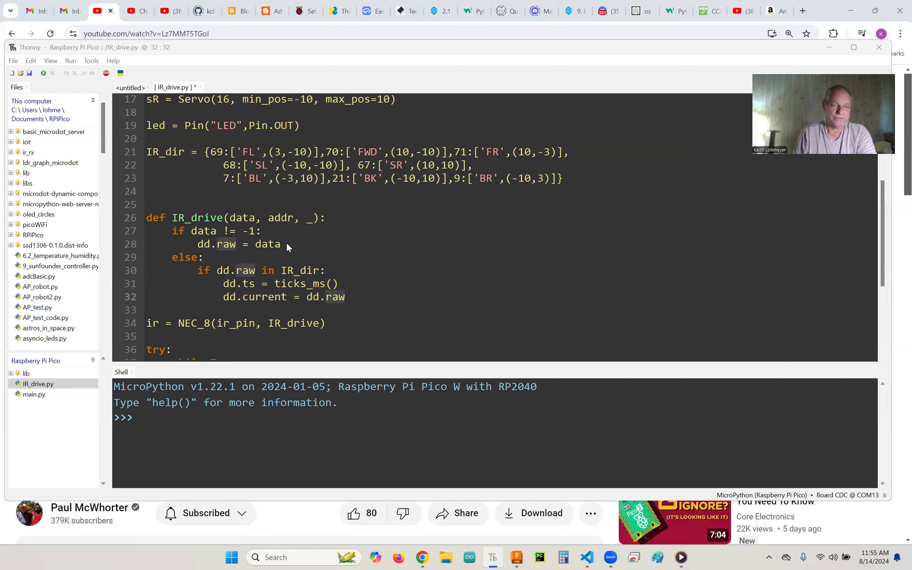
mouse_move(225, 253)
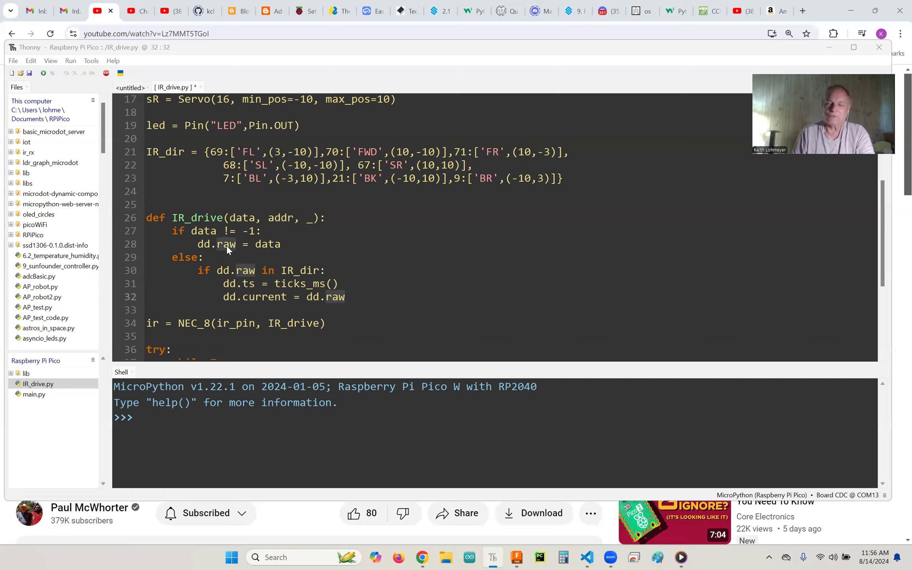
mouse_move(244, 277)
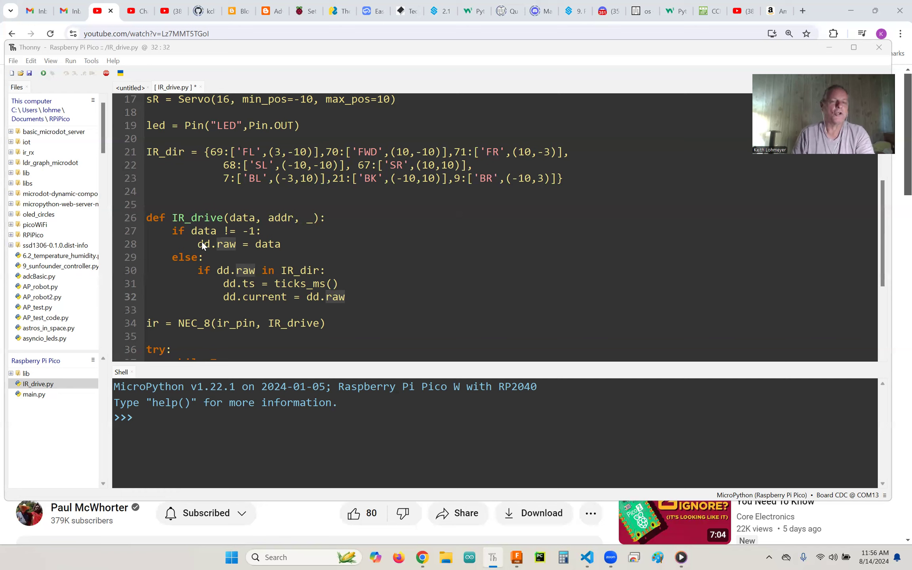
mouse_move(203, 245)
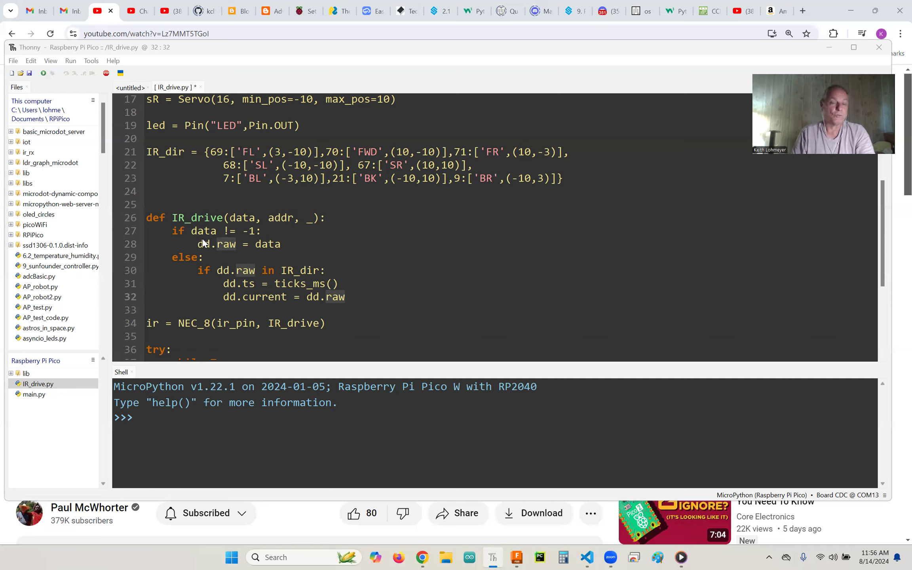
mouse_move(237, 247)
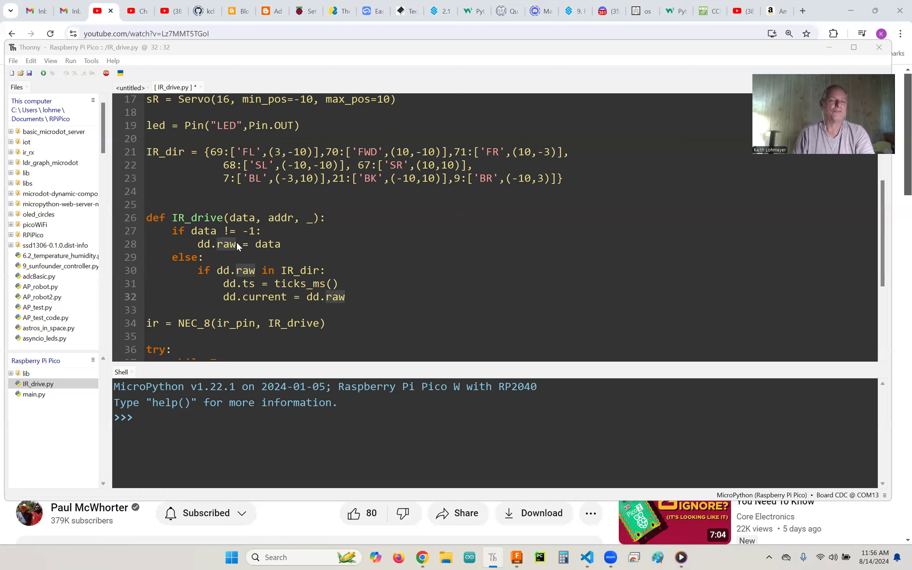
mouse_move(340, 253)
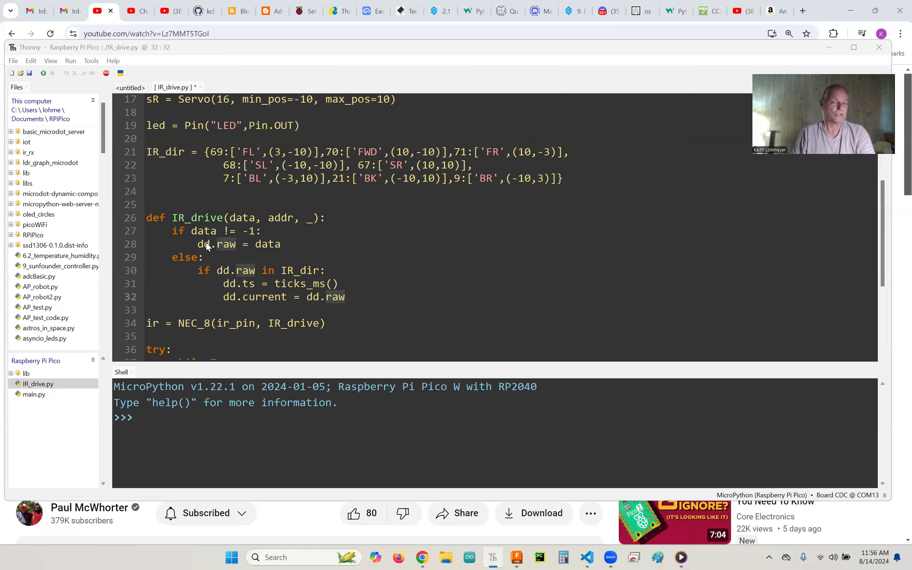
mouse_move(267, 245)
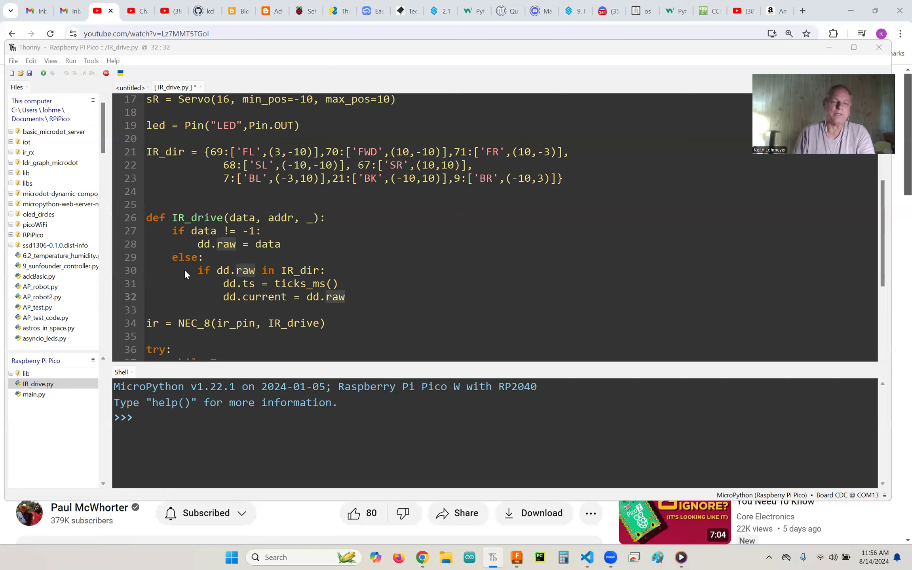
mouse_move(178, 231)
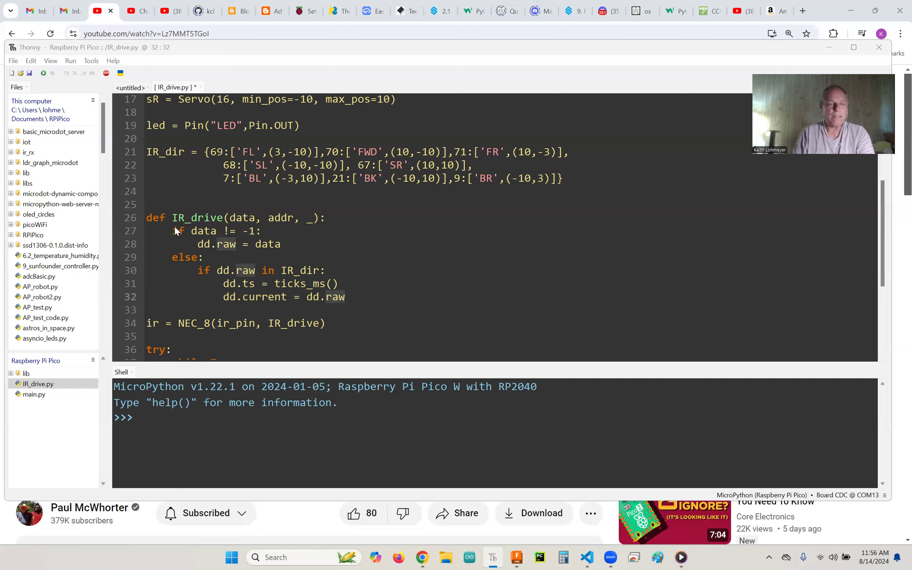
mouse_move(192, 262)
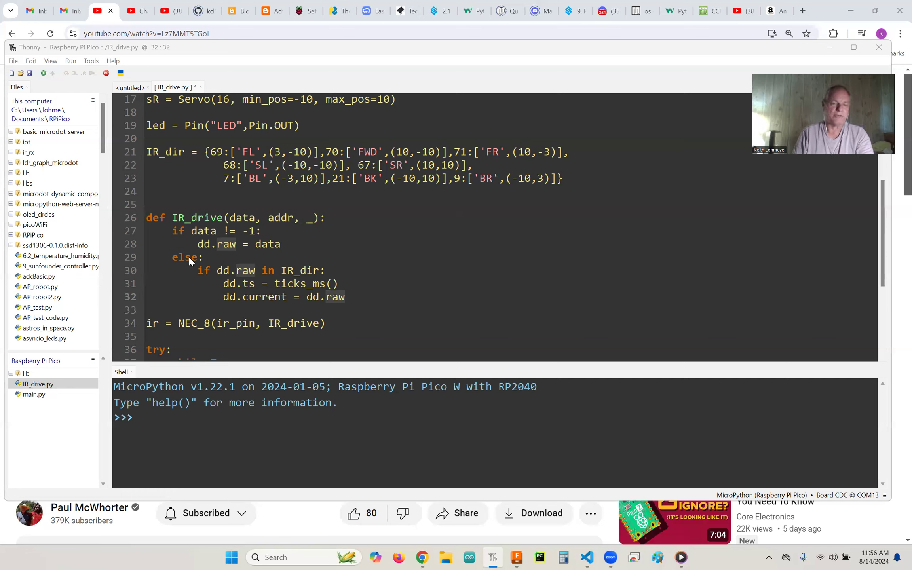
mouse_move(194, 266)
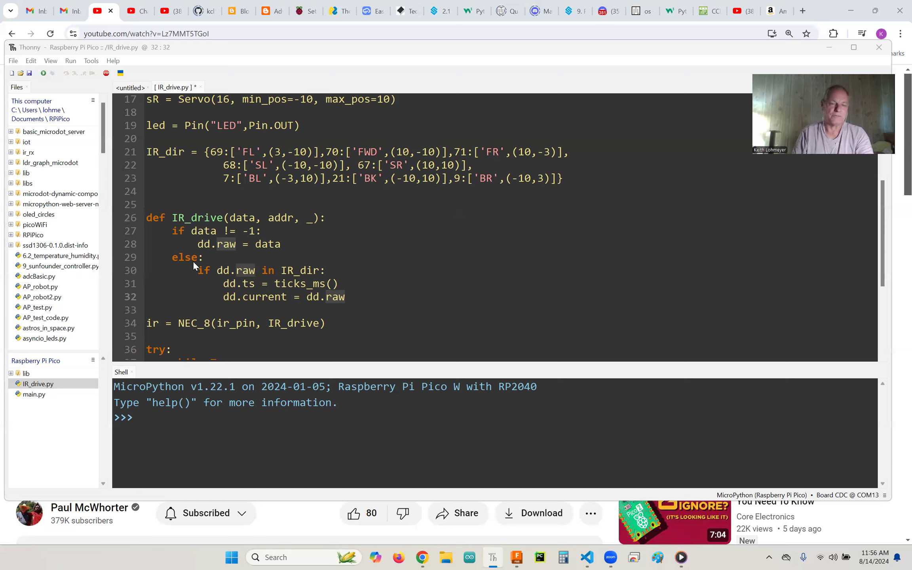
mouse_move(209, 277)
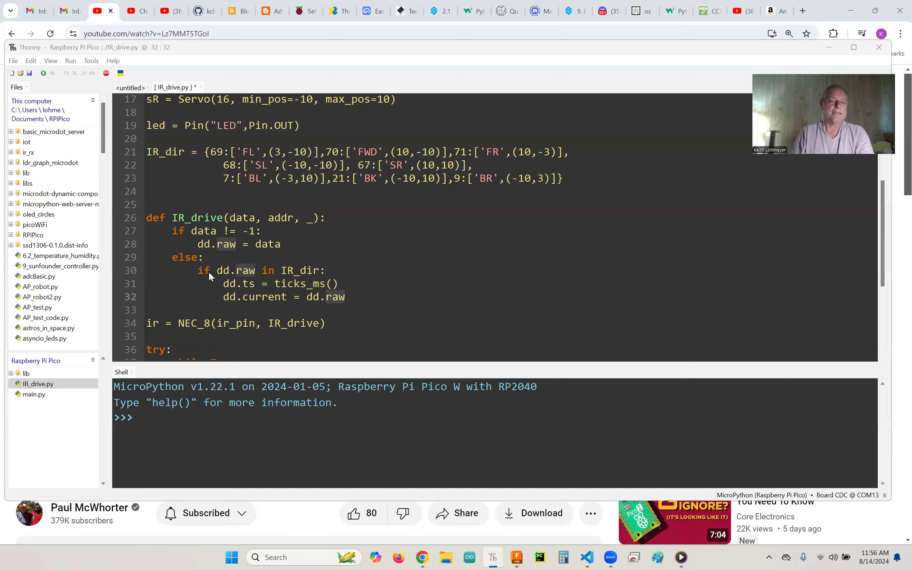
mouse_move(214, 248)
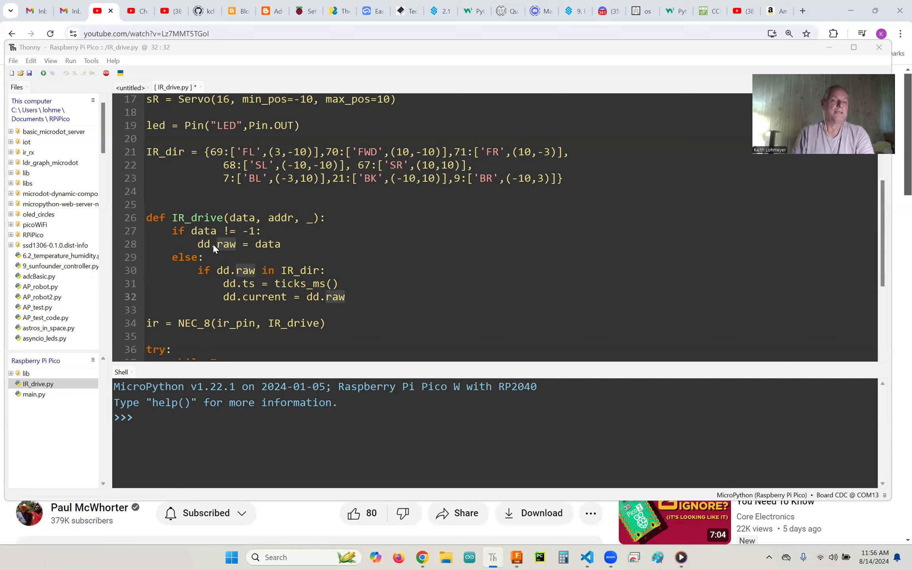
mouse_move(229, 277)
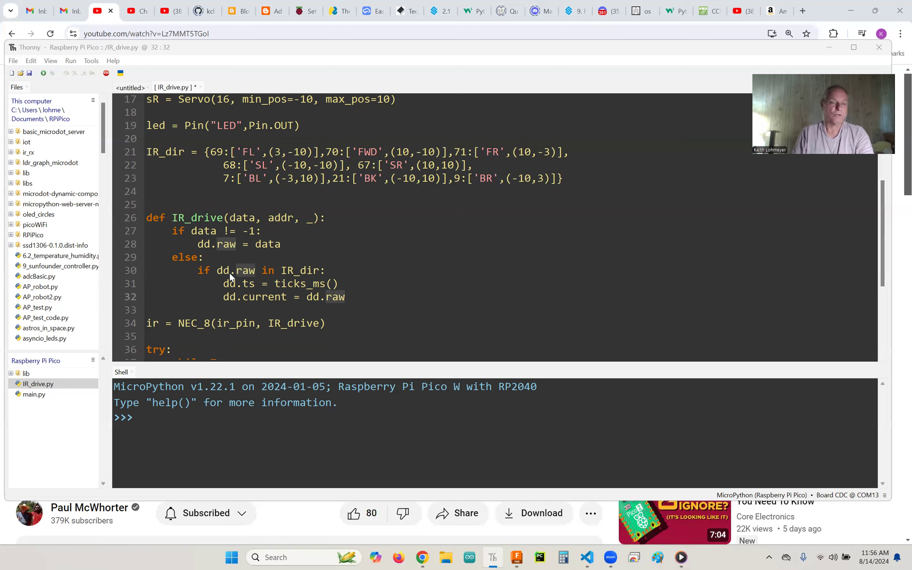
mouse_move(231, 163)
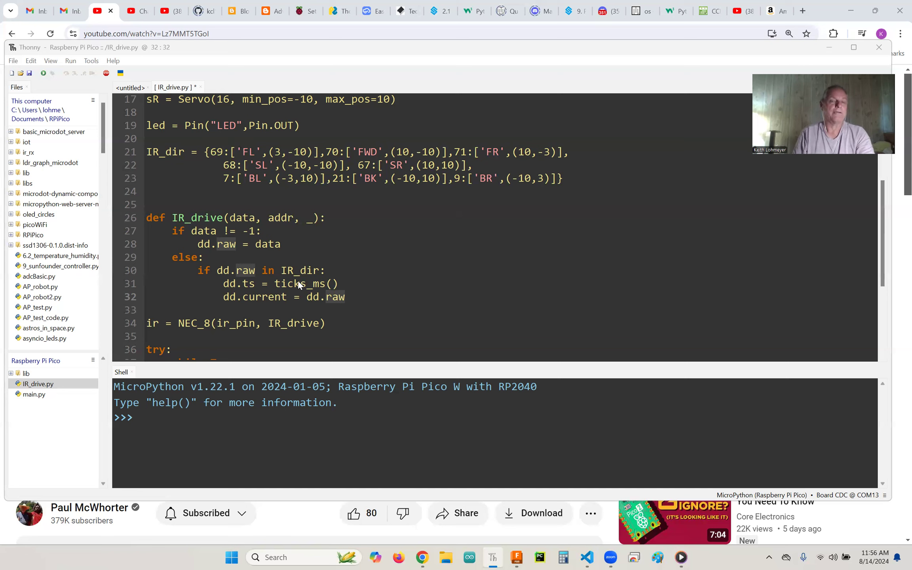
mouse_move(235, 271)
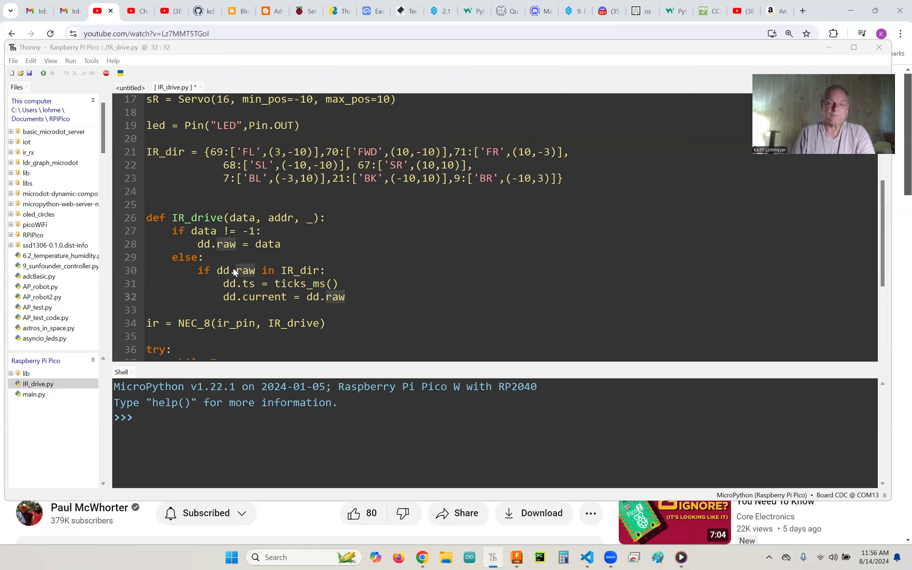
mouse_move(237, 287)
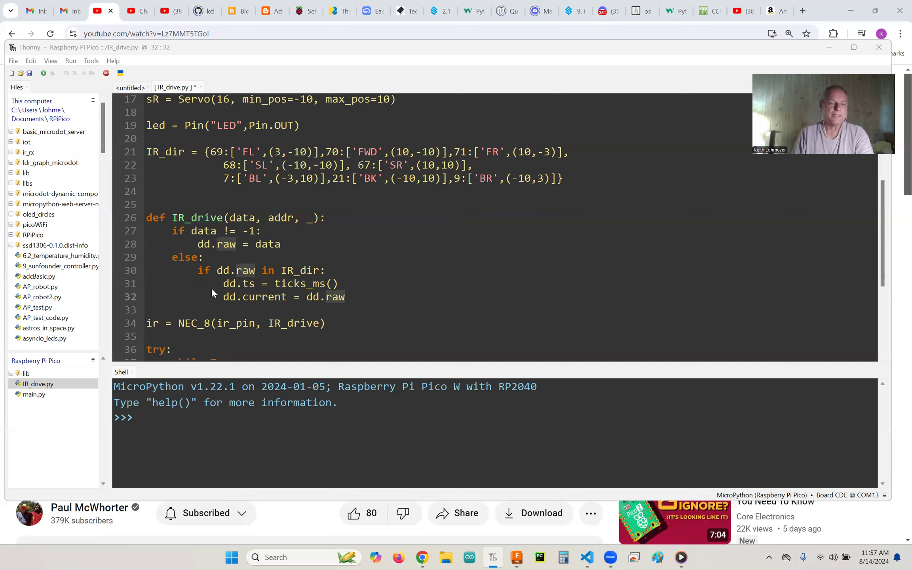
mouse_move(186, 202)
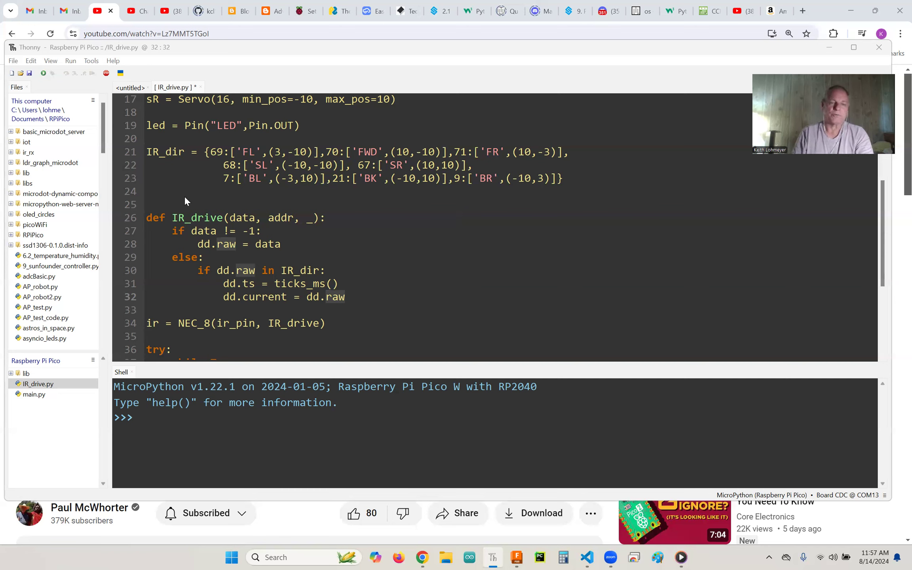
mouse_move(226, 286)
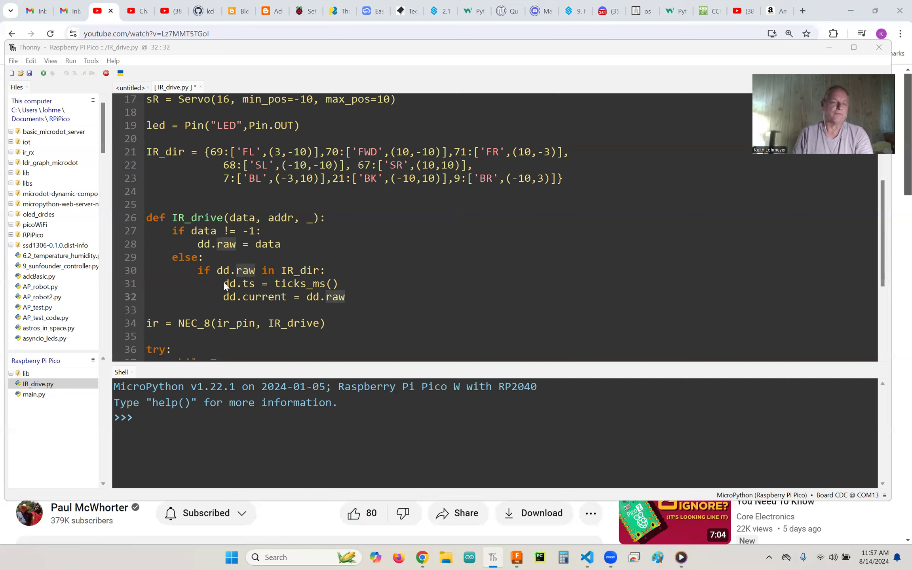
mouse_move(323, 302)
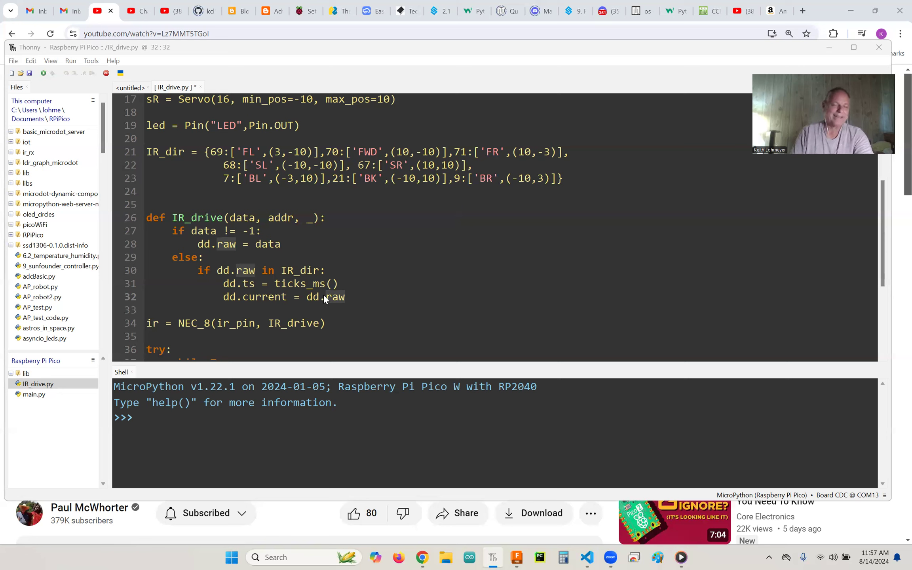
mouse_move(355, 301)
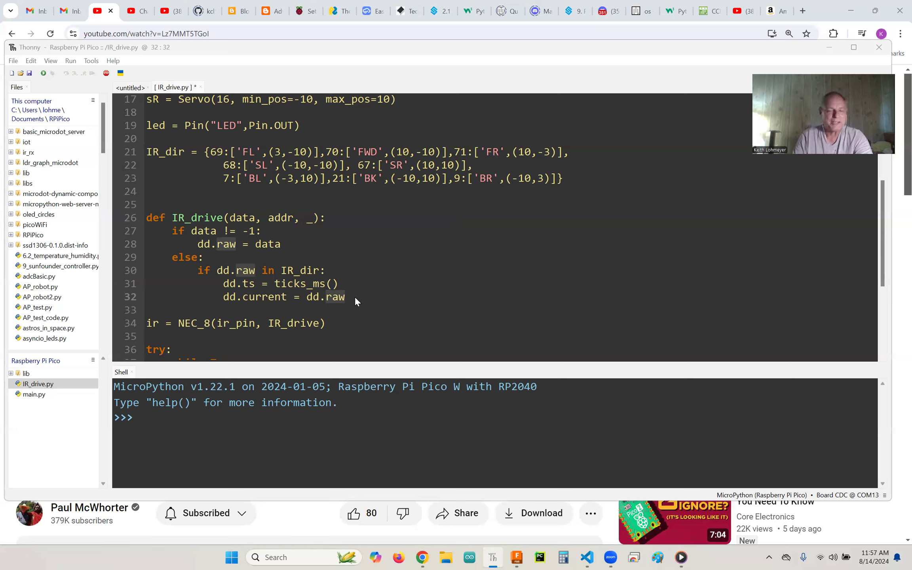
mouse_move(339, 274)
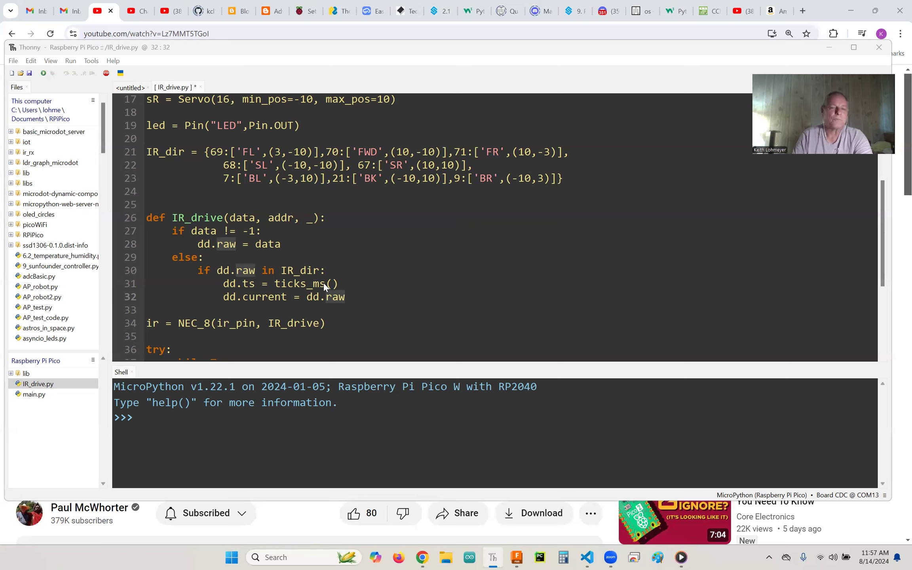
mouse_move(247, 290)
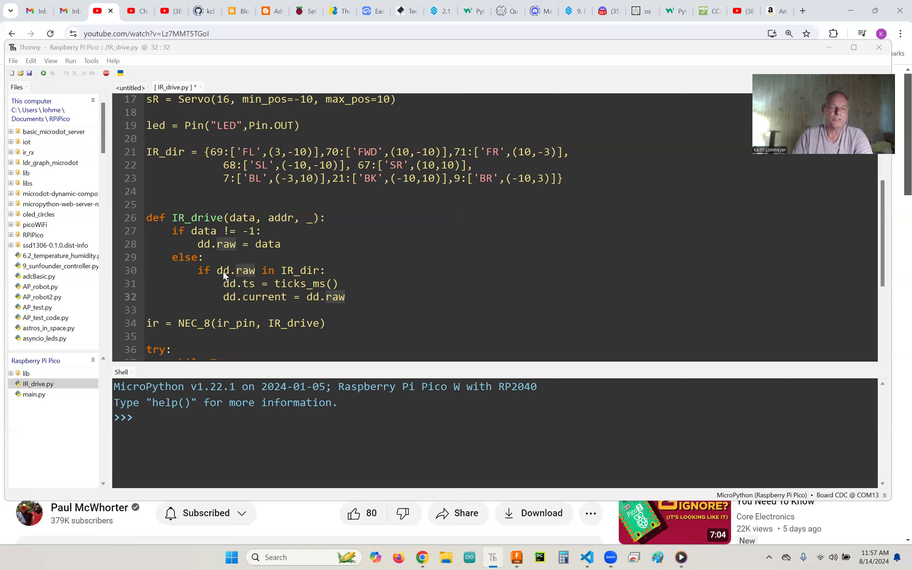
mouse_move(322, 275)
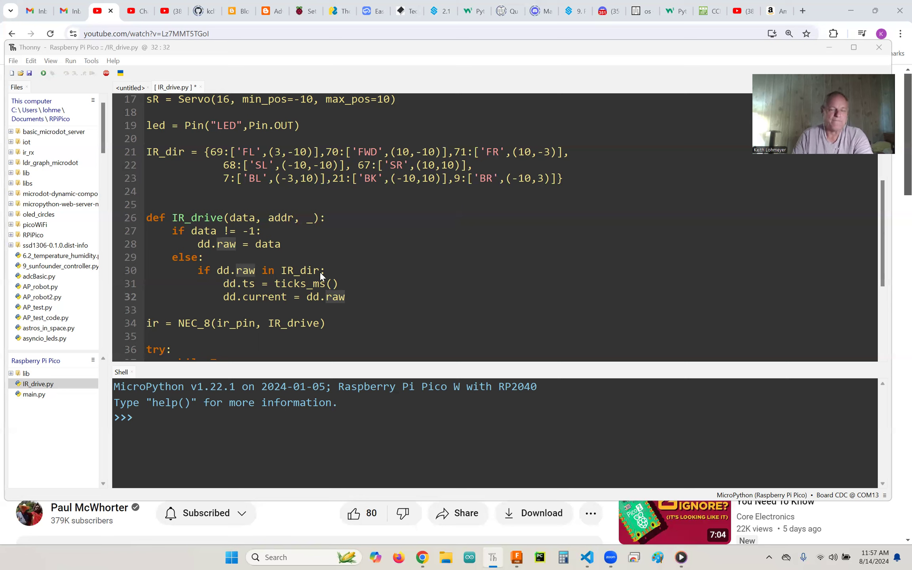
mouse_move(287, 292)
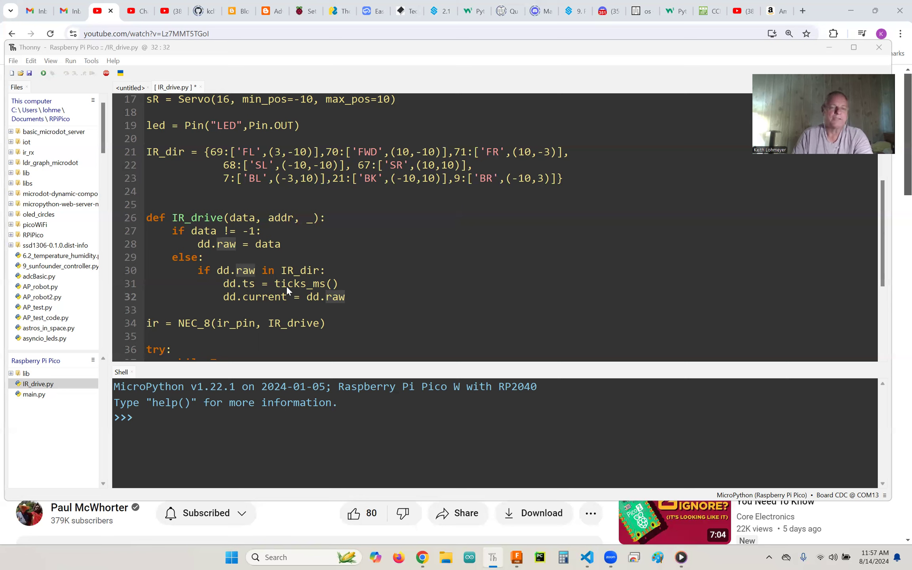
mouse_move(235, 289)
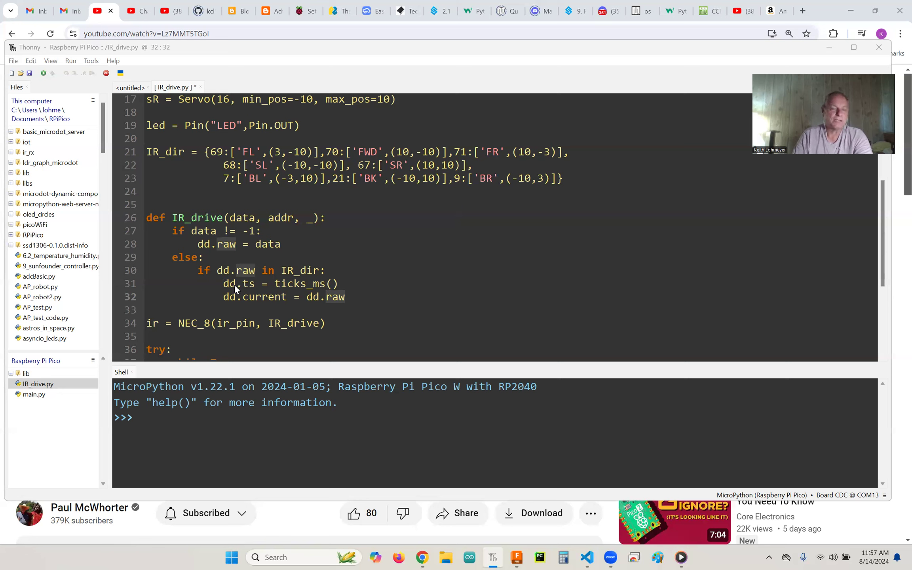
mouse_move(244, 289)
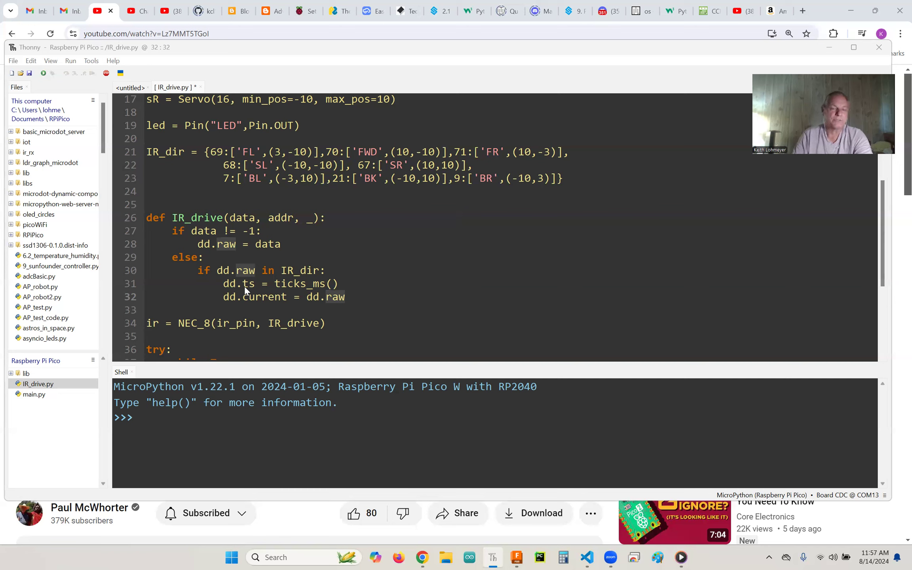
mouse_move(250, 289)
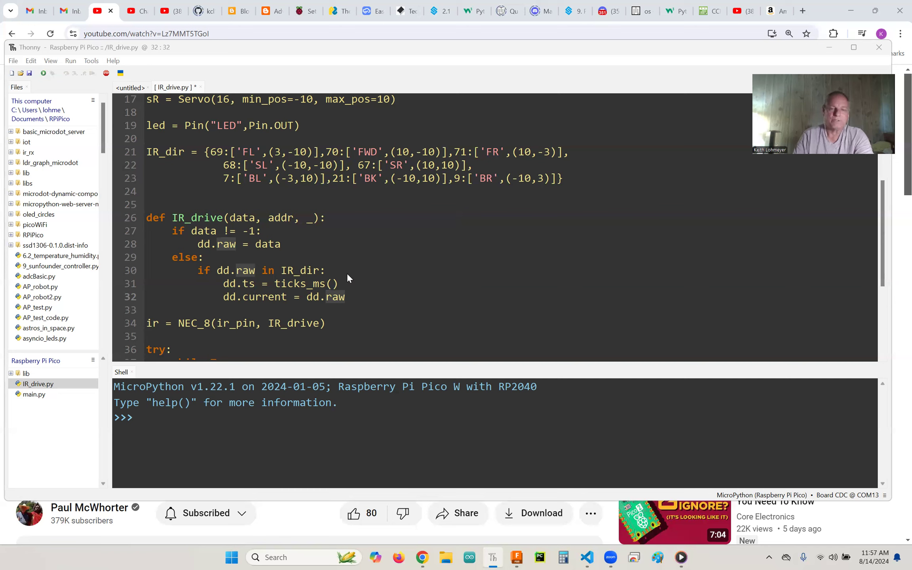
mouse_move(248, 288)
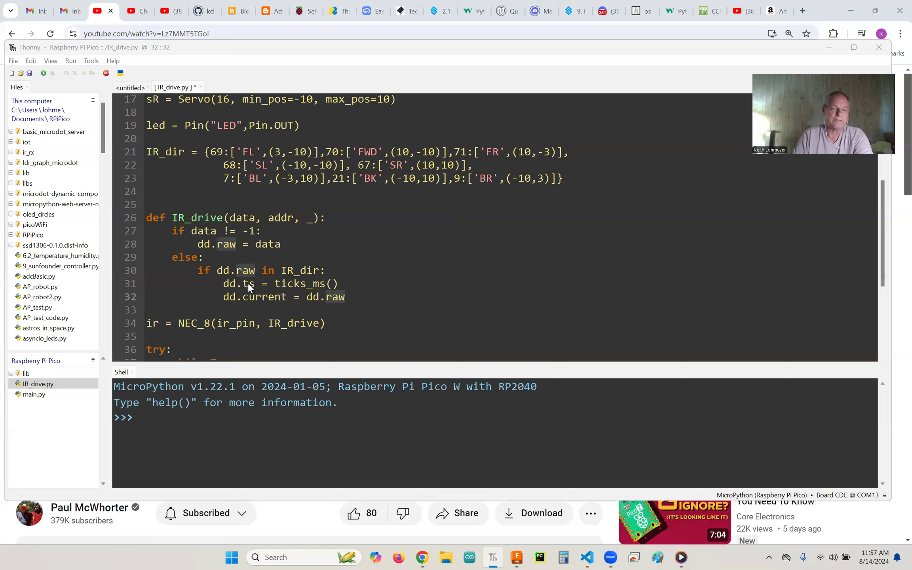
mouse_move(378, 274)
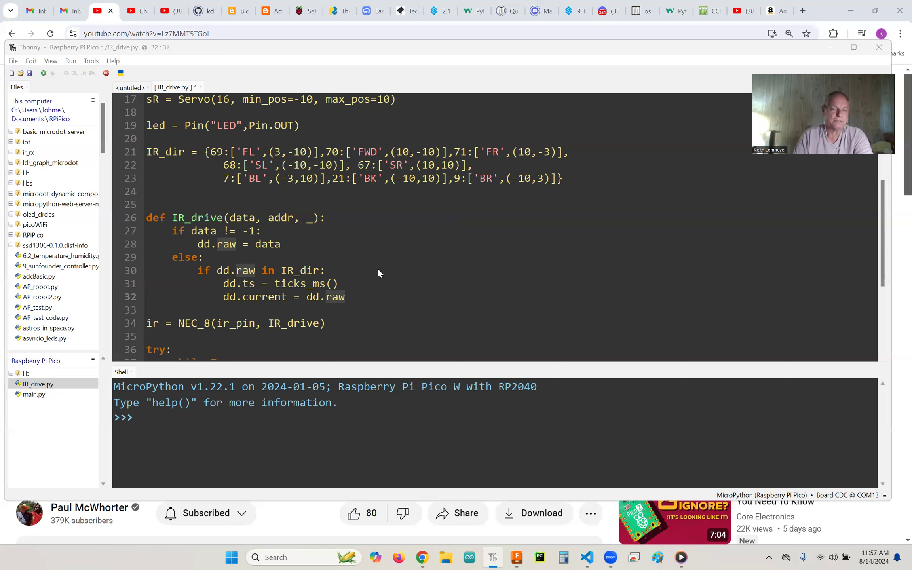
mouse_move(264, 227)
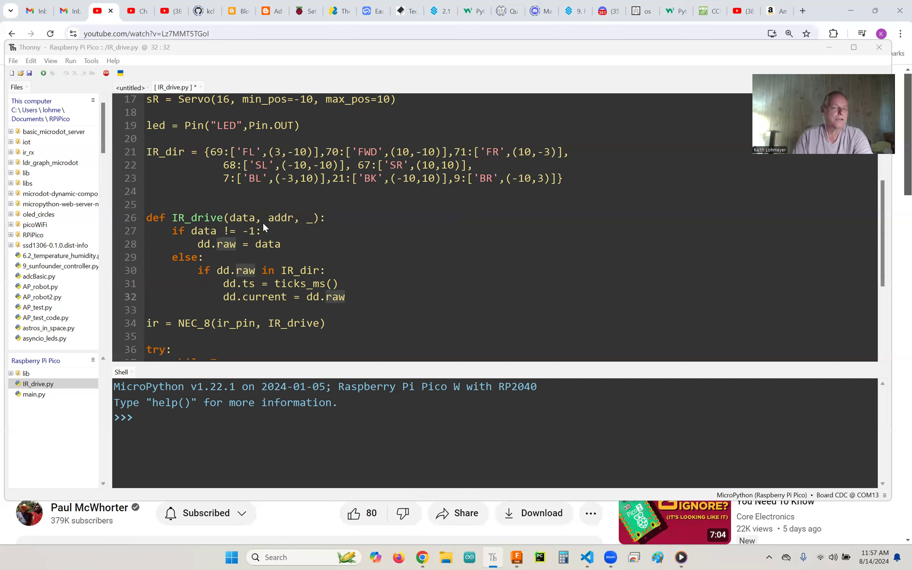
mouse_move(286, 288)
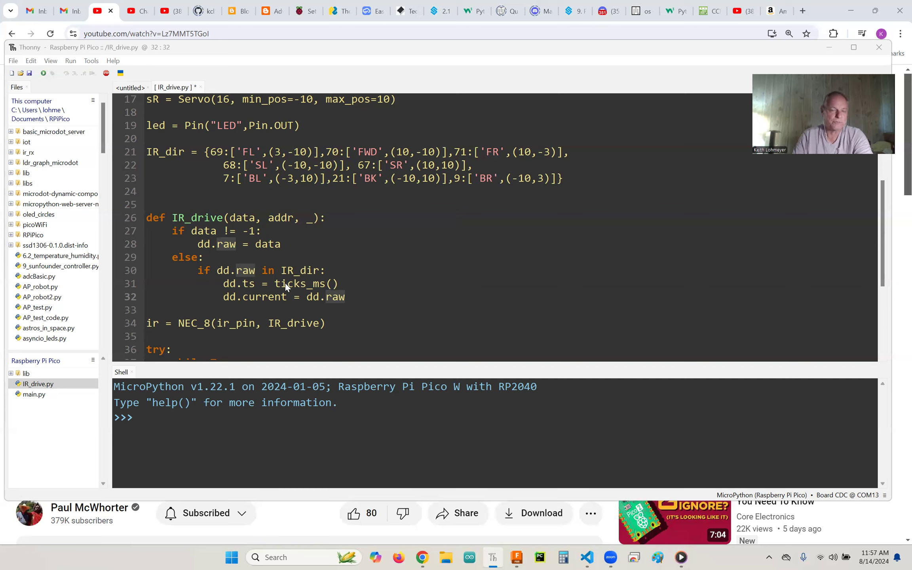
mouse_move(337, 293)
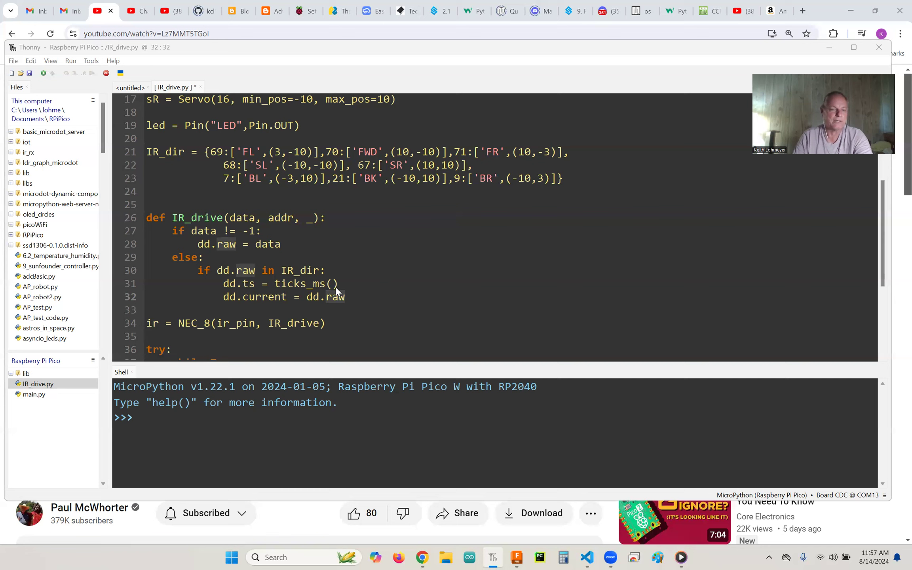
mouse_move(316, 307)
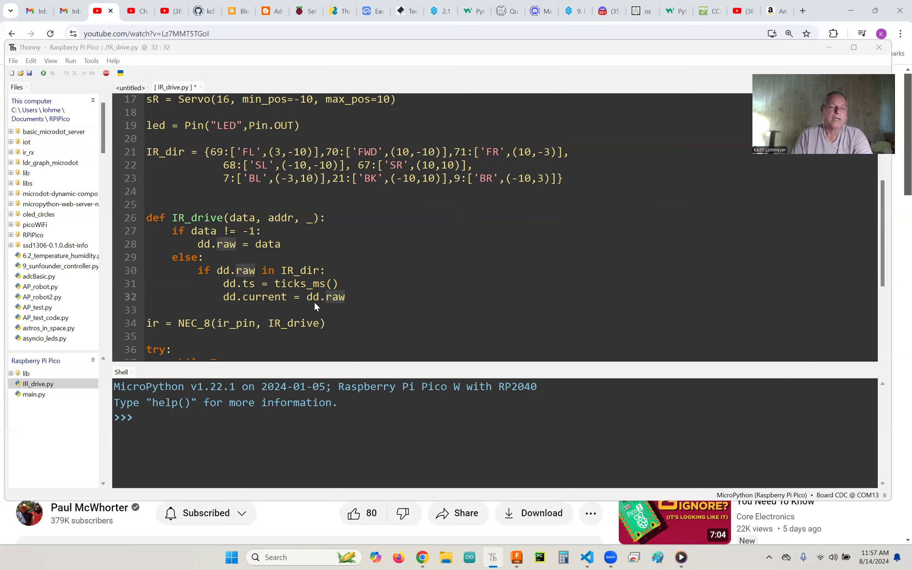
mouse_move(229, 268)
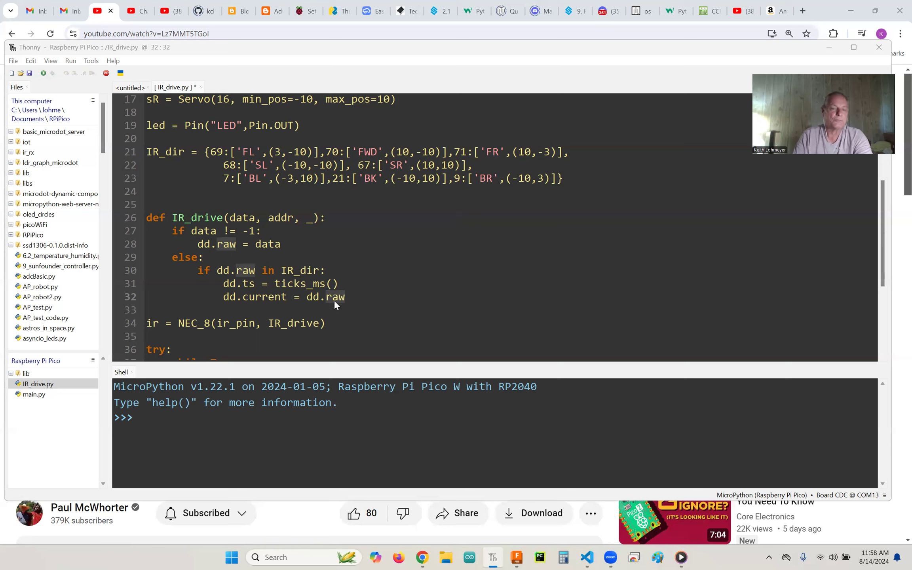
mouse_move(228, 249)
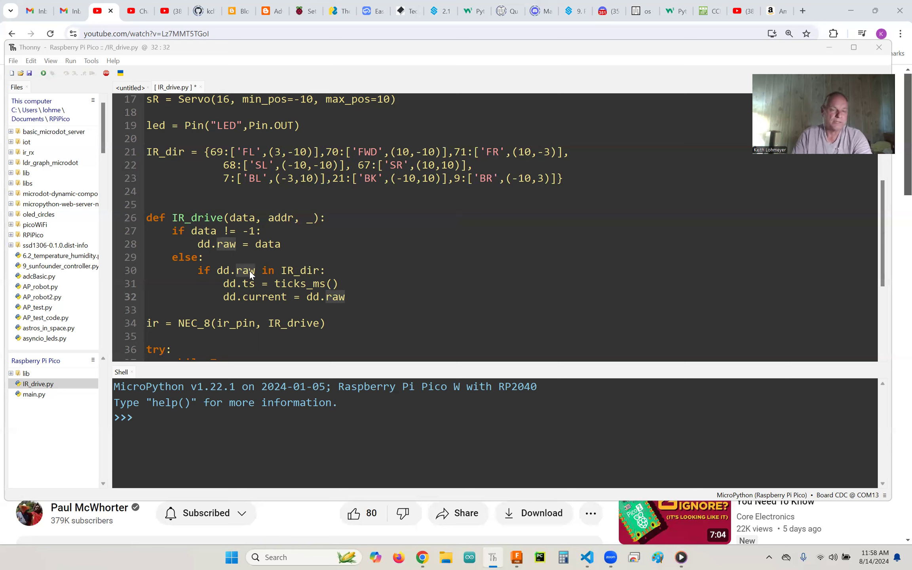
mouse_move(272, 299)
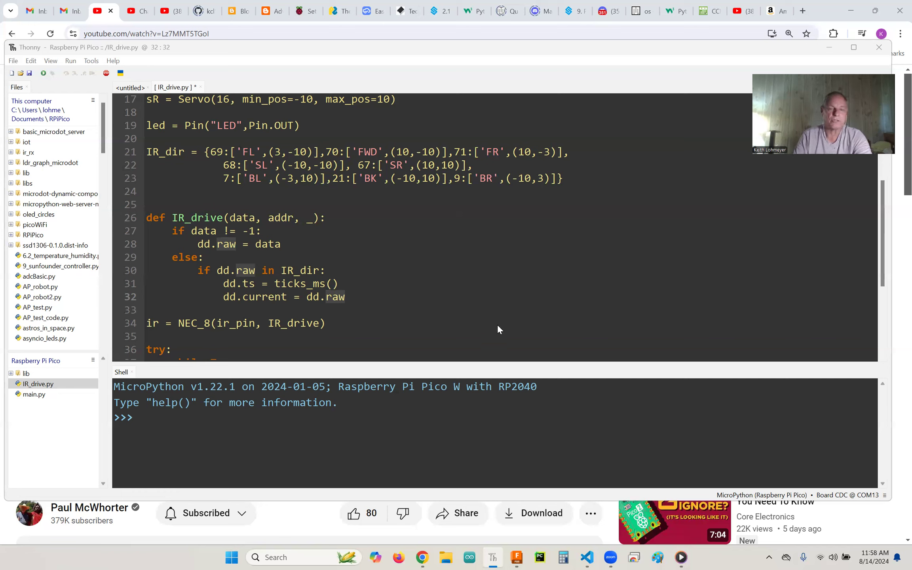
mouse_move(142, 216)
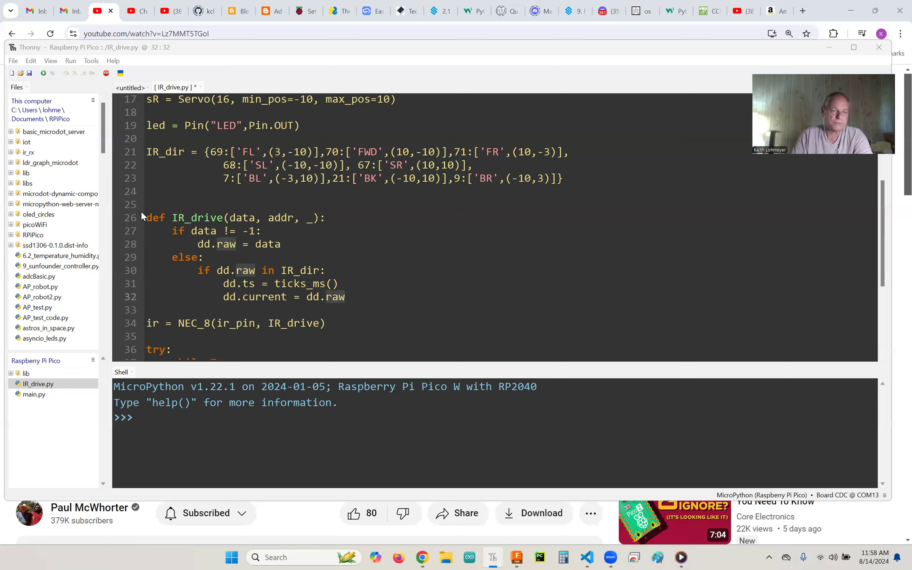
mouse_move(493, 290)
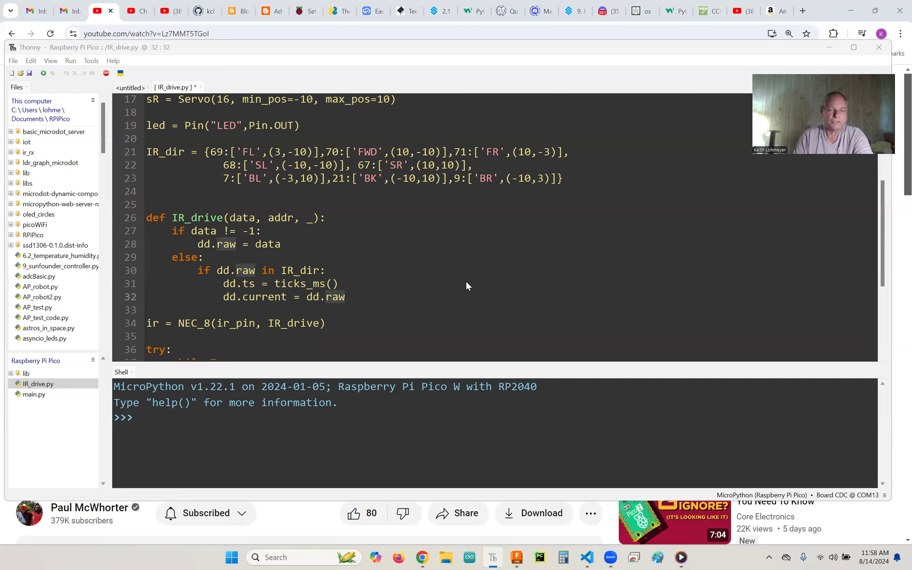
mouse_move(265, 276)
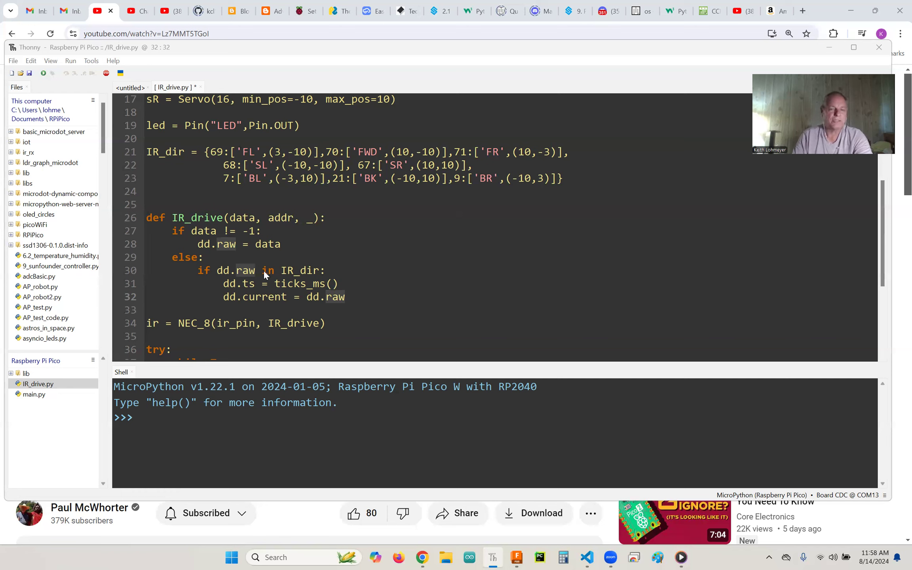
mouse_move(398, 296)
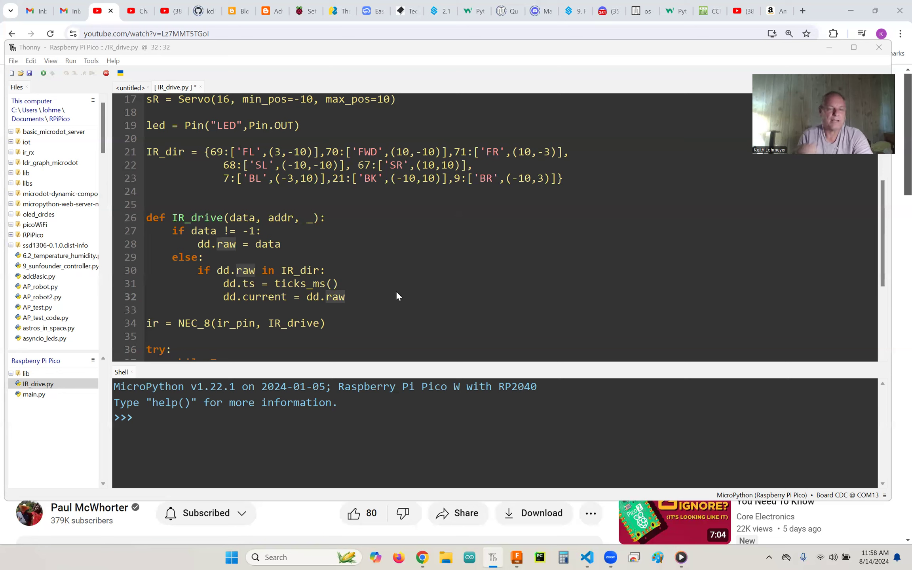
mouse_move(398, 282)
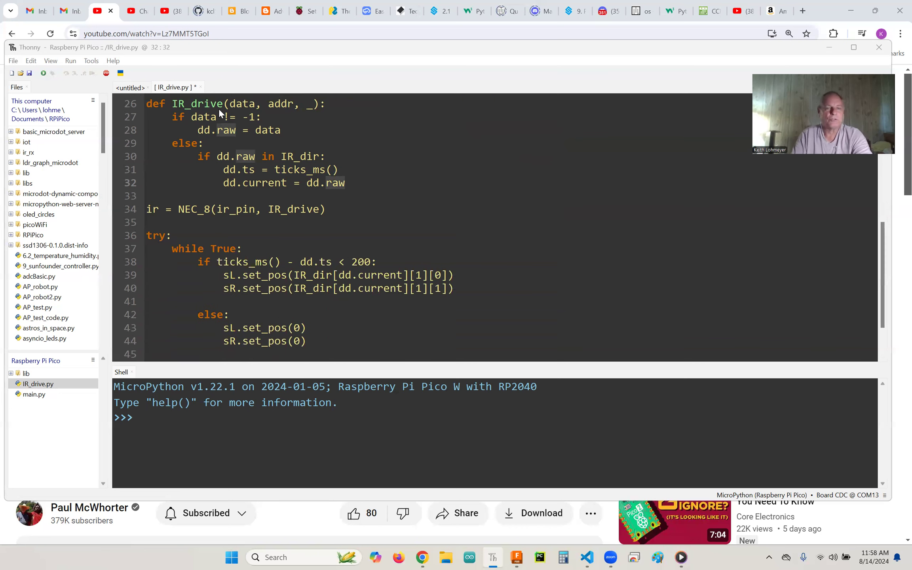
mouse_move(426, 226)
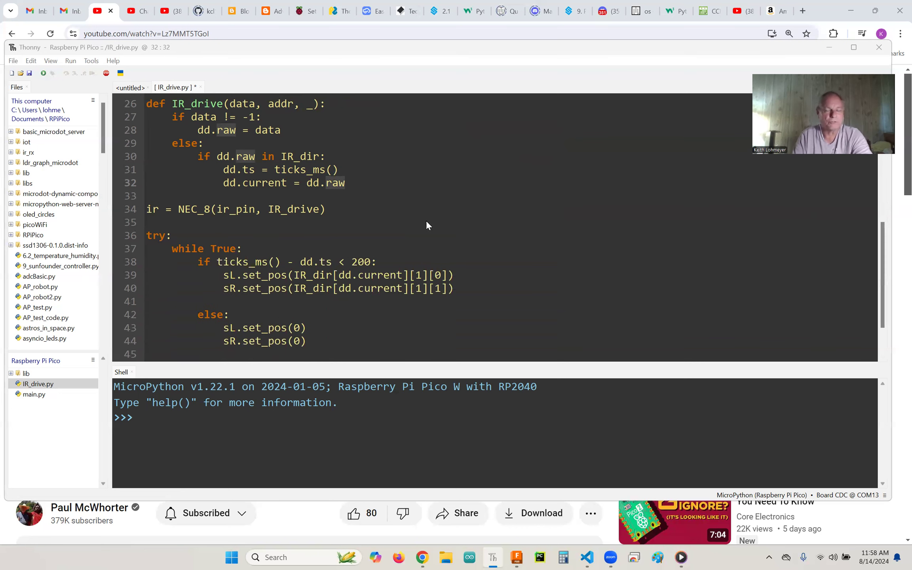
mouse_move(404, 212)
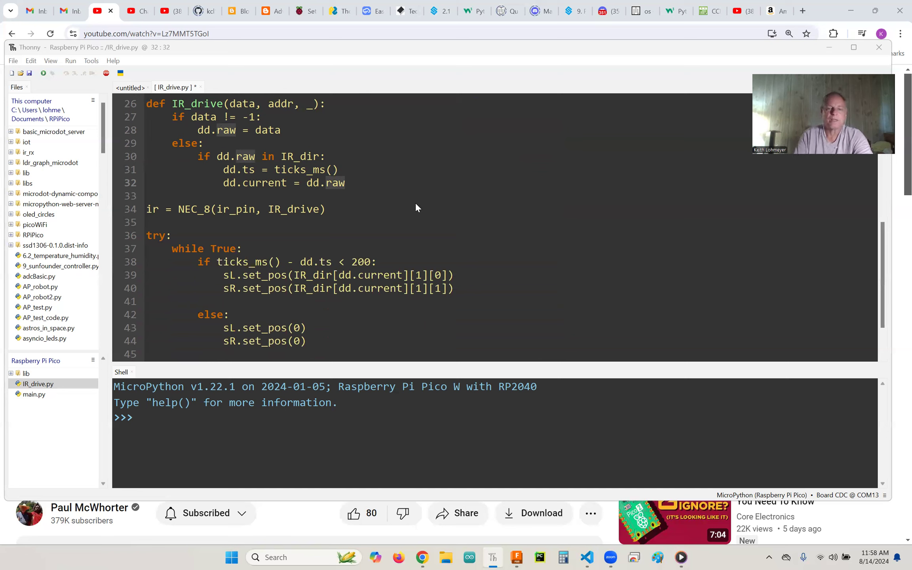
mouse_move(213, 287)
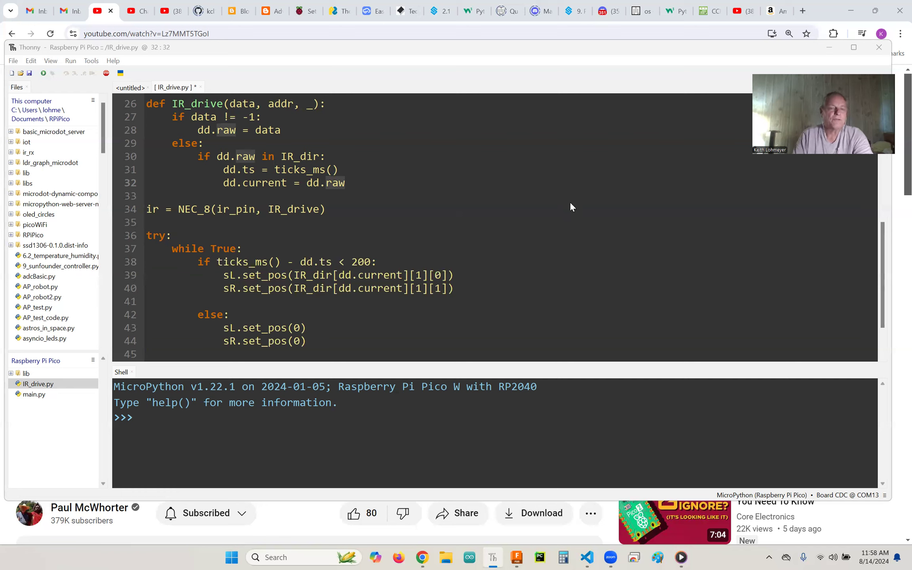
mouse_move(482, 228)
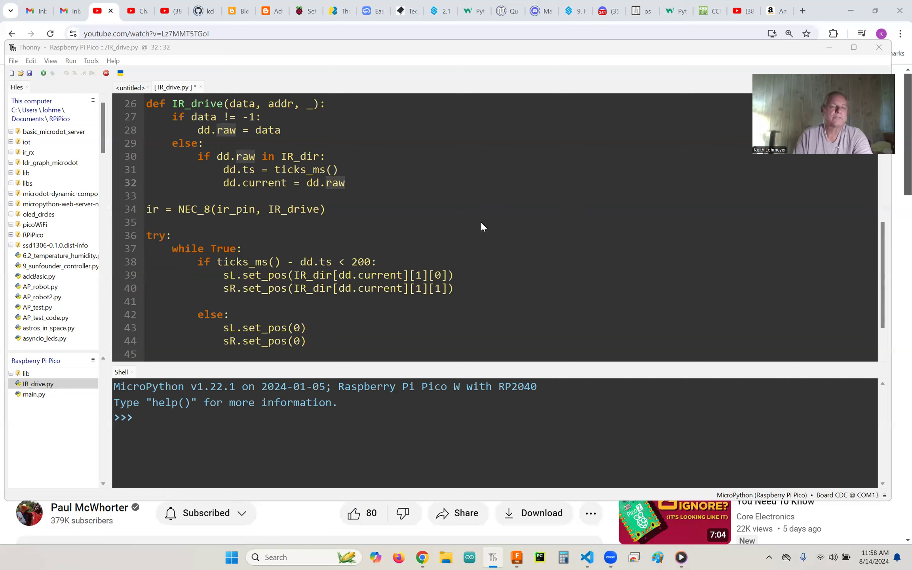
mouse_move(213, 265)
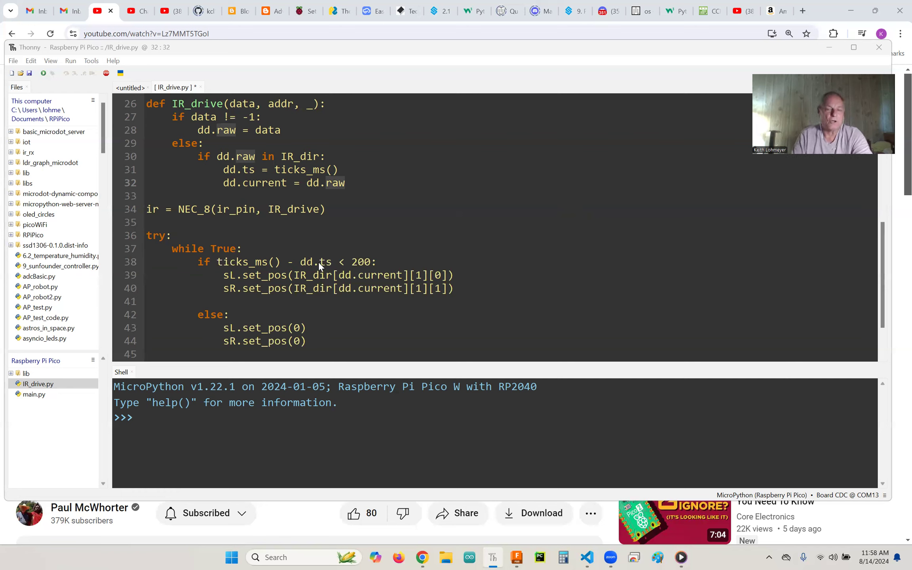
mouse_move(369, 265)
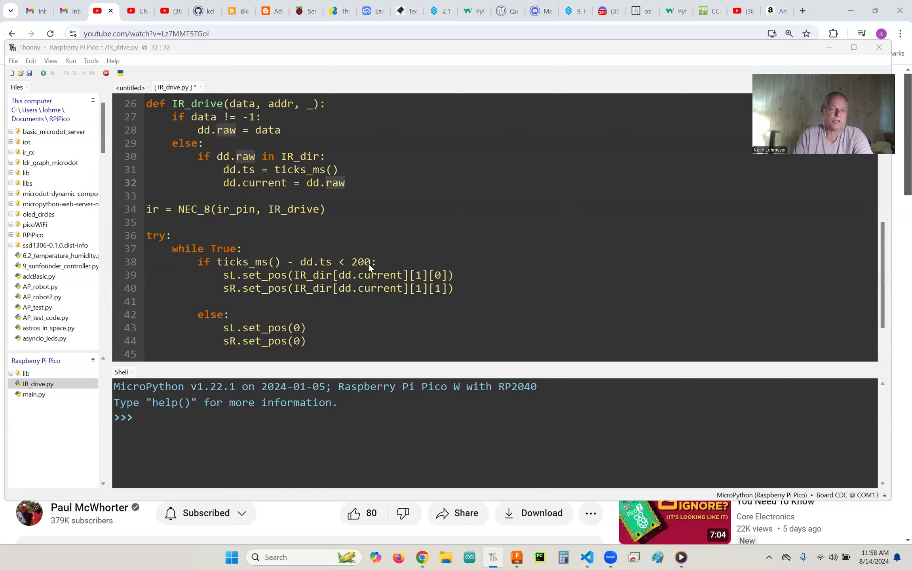
mouse_move(500, 252)
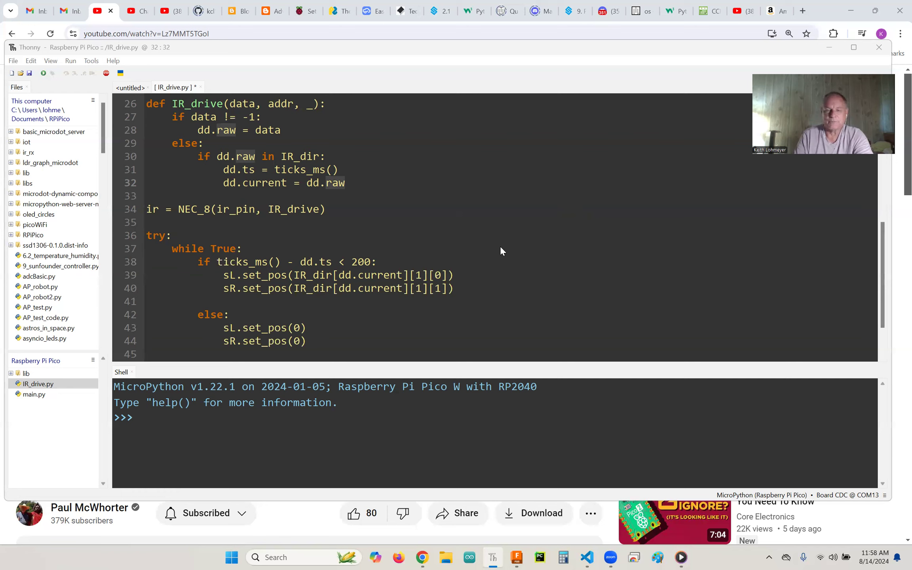
mouse_move(483, 289)
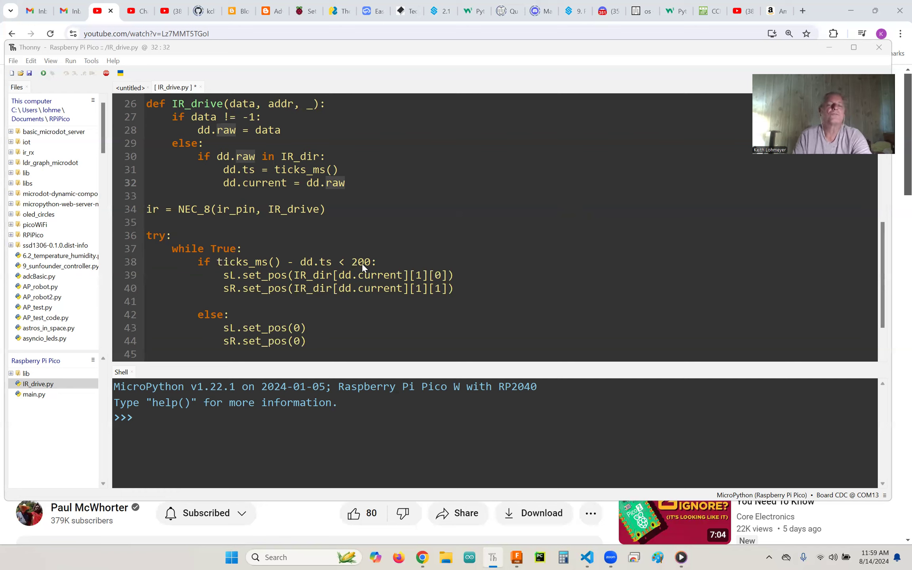
mouse_move(251, 342)
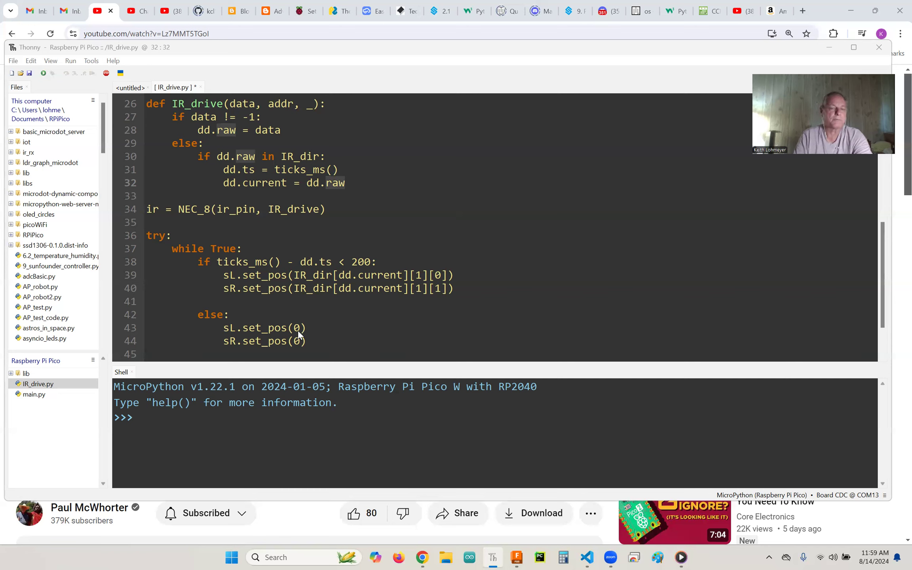
mouse_move(300, 351)
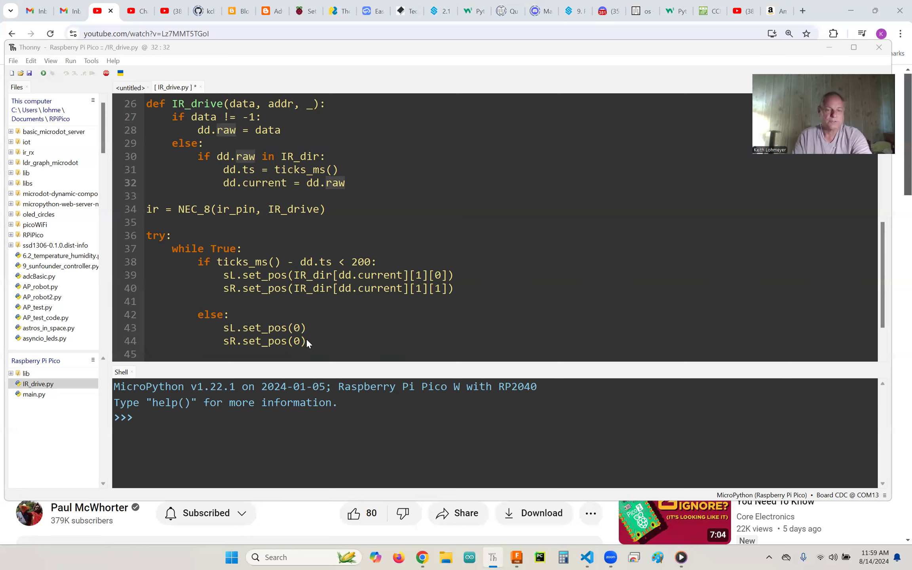
mouse_move(502, 258)
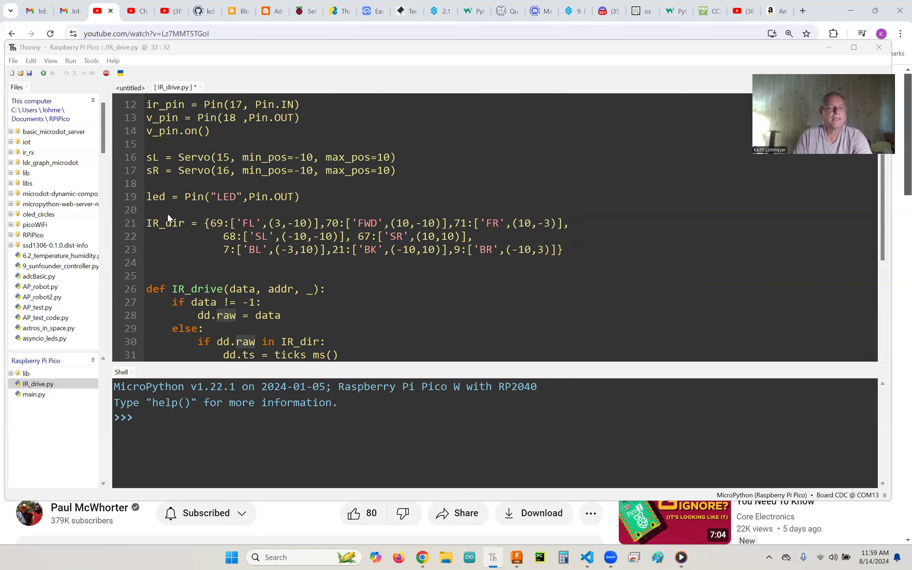
mouse_move(250, 155)
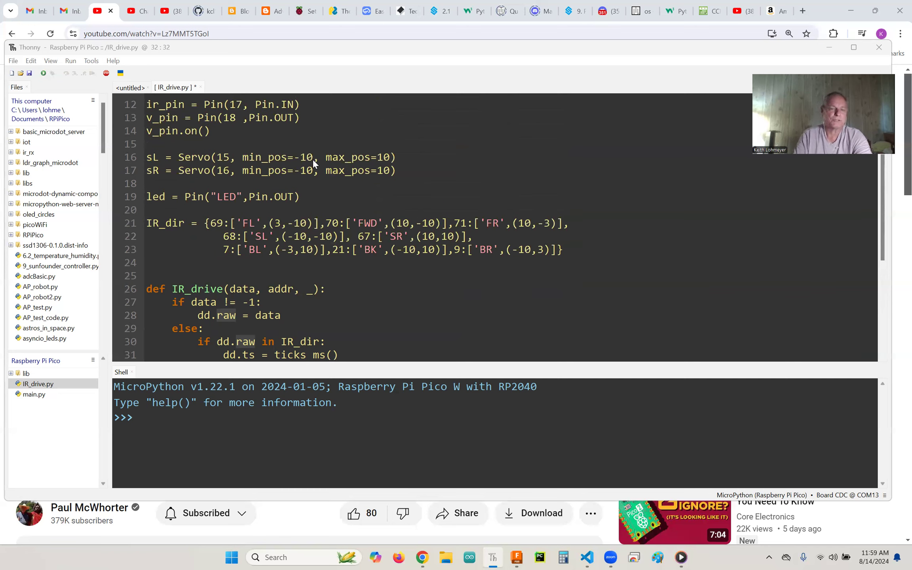
mouse_move(378, 162)
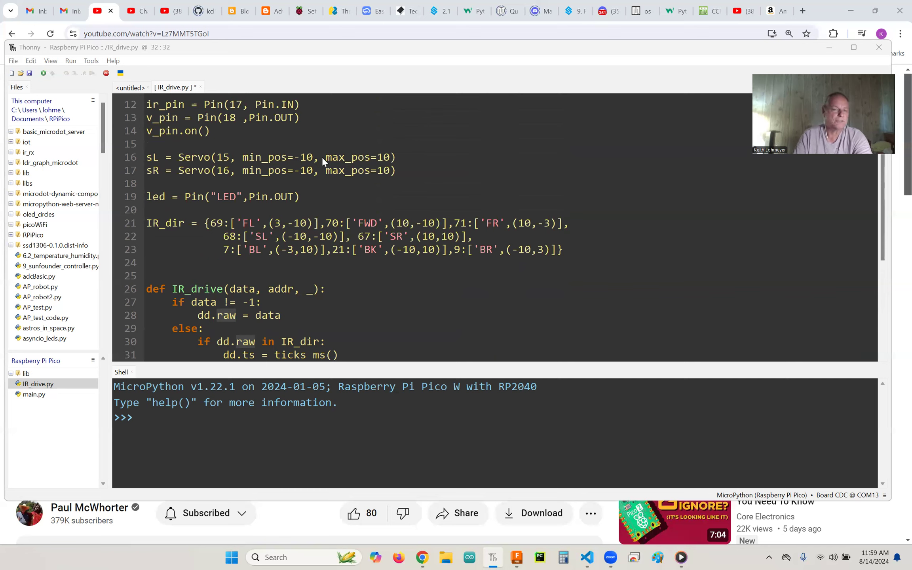
mouse_move(387, 184)
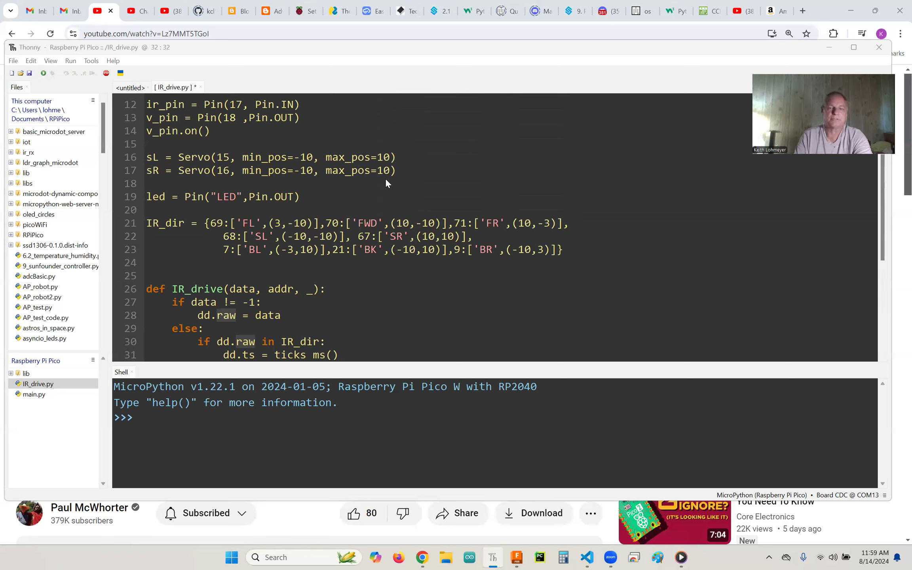
mouse_move(627, 261)
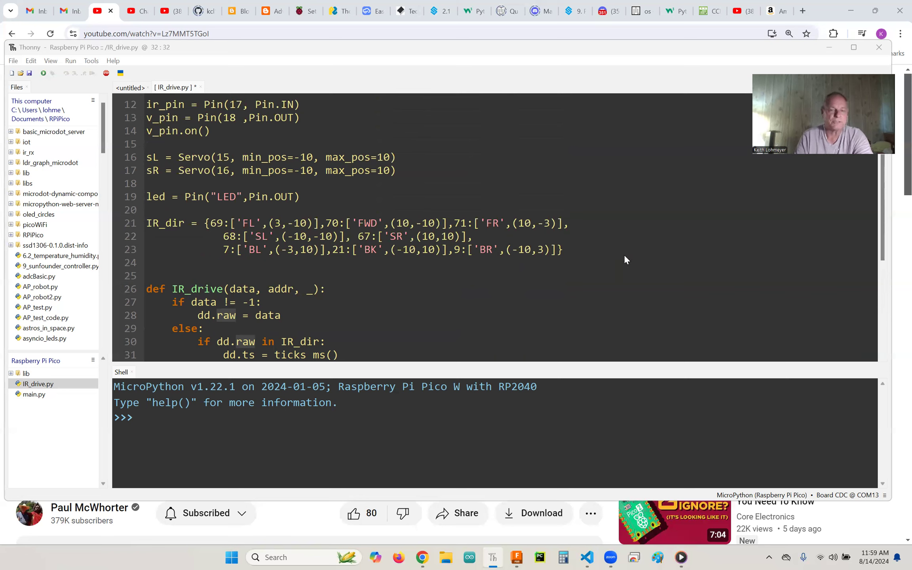
mouse_move(676, 244)
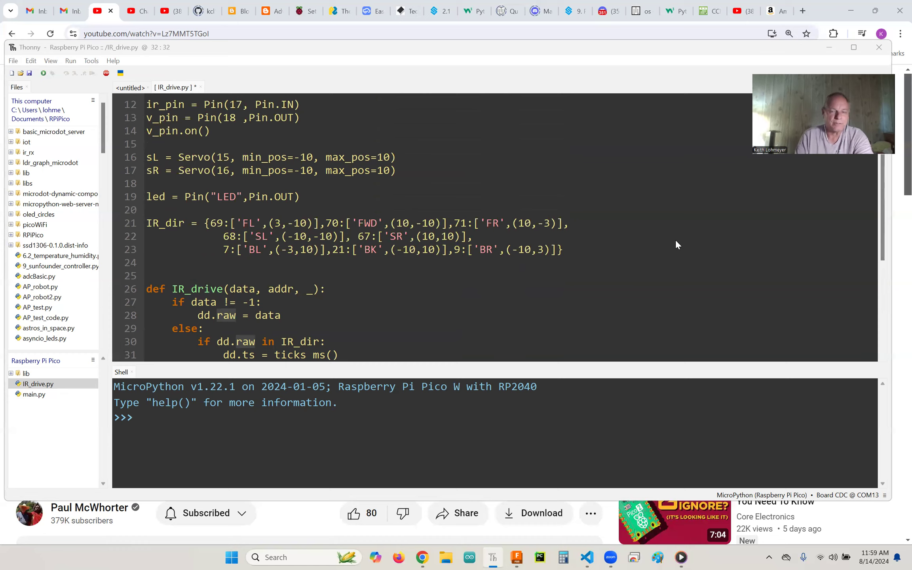
- Scroll IR_drive.py to show the main try/while loop with the LED toggle and KeyboardInterrupt handler
scroll("down", 3)
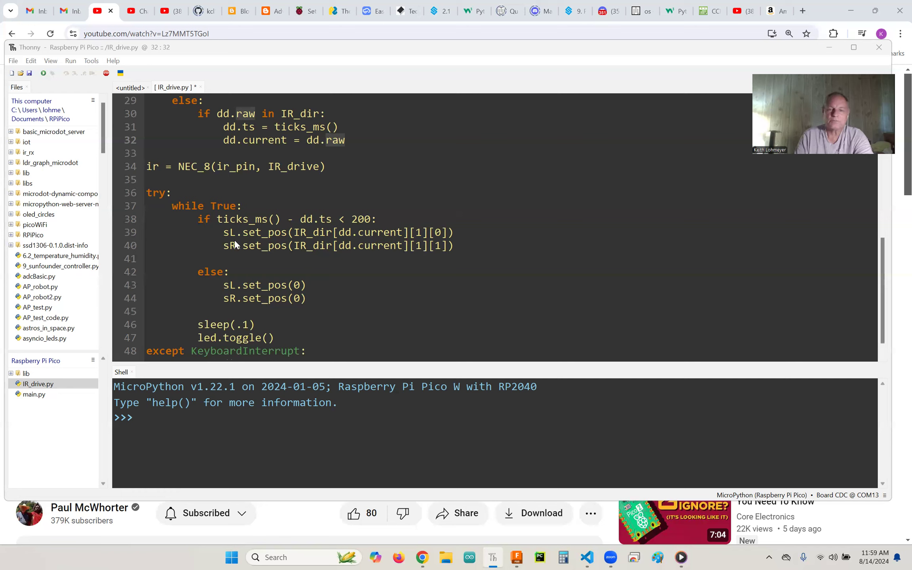
mouse_move(391, 249)
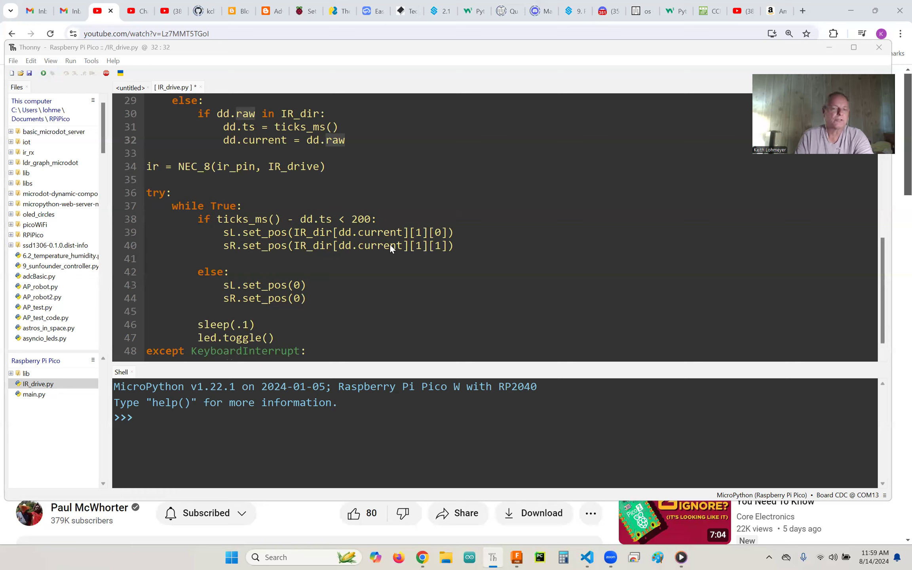
mouse_move(447, 217)
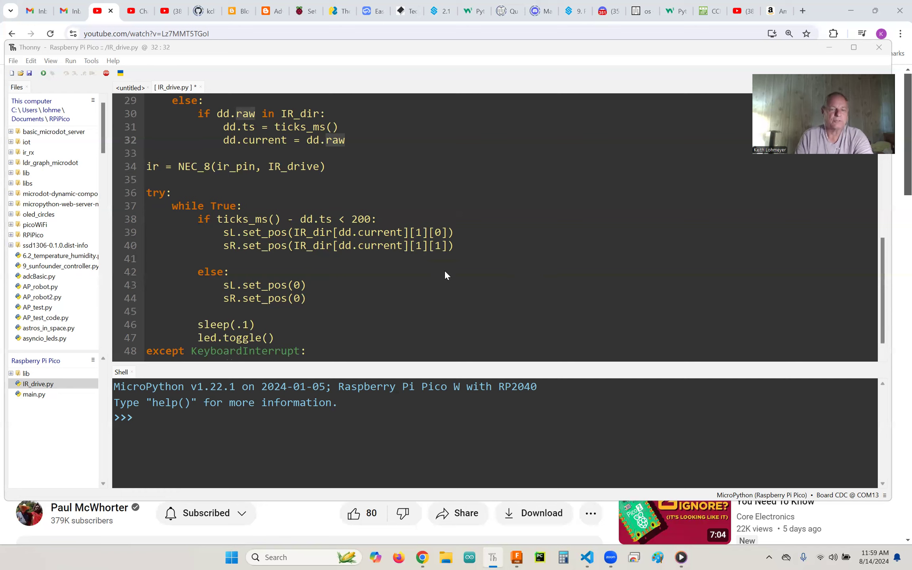
mouse_move(308, 240)
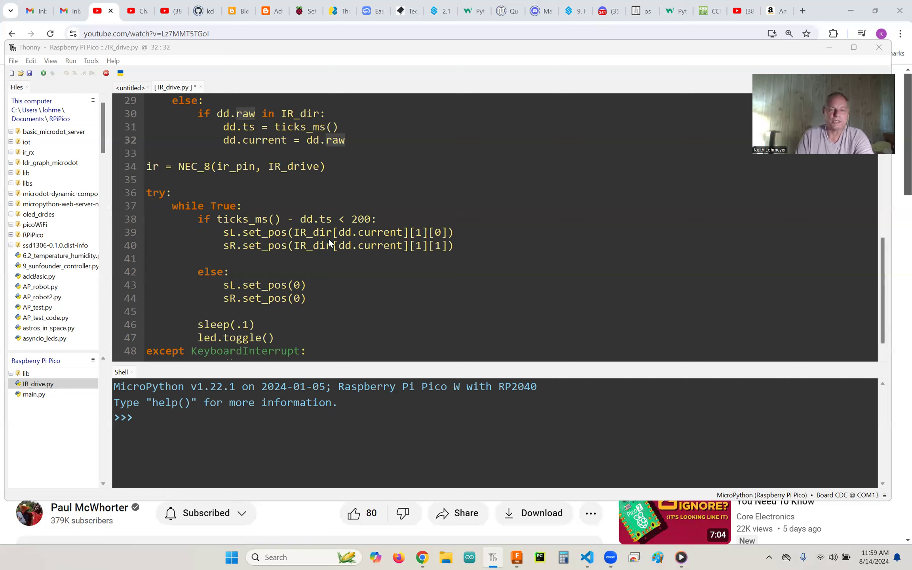
mouse_move(384, 257)
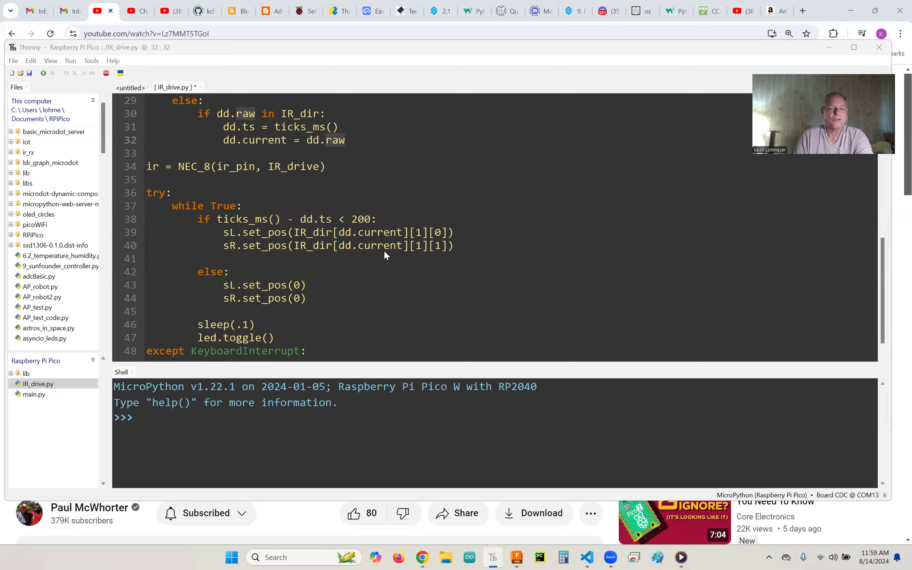
mouse_move(379, 247)
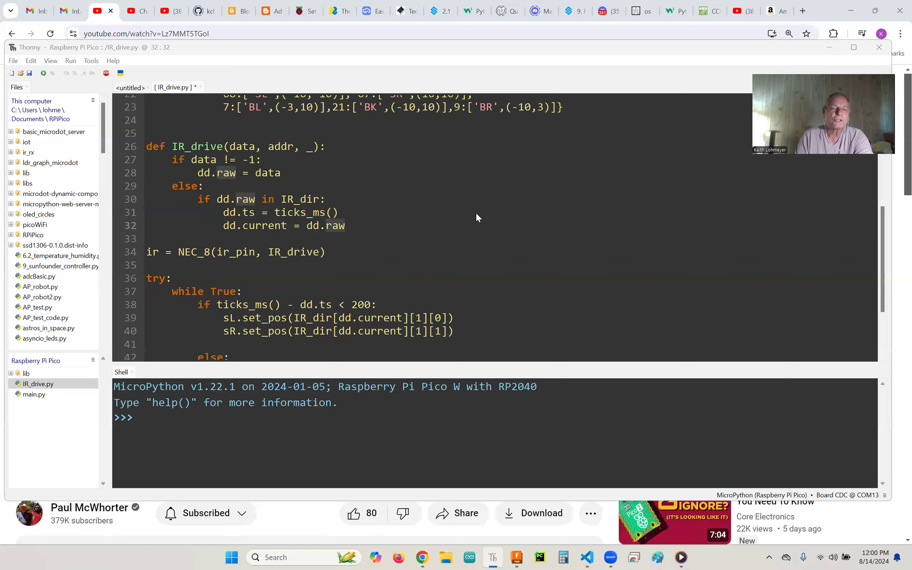
- Scroll IR_drive.py to lines 24–43 showing the IR_drive callback and while True loop
scroll("down", 3)
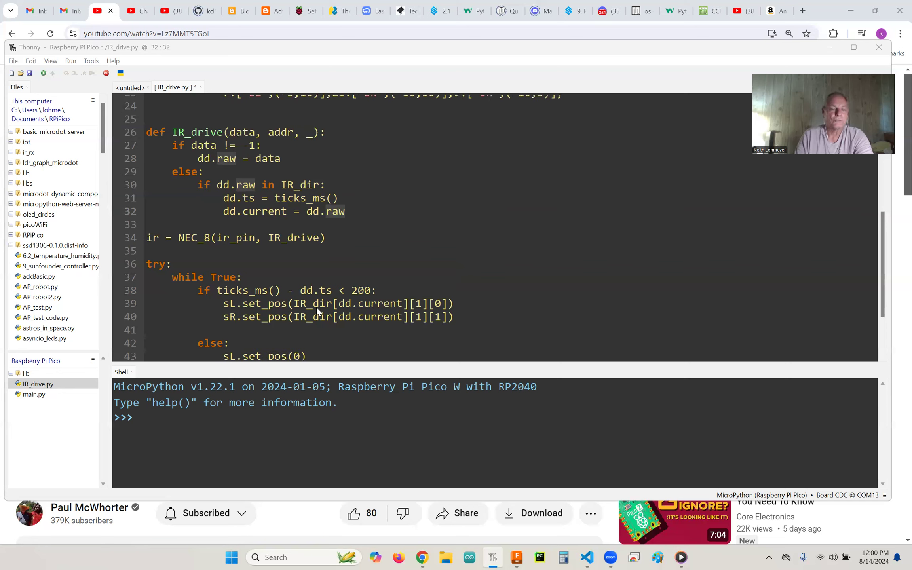
mouse_move(594, 234)
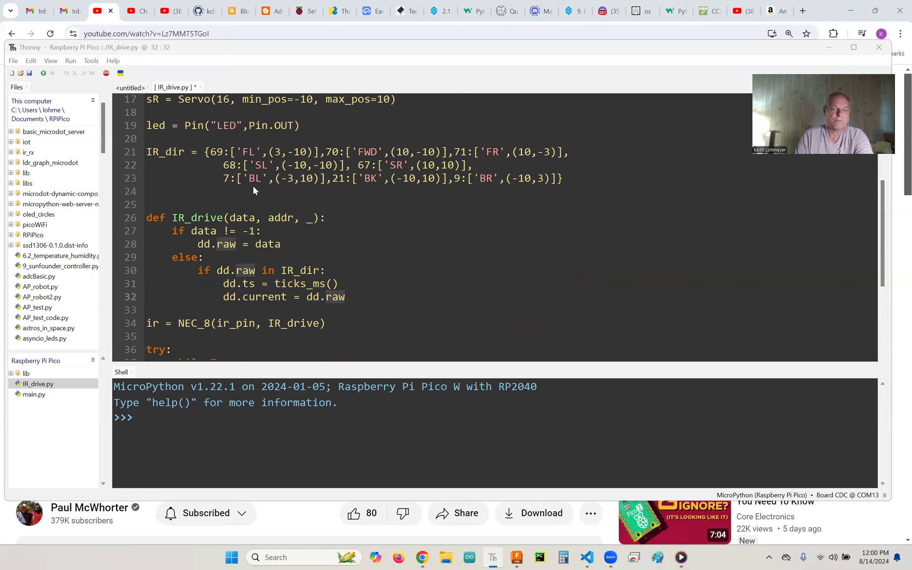
mouse_move(243, 160)
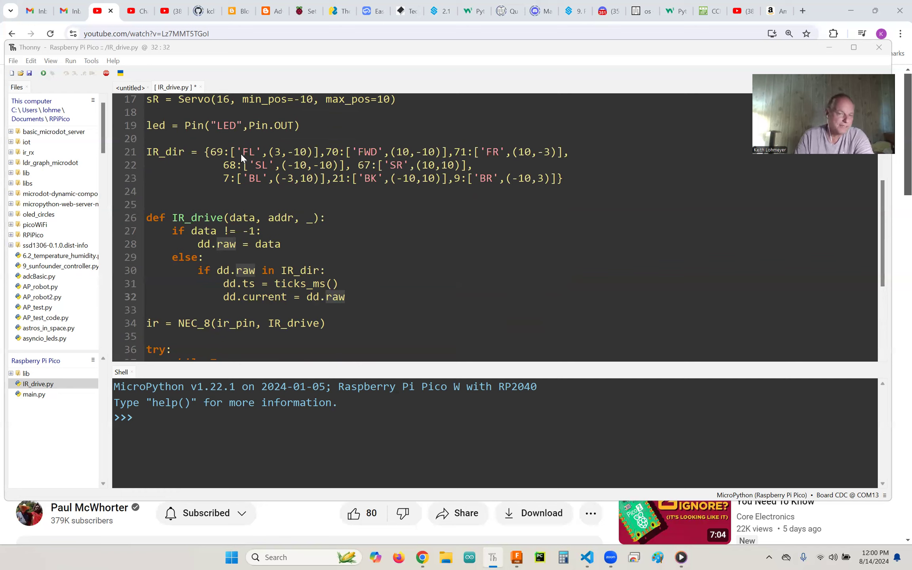
mouse_move(255, 185)
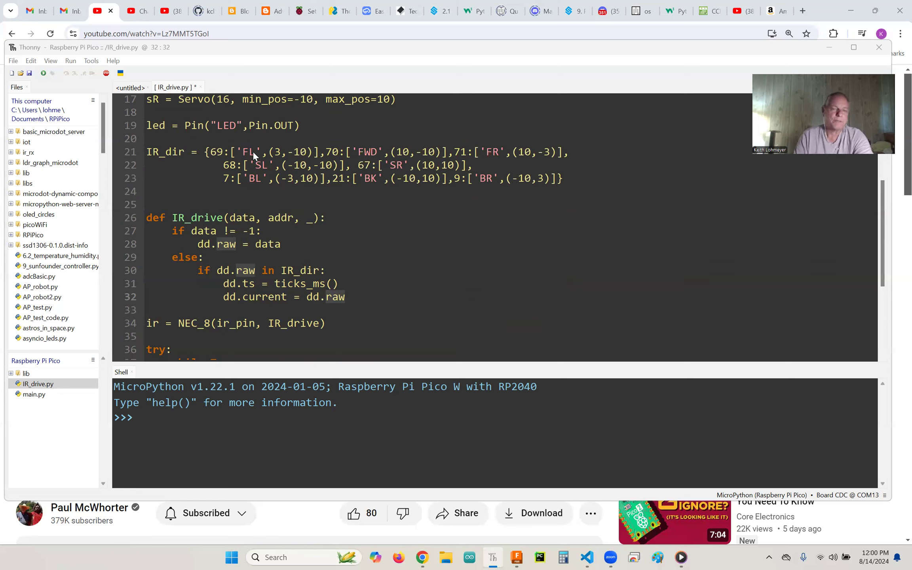
mouse_move(311, 159)
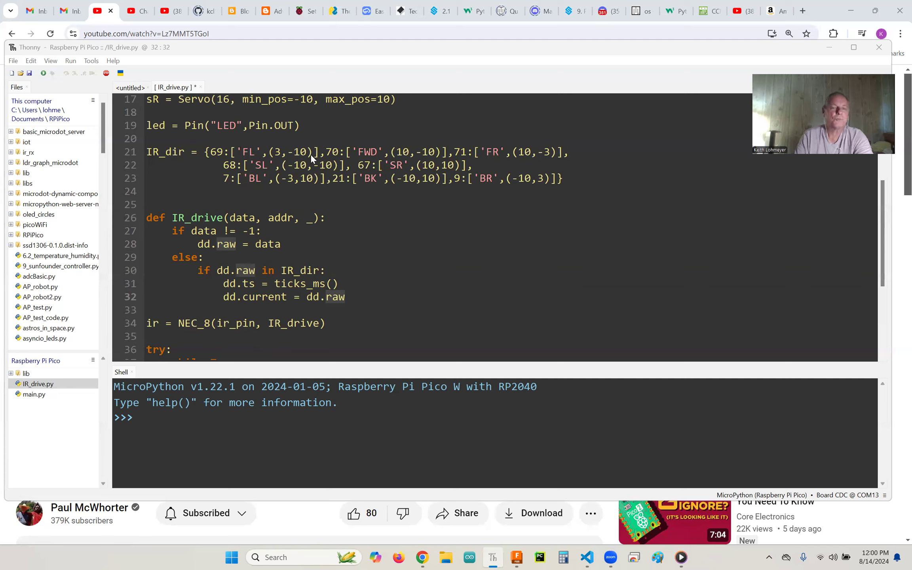
mouse_move(278, 159)
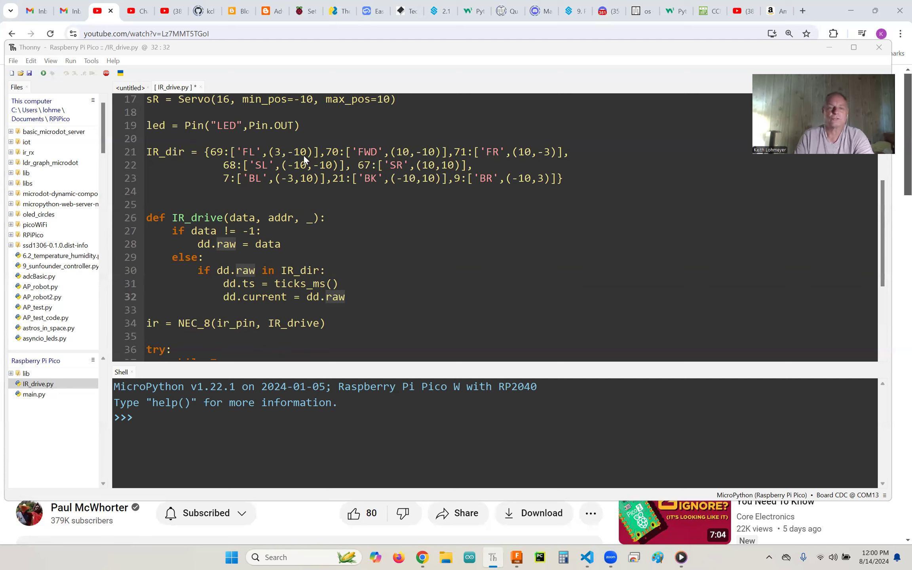
mouse_move(426, 151)
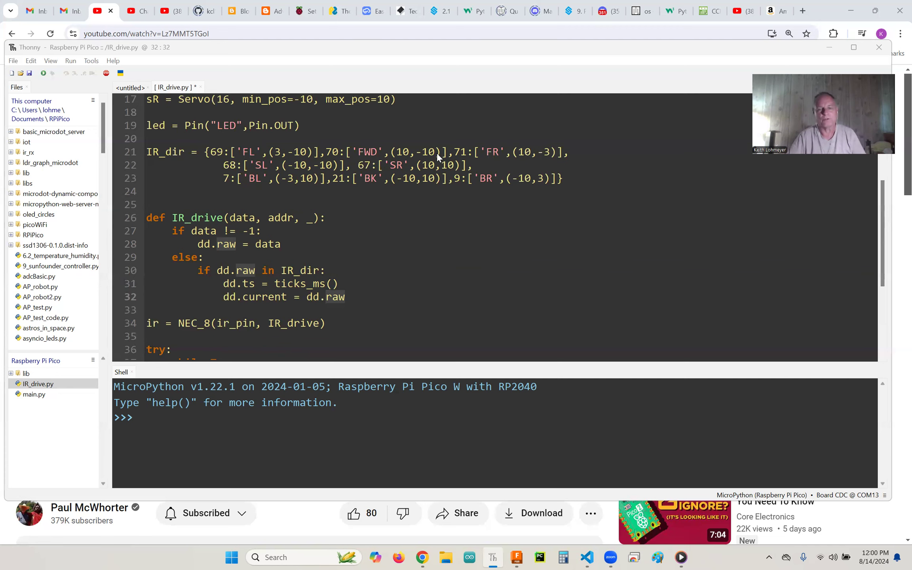
mouse_move(407, 179)
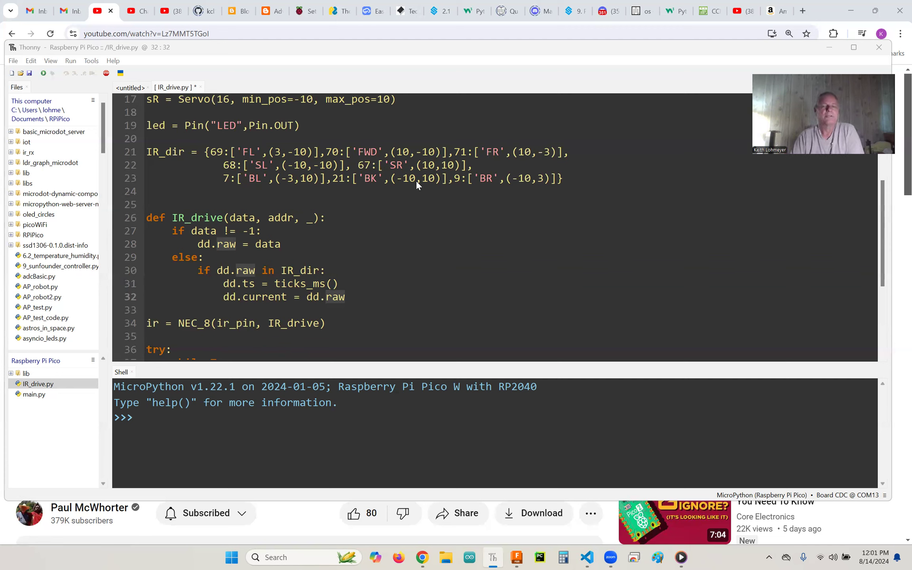
mouse_move(567, 161)
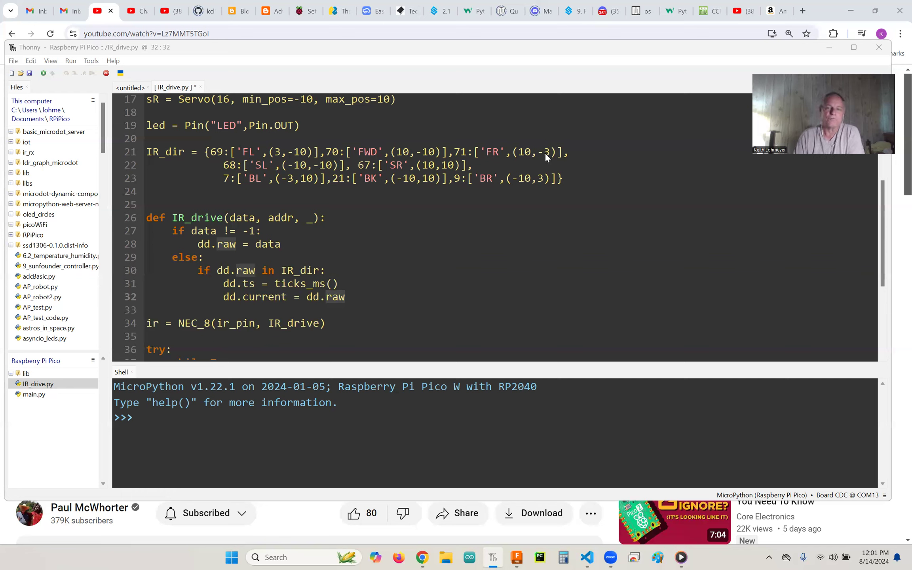
mouse_move(277, 156)
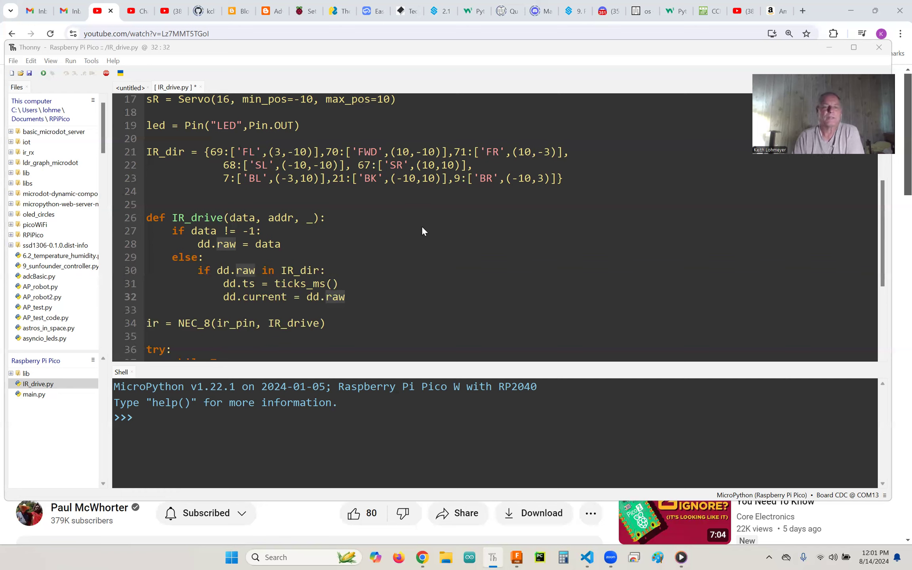
mouse_move(251, 159)
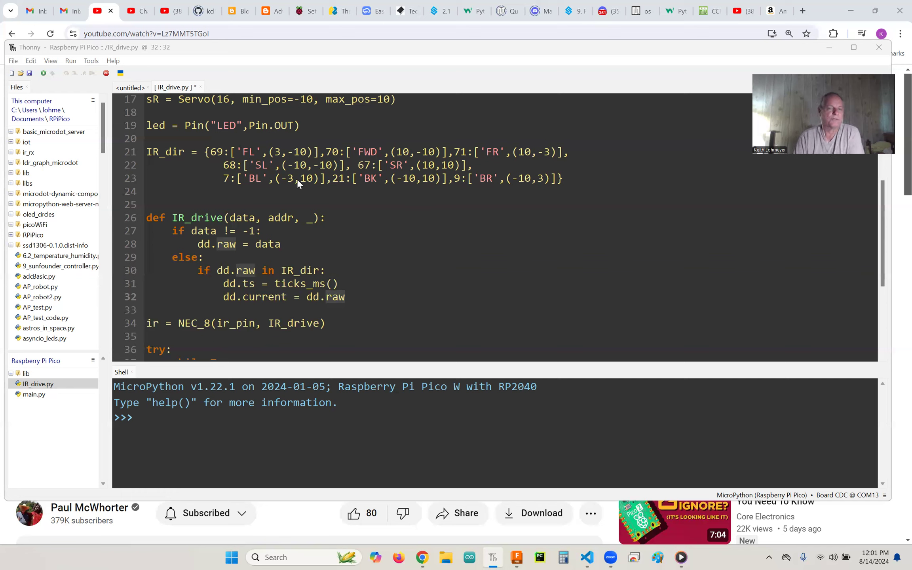
mouse_move(323, 186)
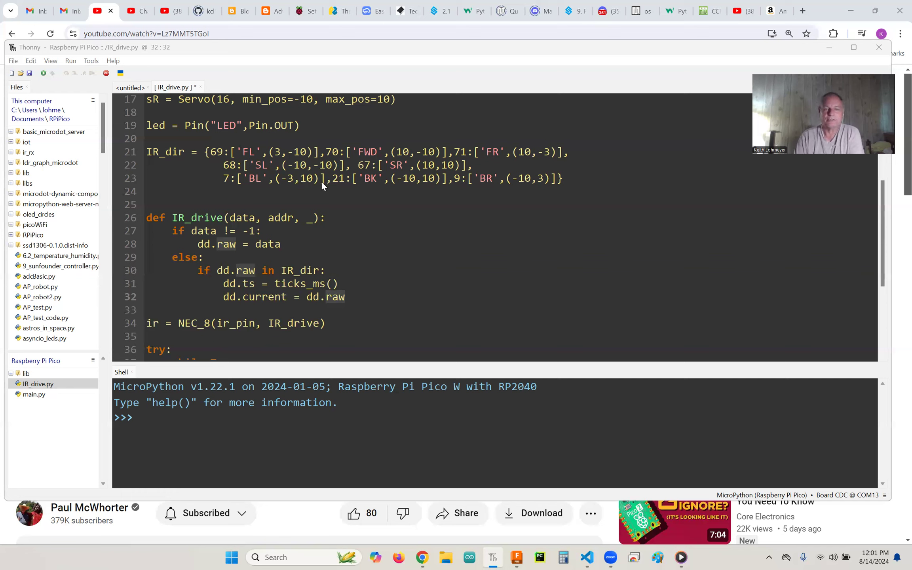
mouse_move(293, 185)
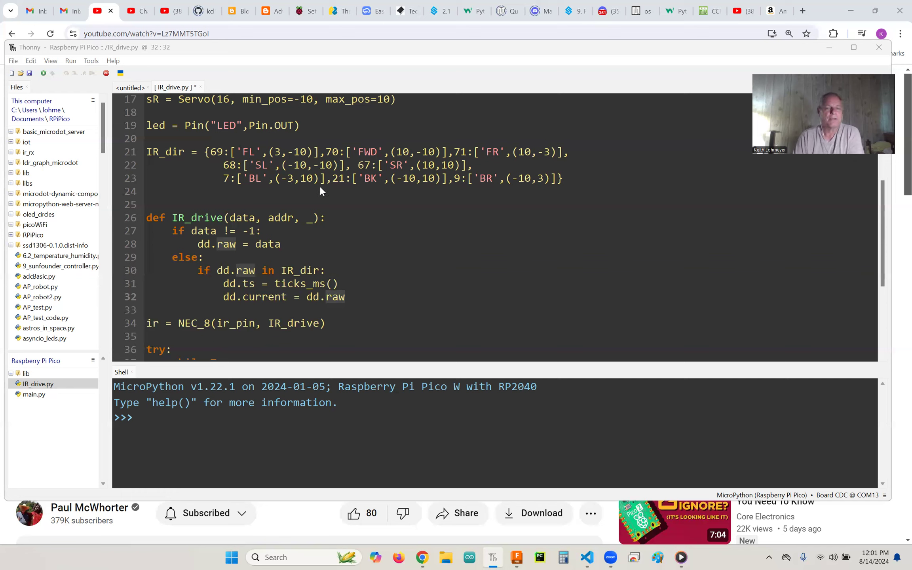
mouse_move(310, 181)
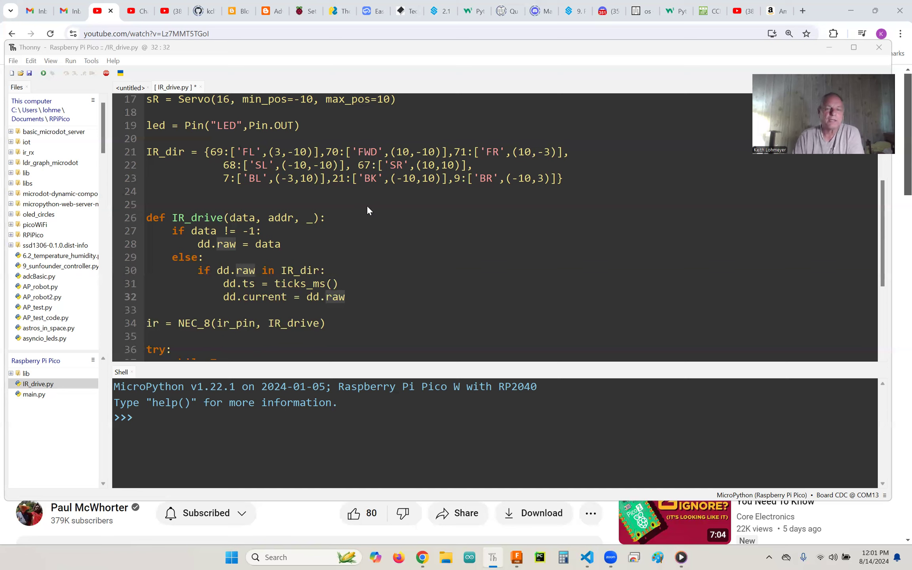
mouse_move(345, 236)
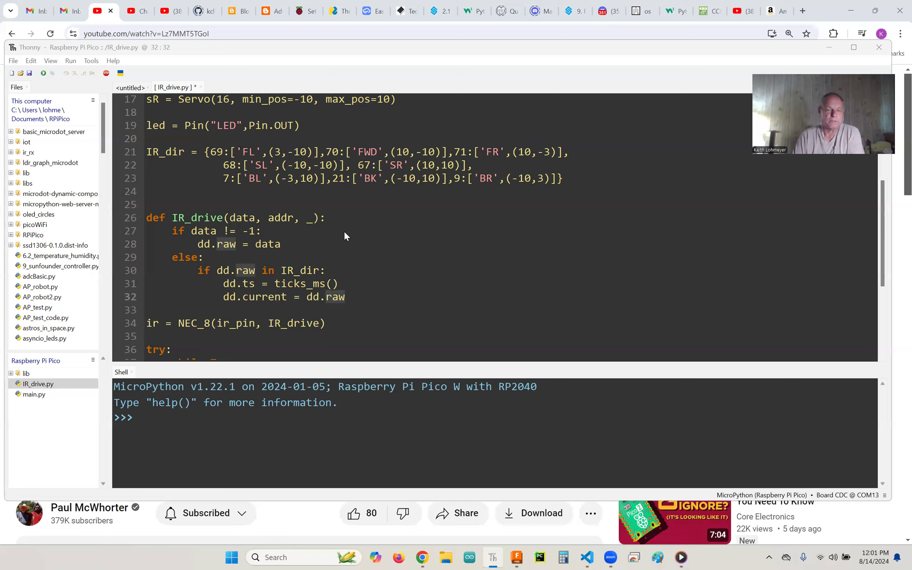
mouse_move(342, 275)
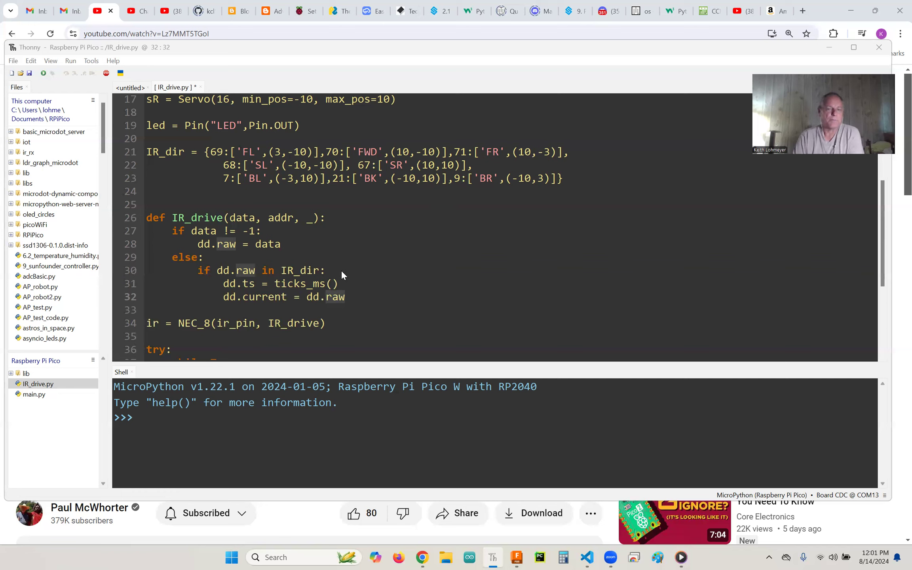
mouse_move(430, 176)
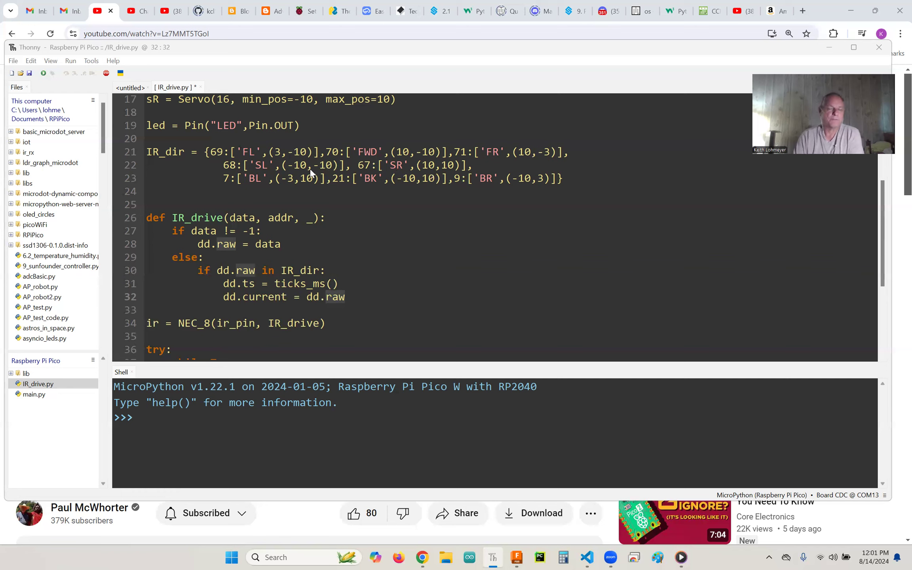
mouse_move(417, 157)
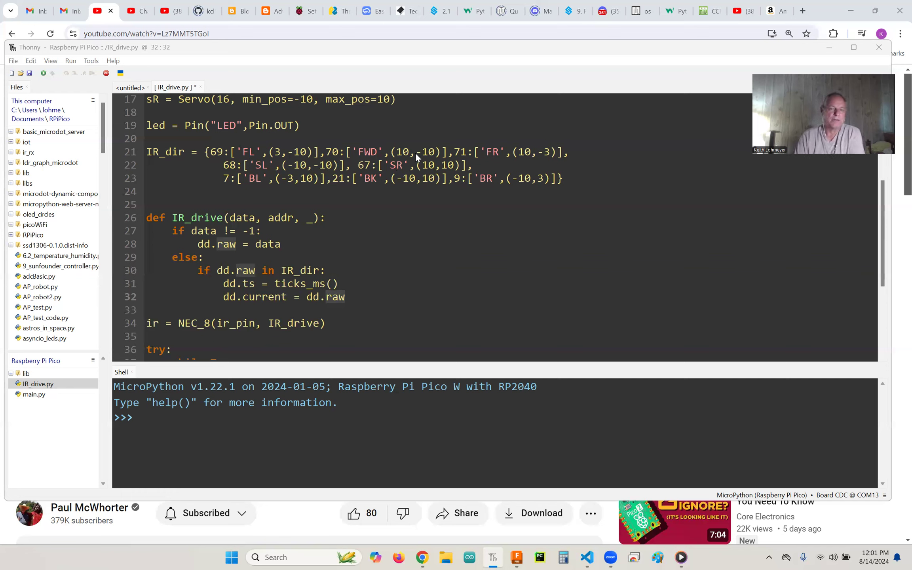
mouse_move(316, 163)
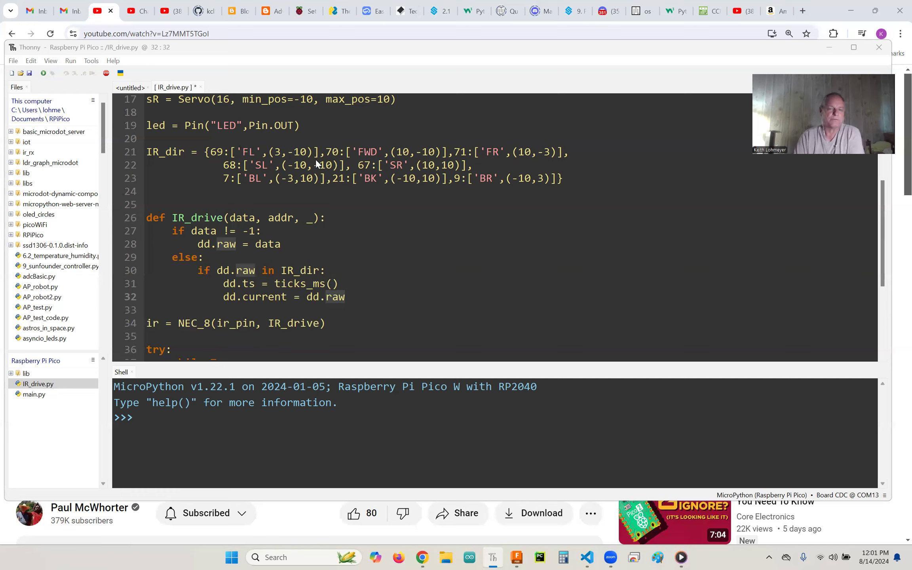
mouse_move(316, 168)
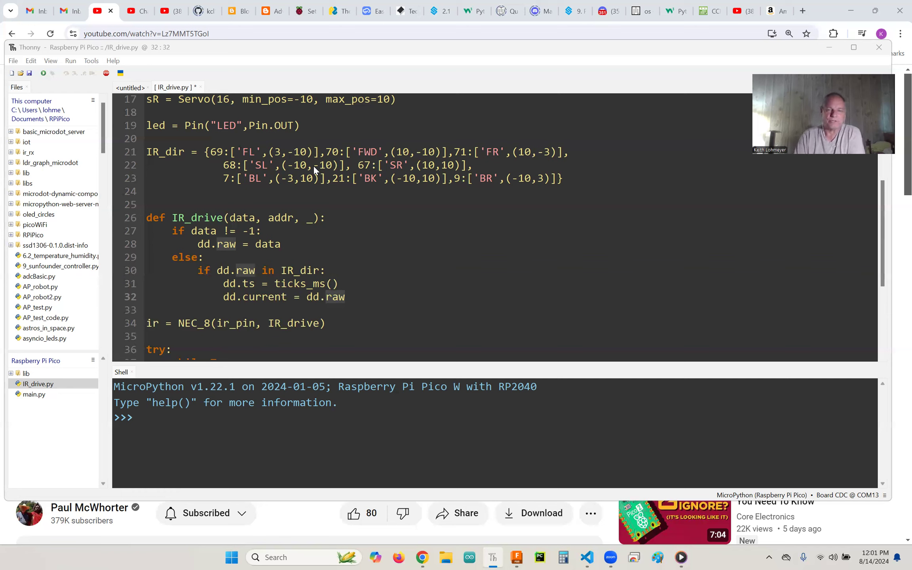
mouse_move(543, 240)
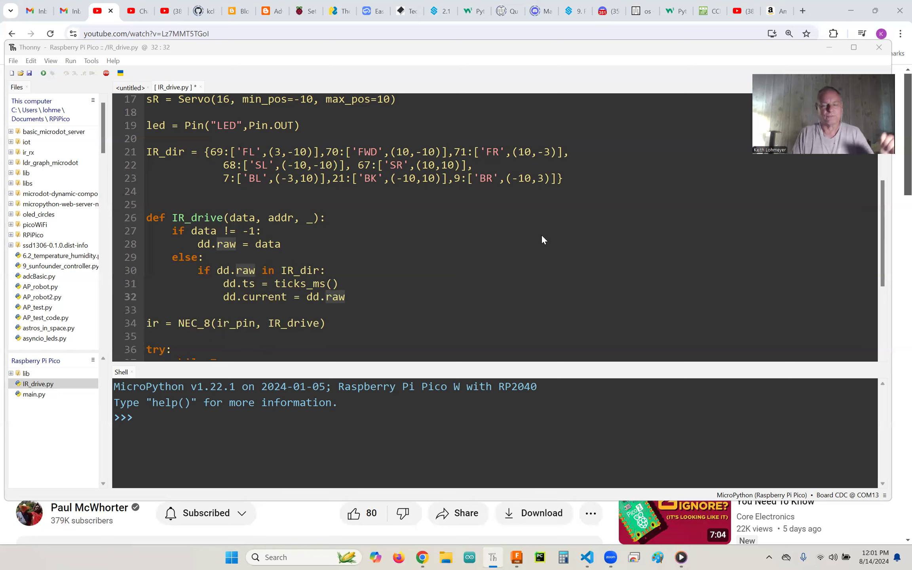
scroll("down", 3)
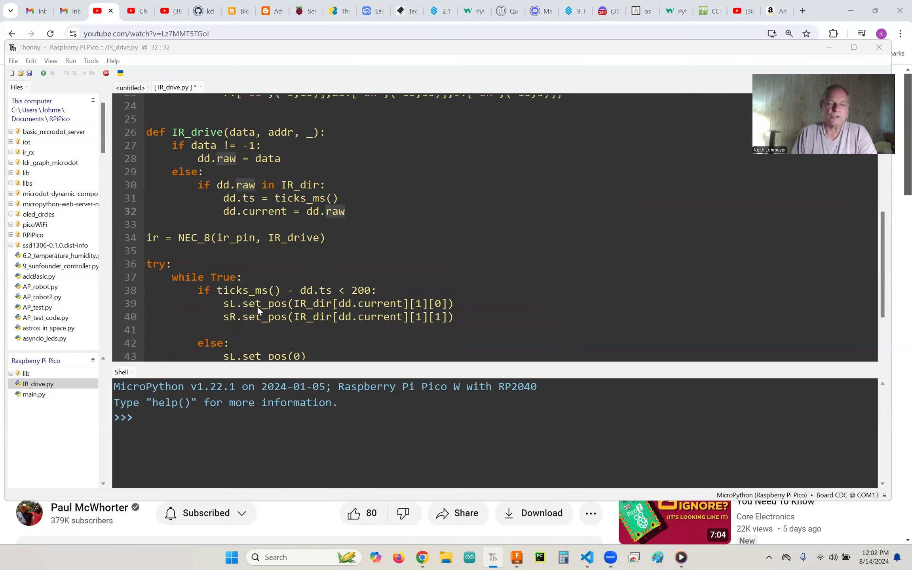
mouse_move(330, 309)
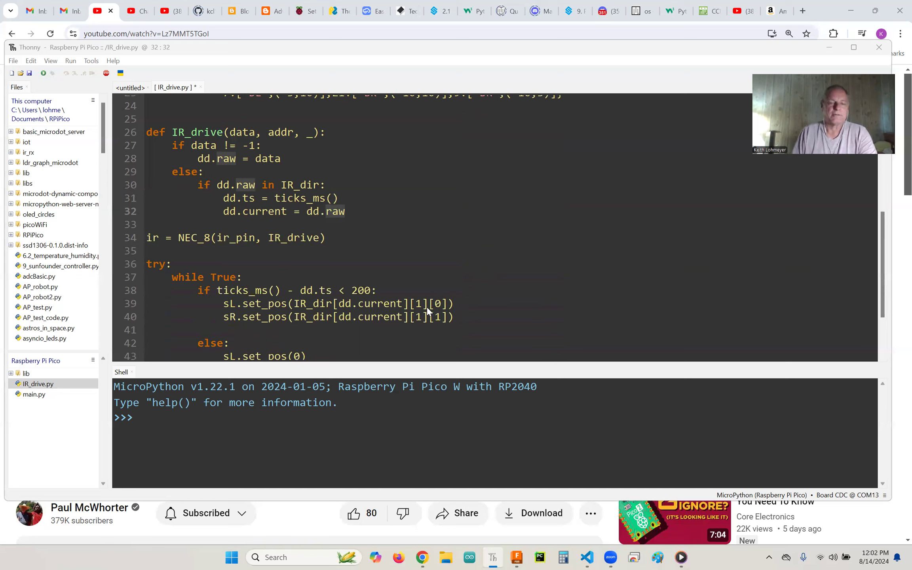
mouse_move(377, 311)
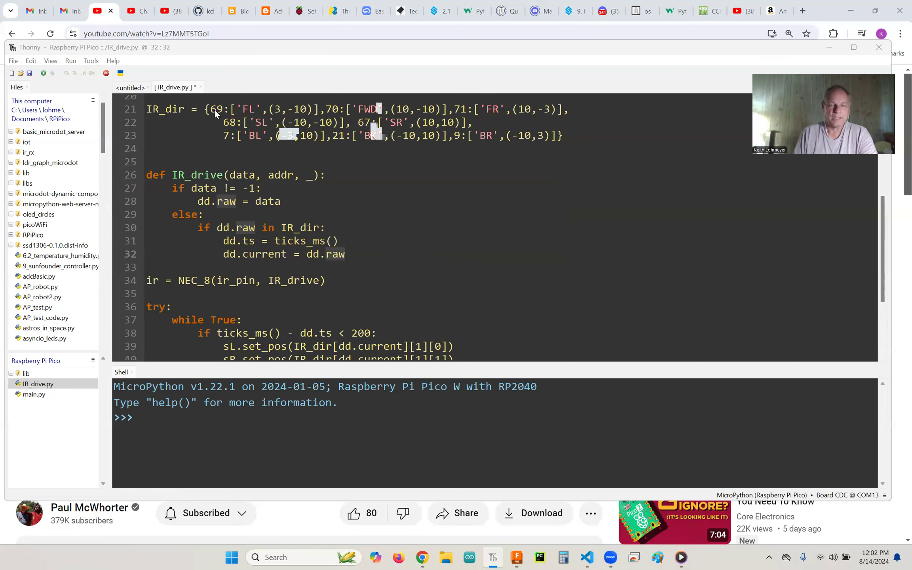
mouse_move(414, 342)
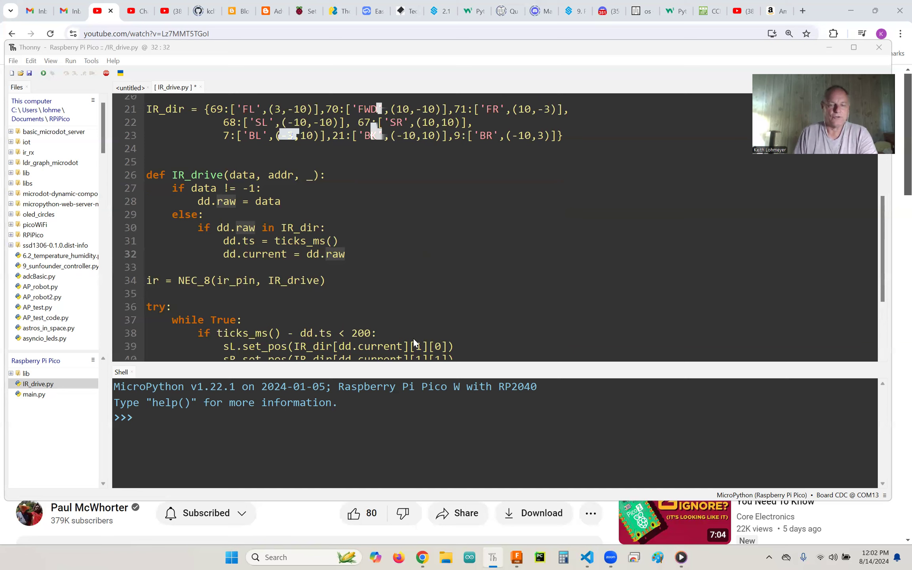
mouse_move(425, 353)
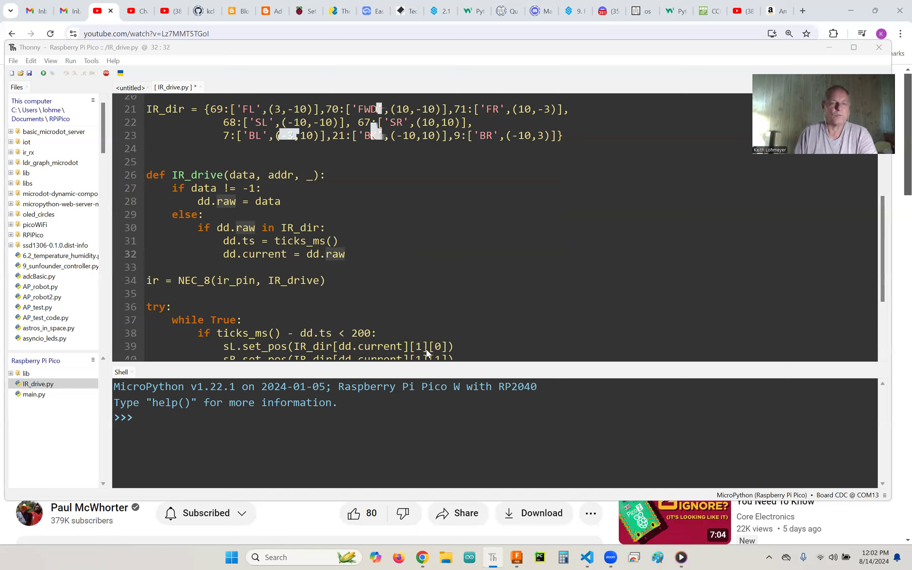
mouse_move(297, 118)
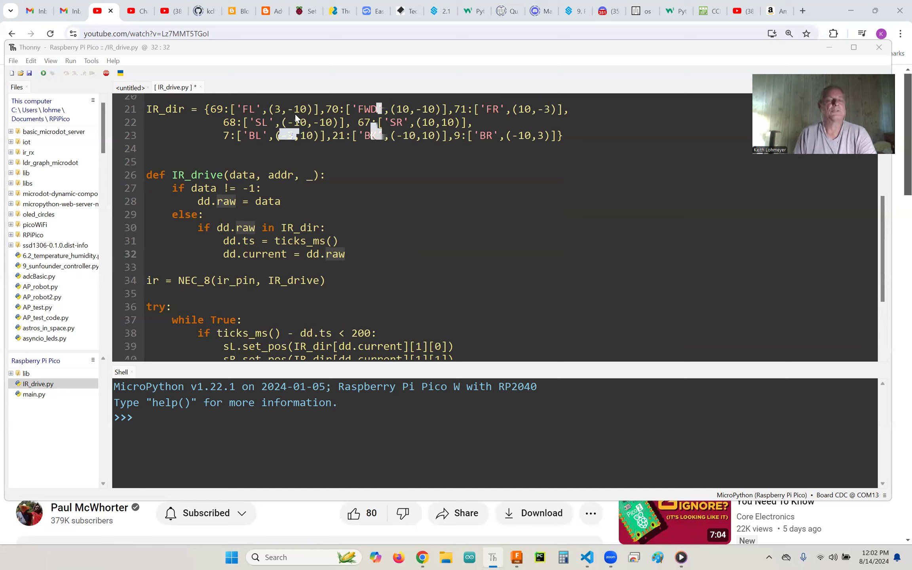
mouse_move(425, 349)
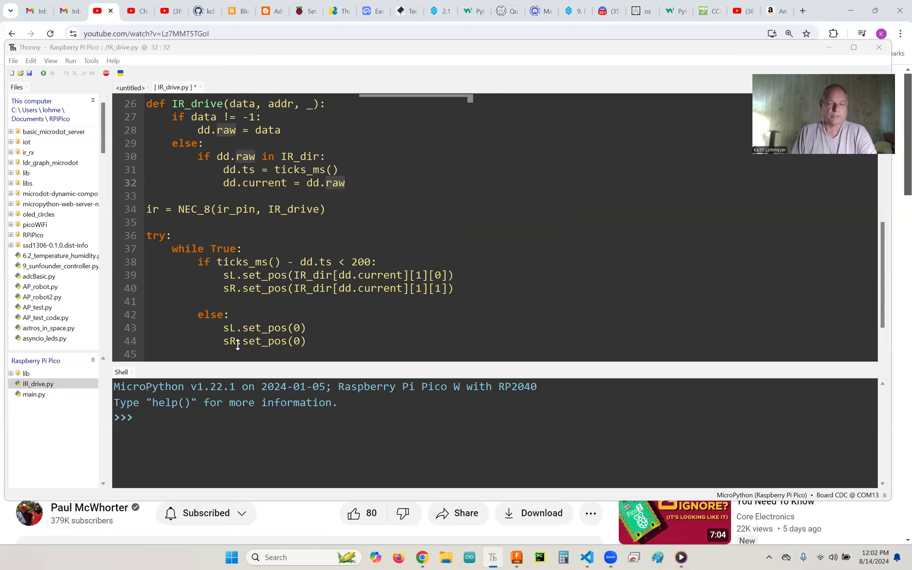
mouse_move(541, 297)
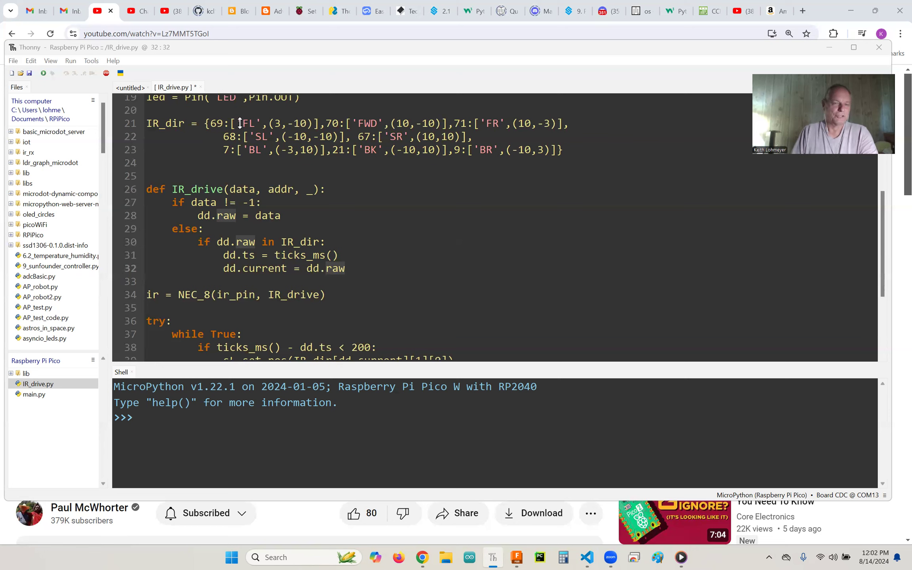
mouse_move(269, 138)
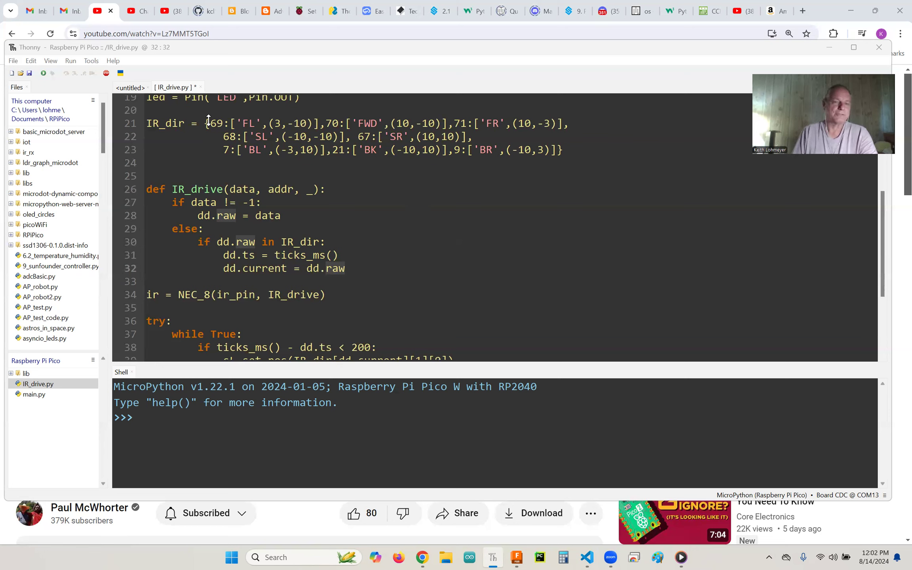
mouse_move(589, 226)
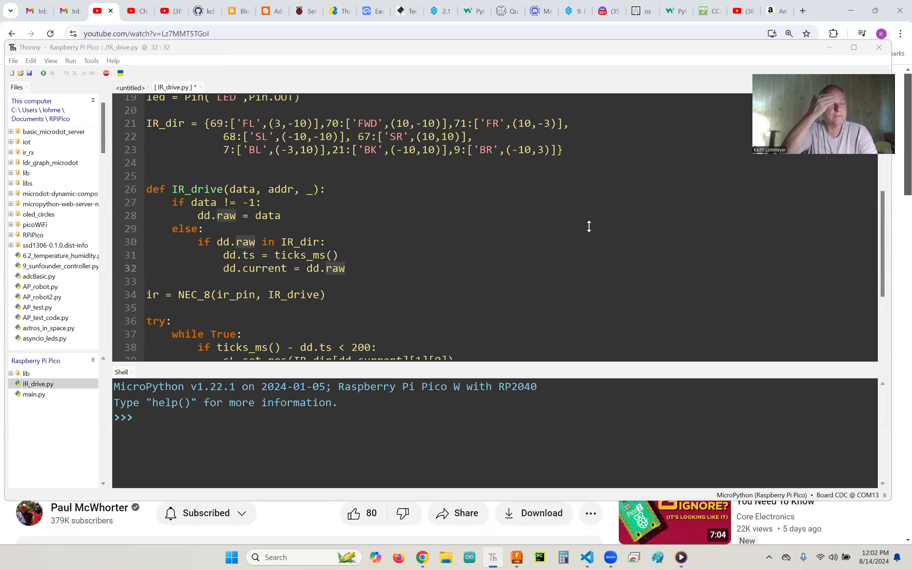
scroll("down", 3)
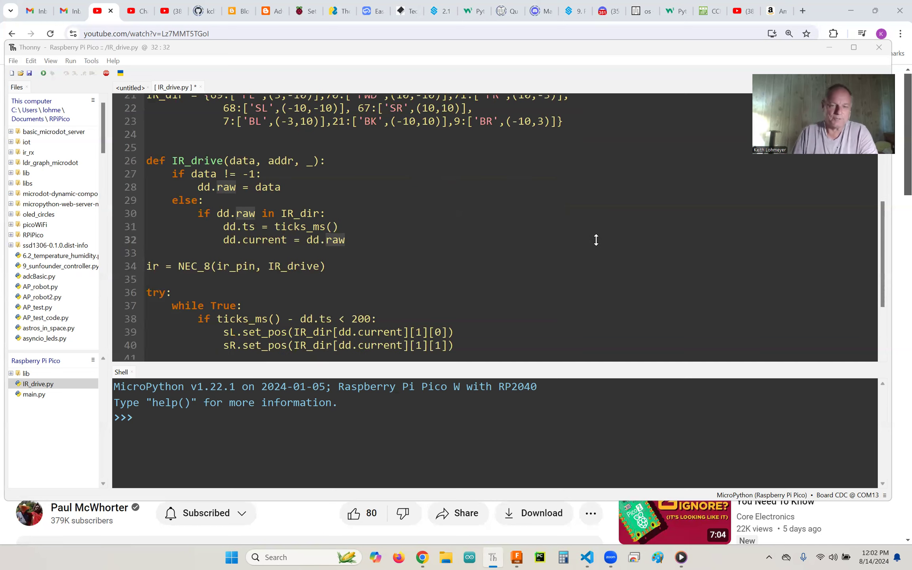
scroll("down", 3)
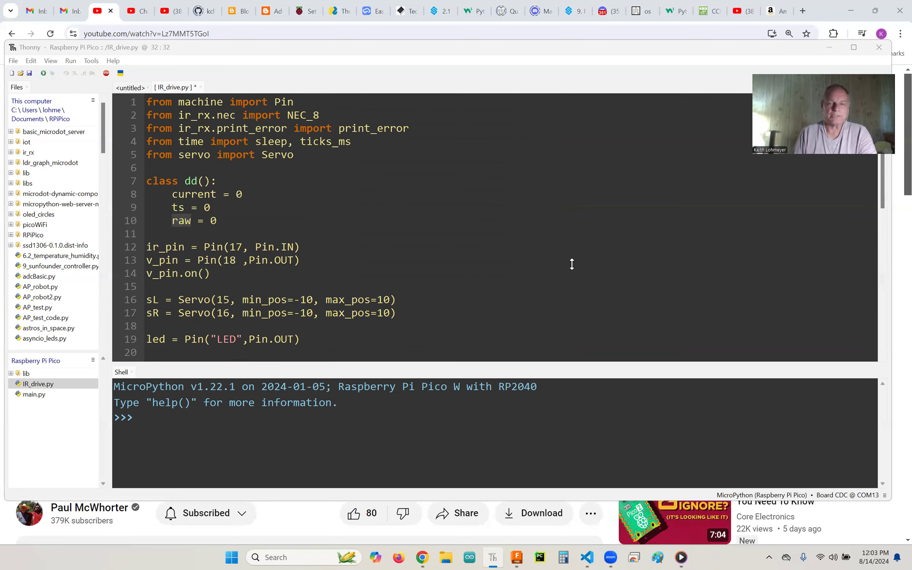
mouse_move(27, 430)
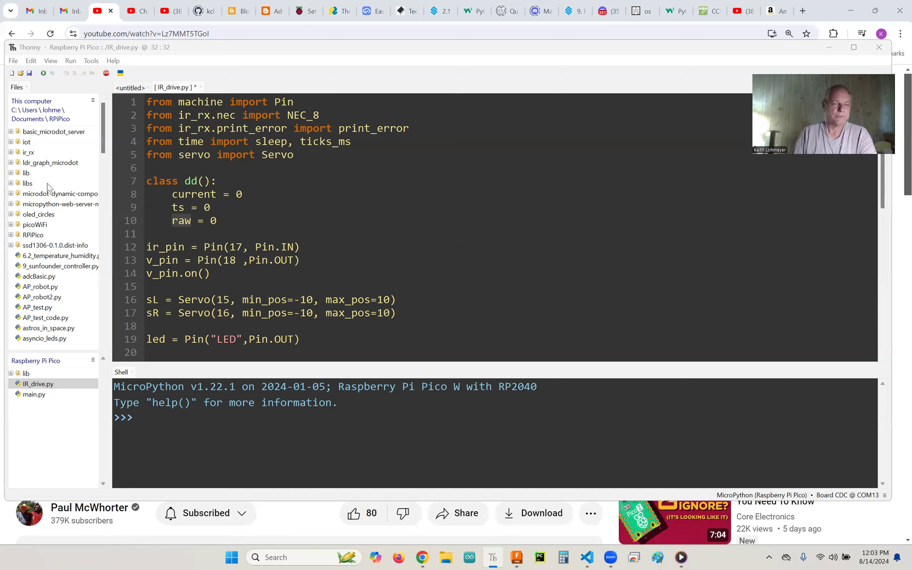
mouse_move(46, 445)
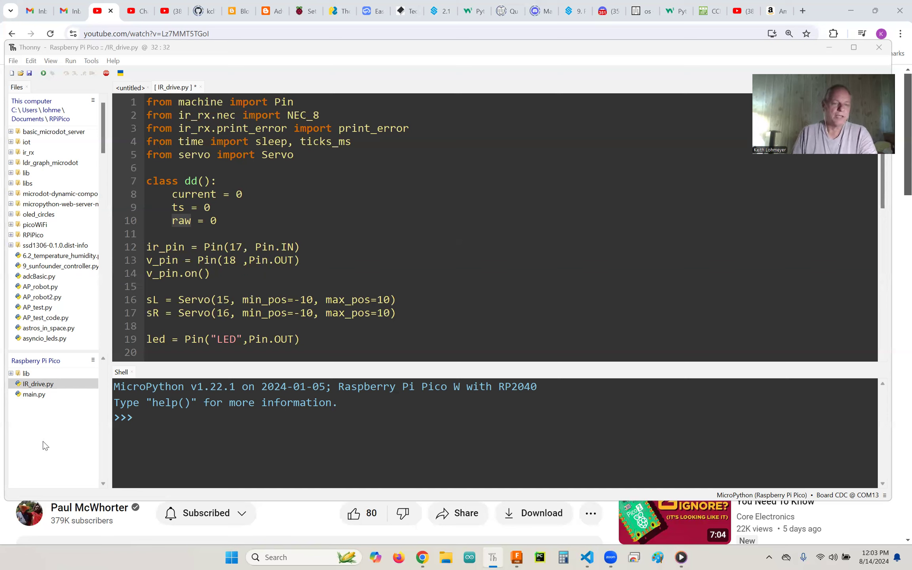
mouse_move(113, 115)
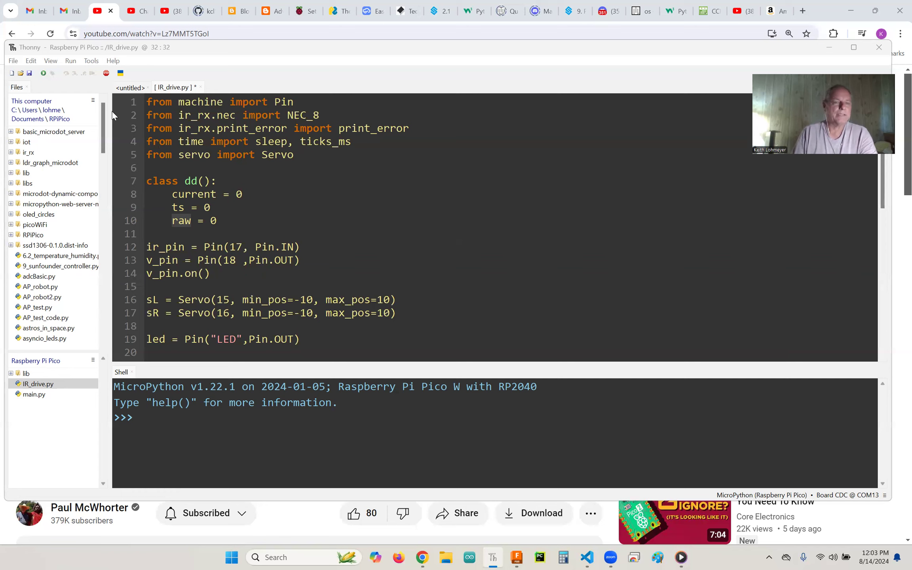
mouse_move(32, 401)
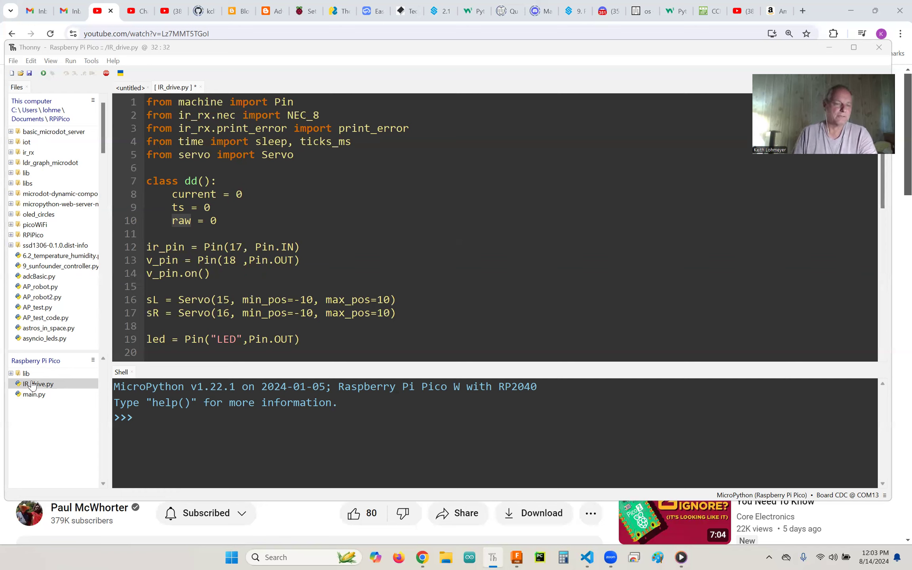
mouse_move(34, 400)
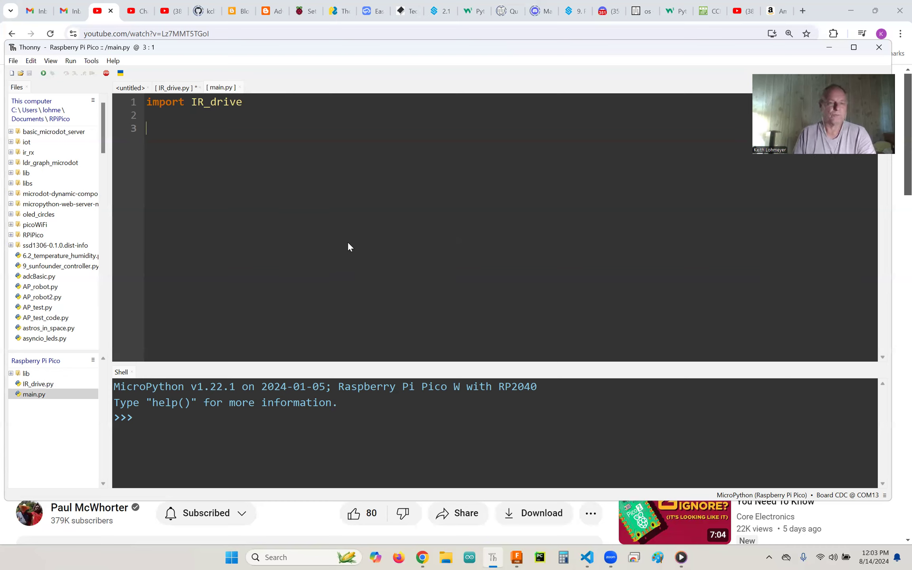
mouse_move(32, 446)
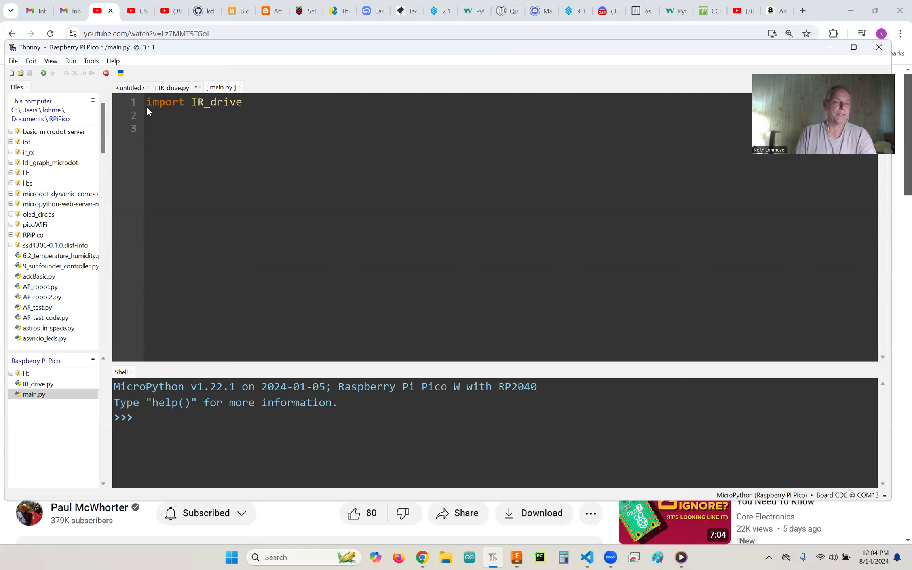
mouse_move(184, 124)
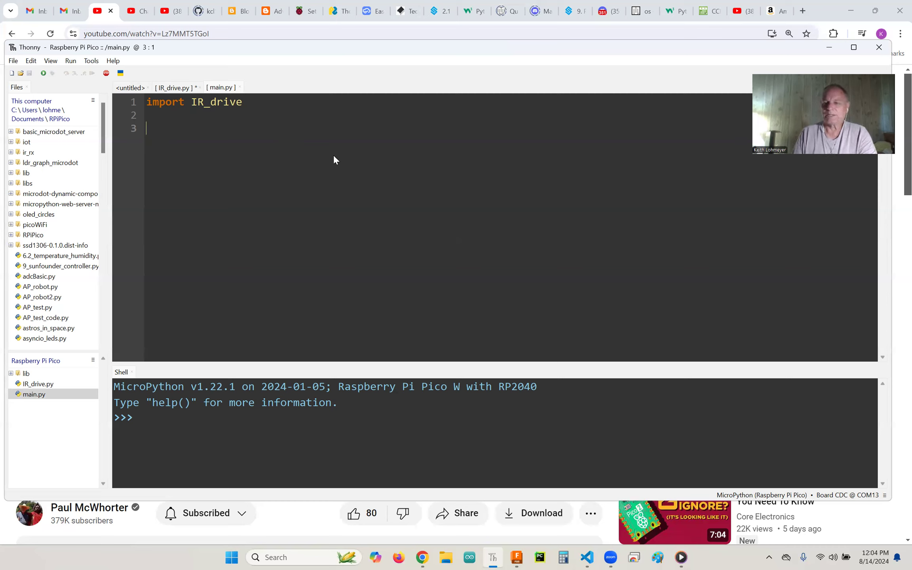
mouse_move(322, 181)
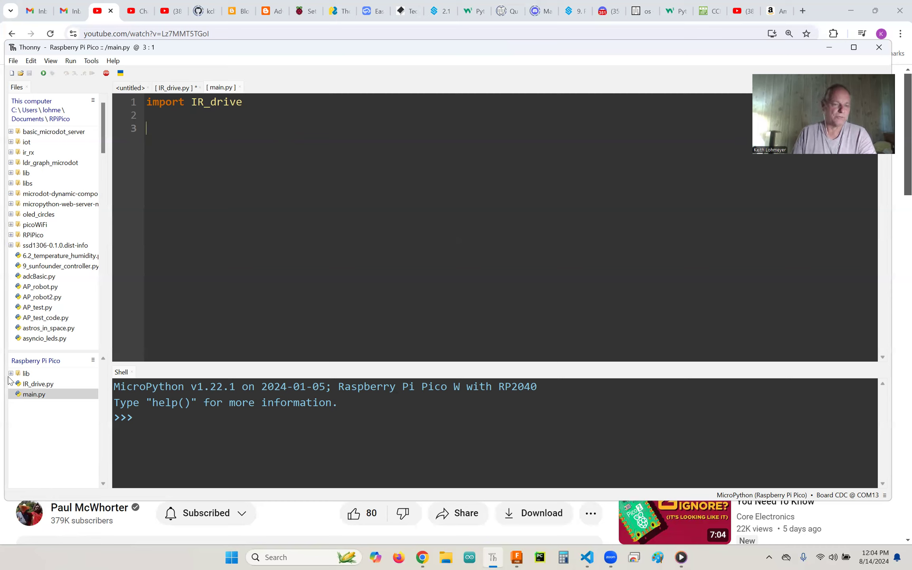
left_click(10, 373)
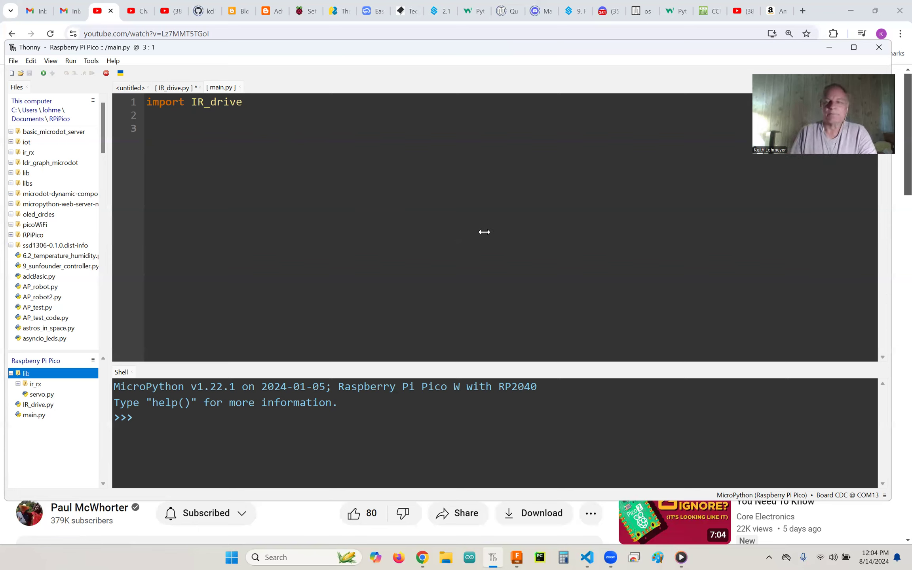
mouse_move(509, 258)
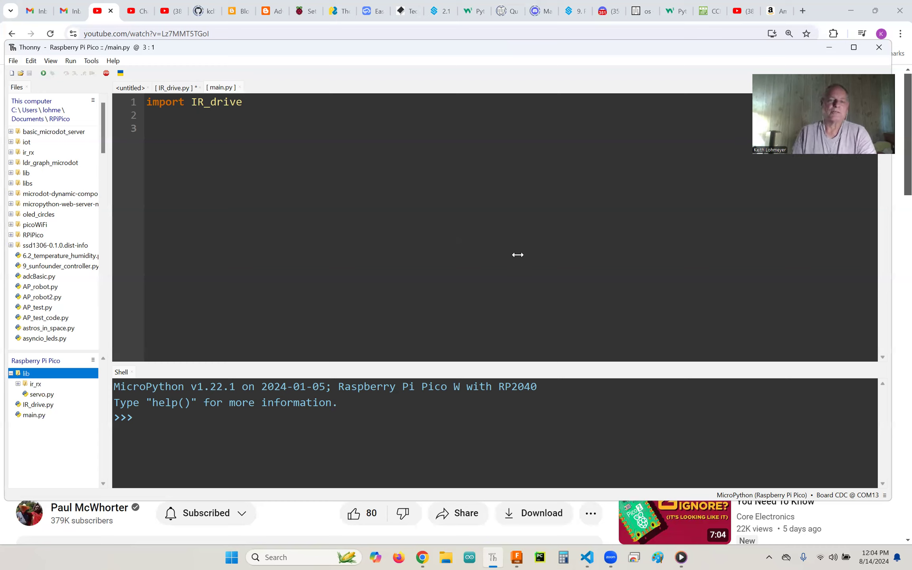
mouse_move(609, 323)
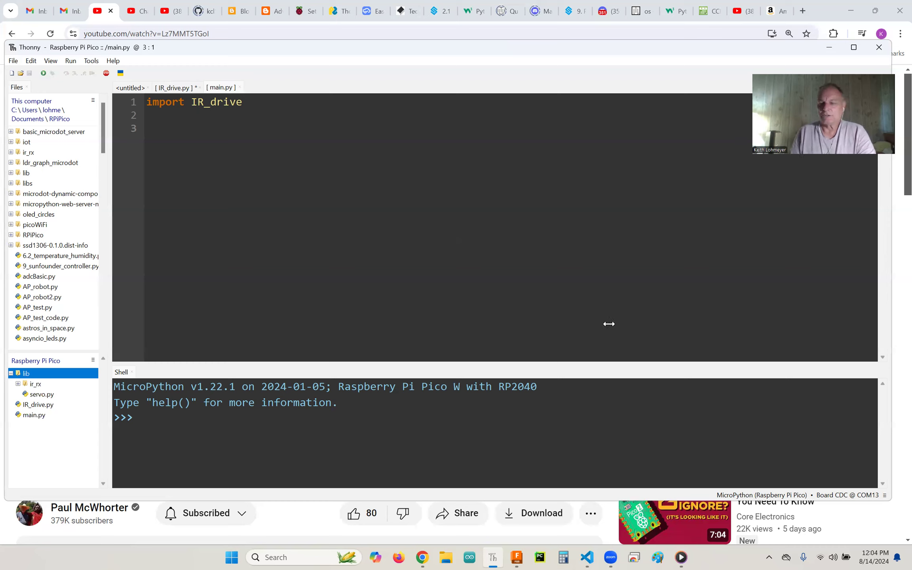
mouse_move(739, 290)
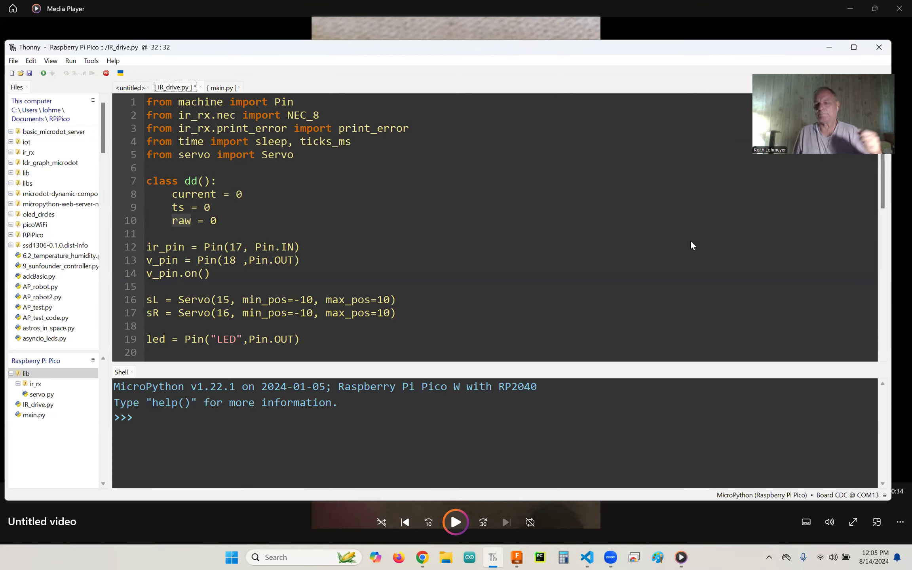
scroll("down", 3)
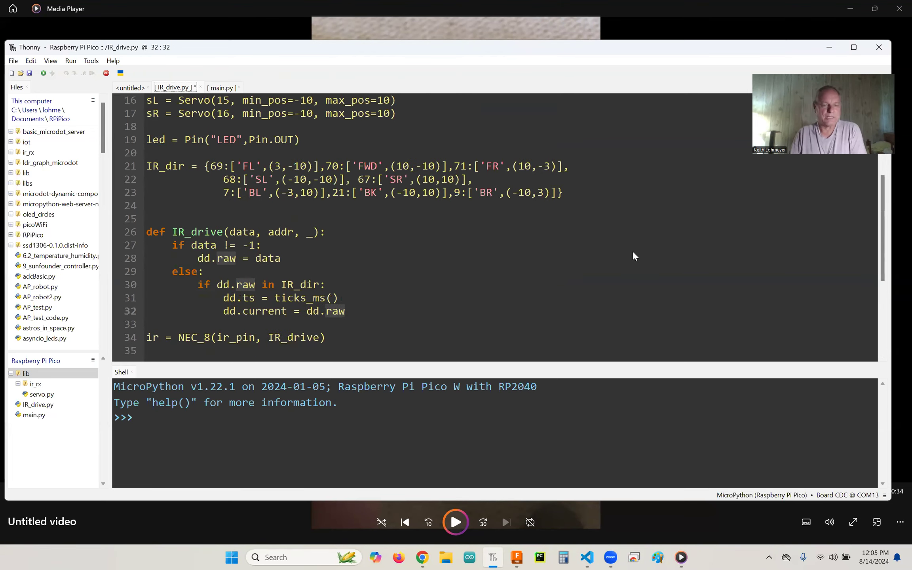
scroll("down", 3)
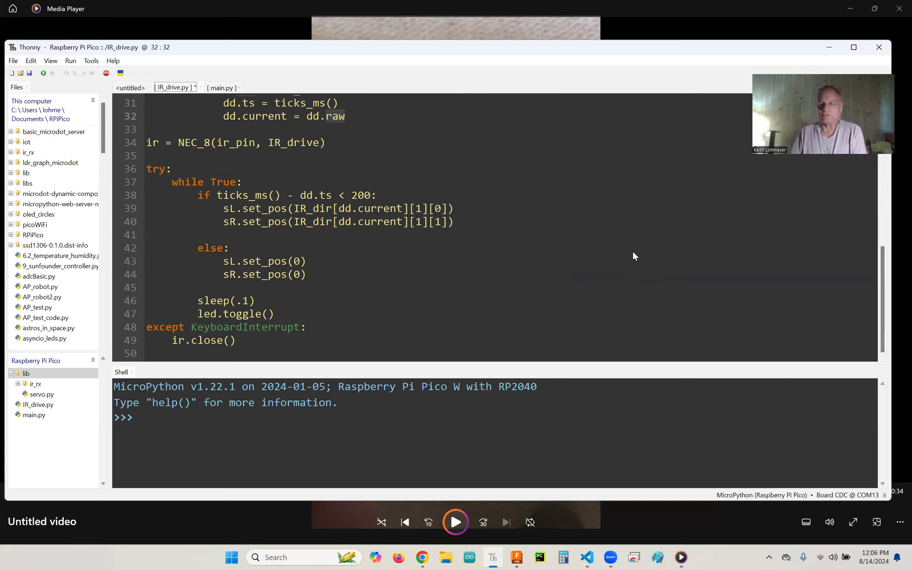
mouse_move(558, 262)
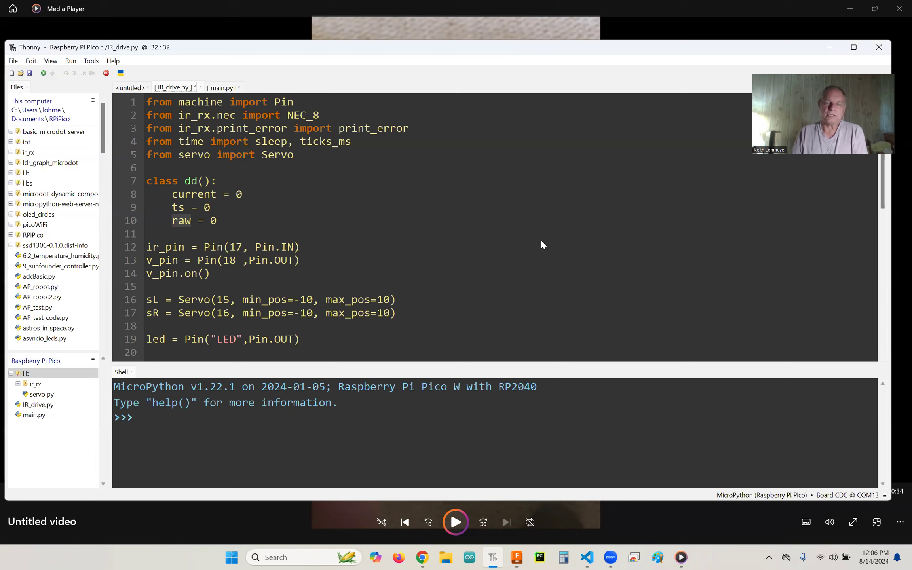
scroll("down", 3)
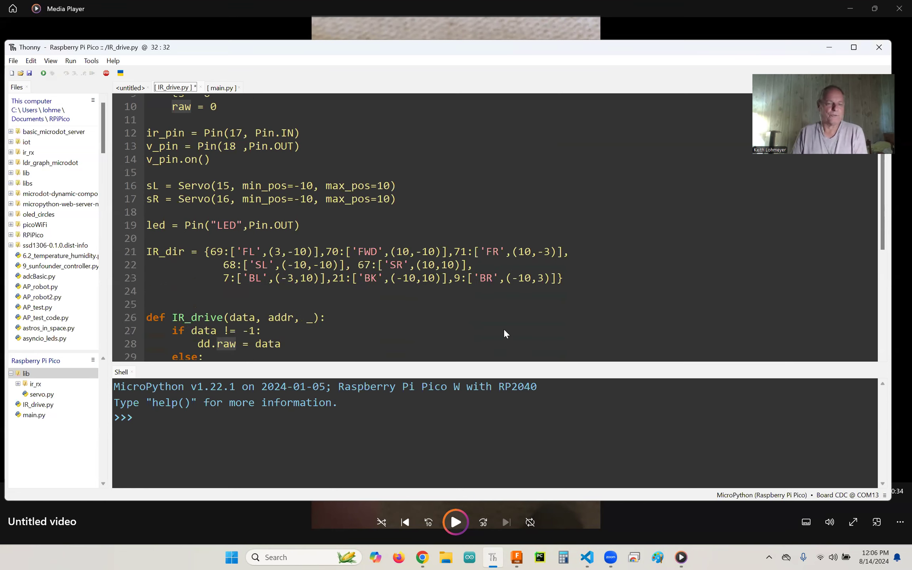
mouse_move(660, 299)
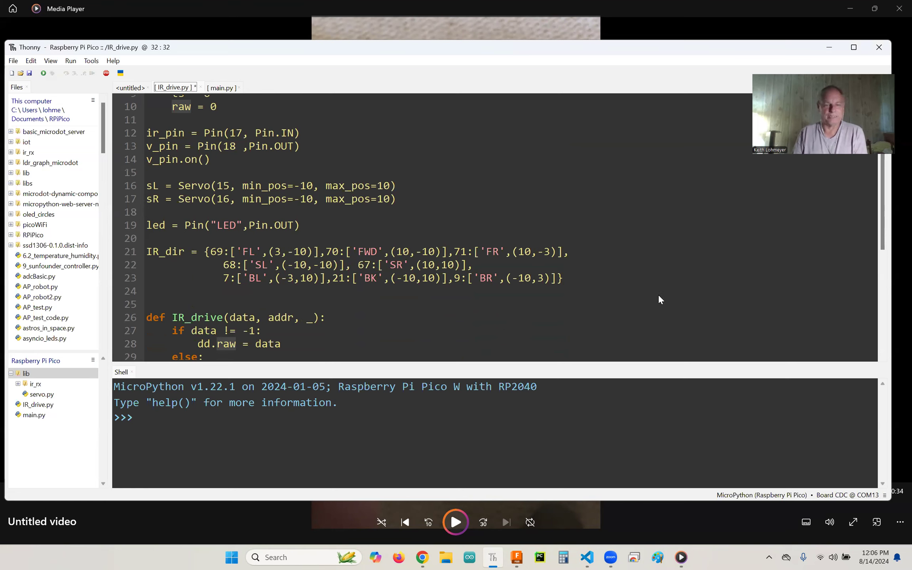
scroll("down", 3)
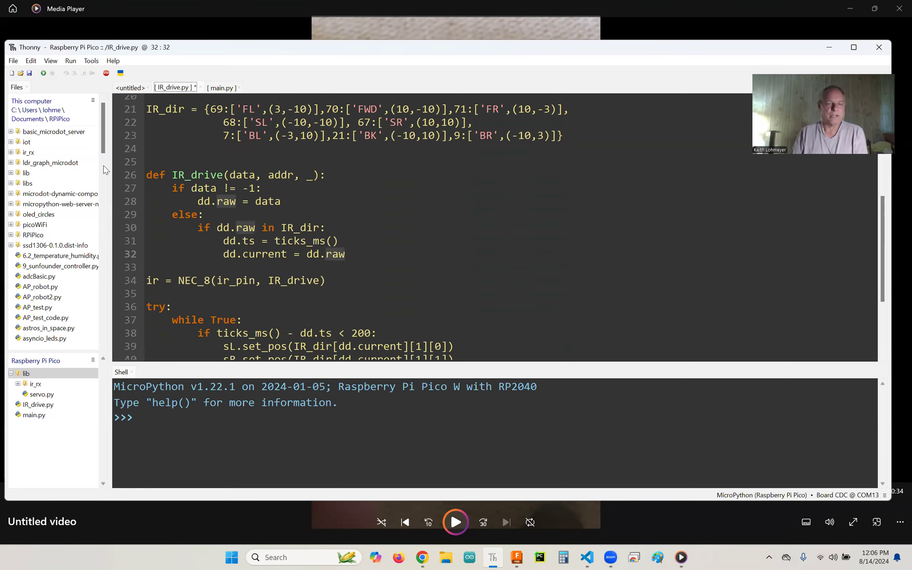
scroll("down", 3)
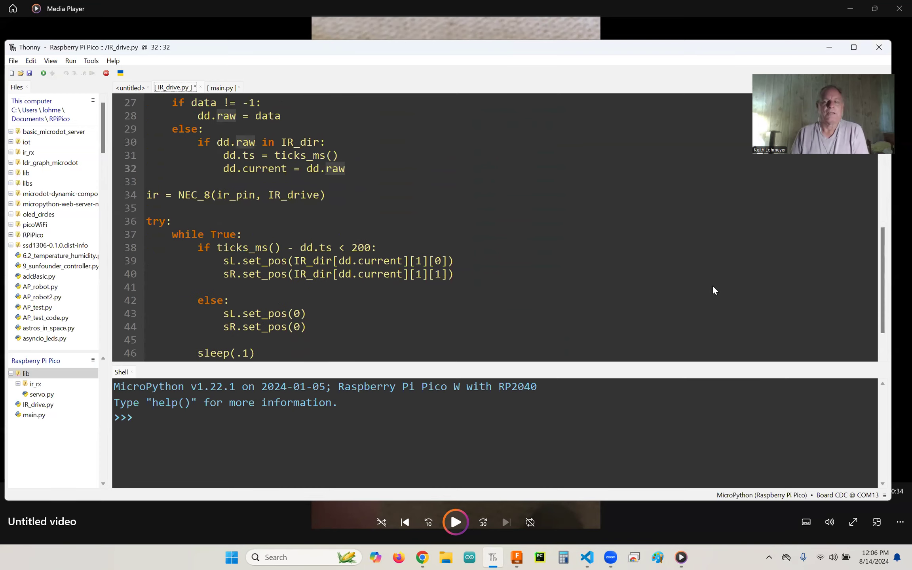
scroll("down", 3)
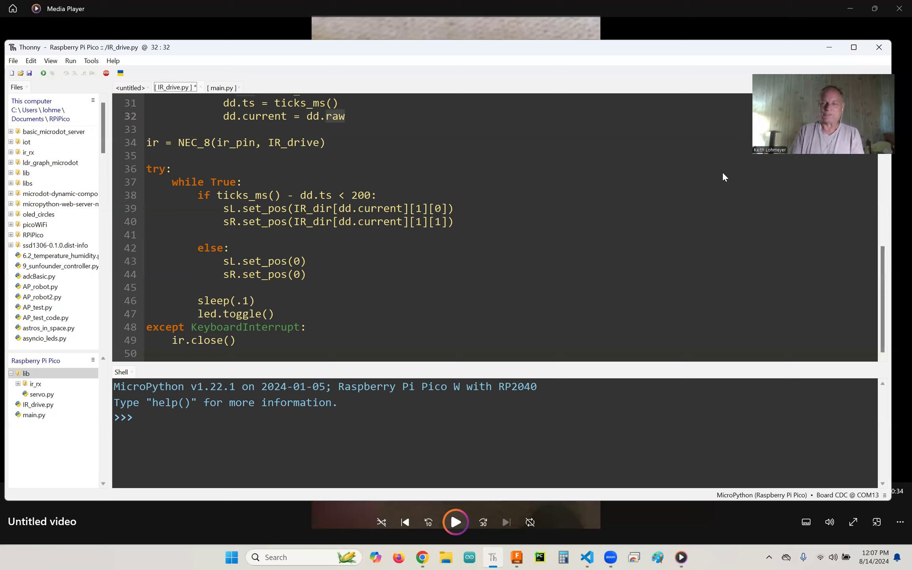
mouse_move(677, 216)
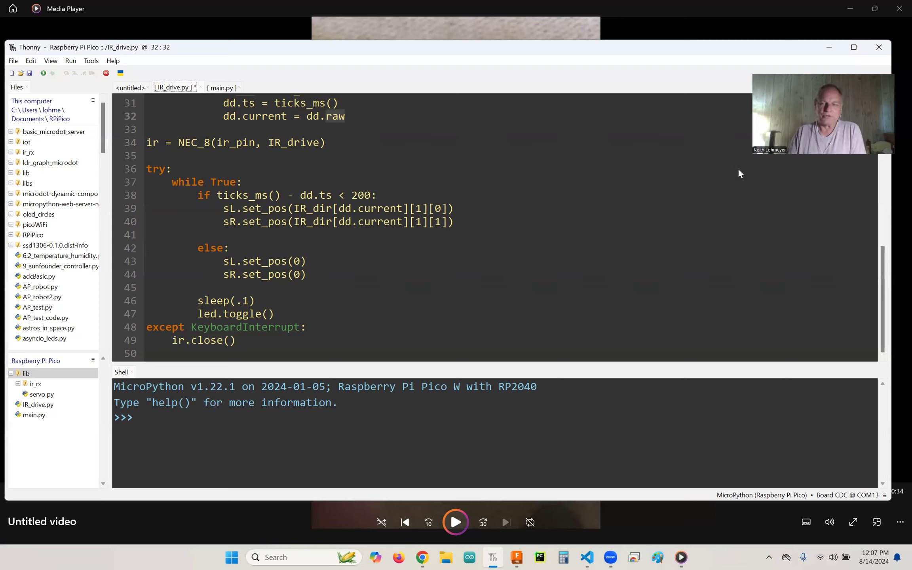
mouse_move(813, 163)
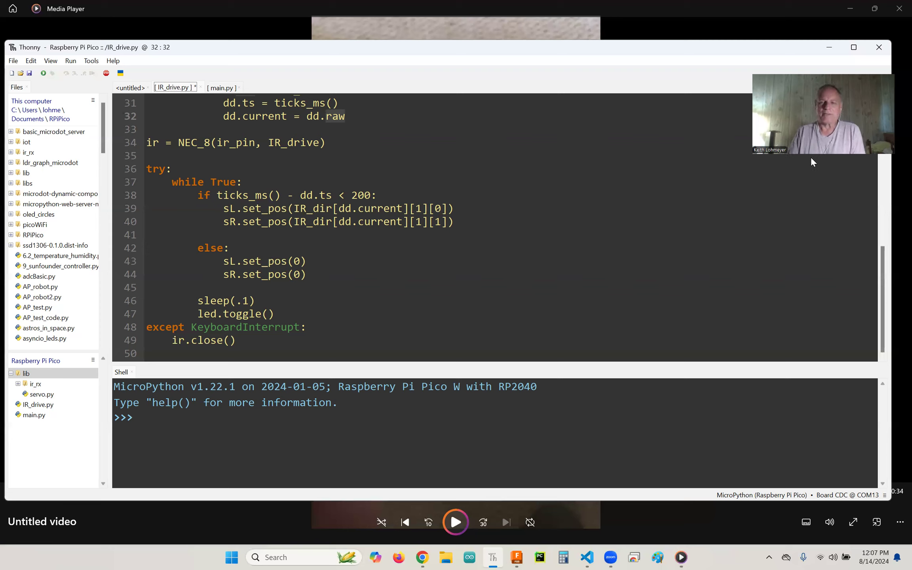
mouse_move(744, 117)
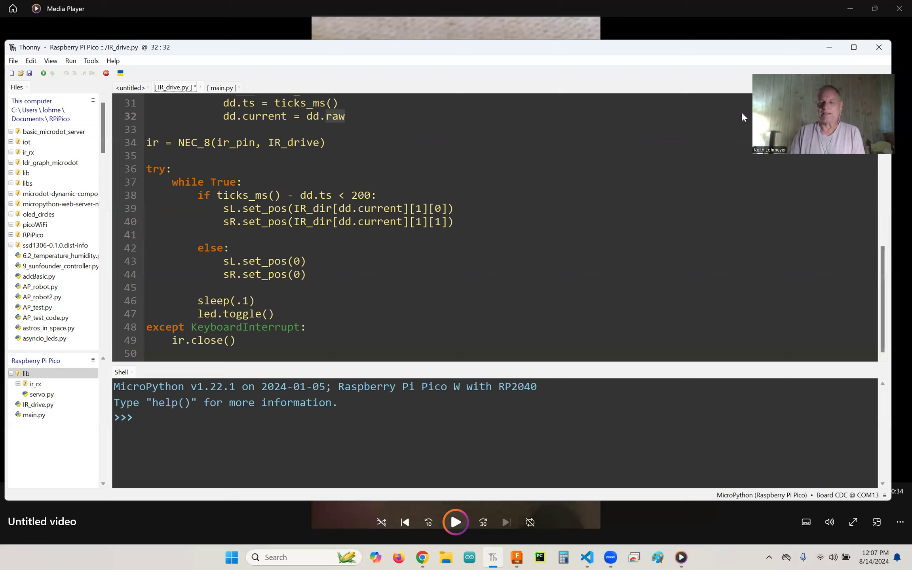
mouse_move(805, 173)
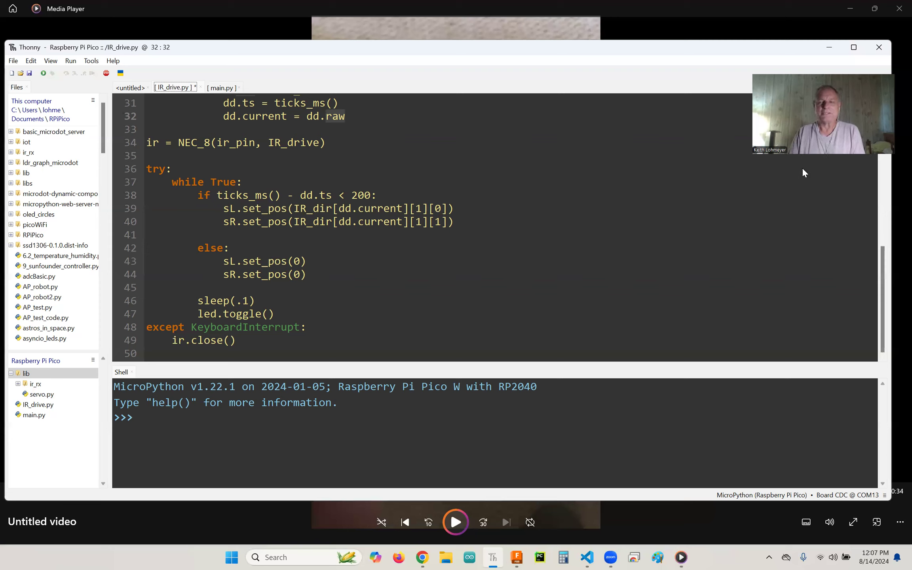
mouse_move(817, 169)
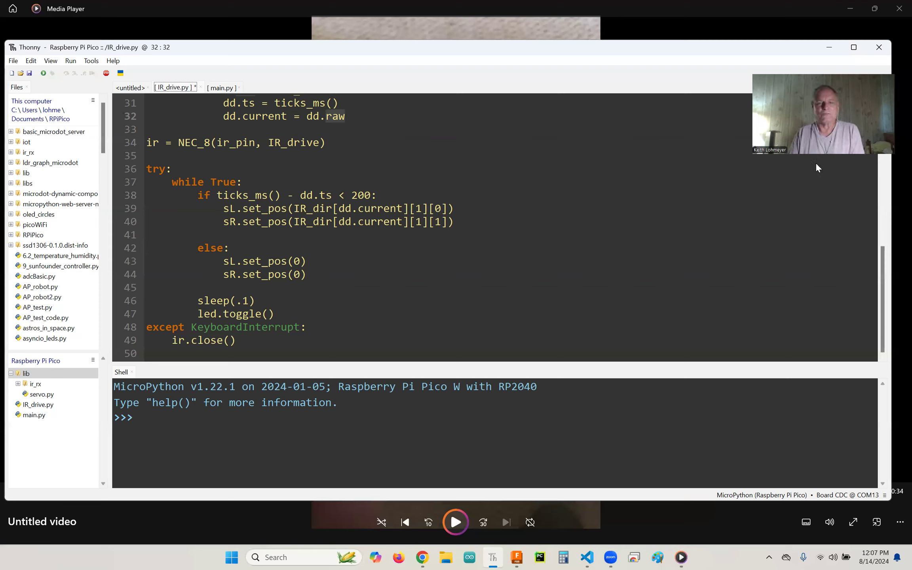
mouse_move(746, 131)
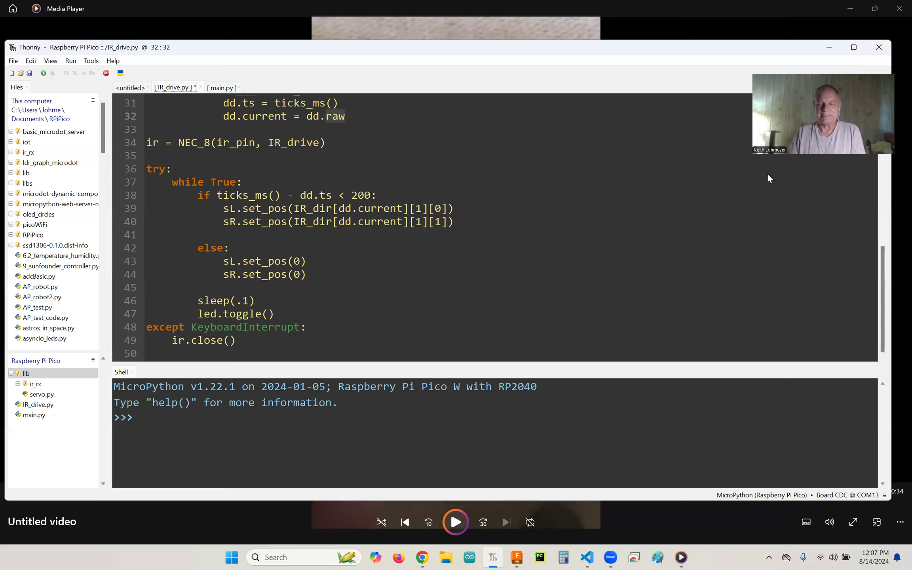
mouse_move(798, 172)
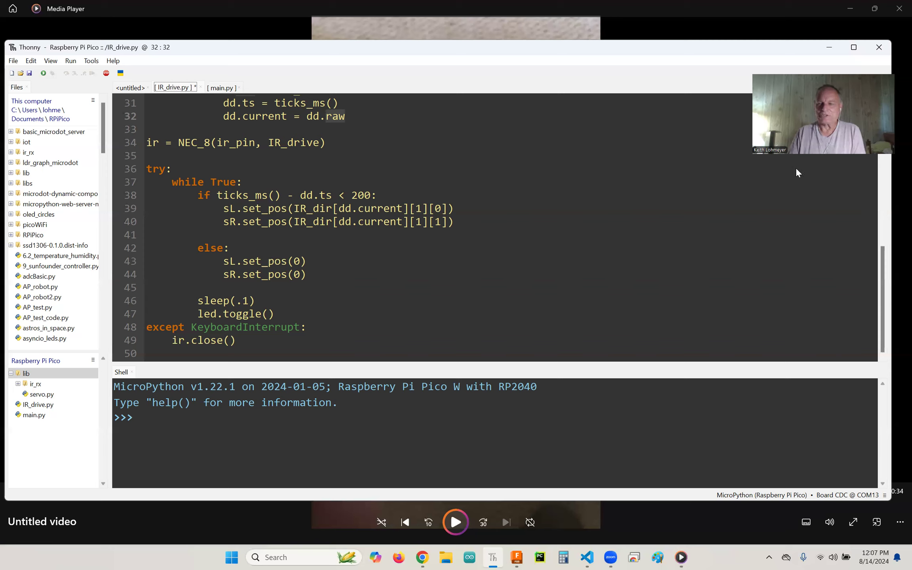
mouse_move(746, 145)
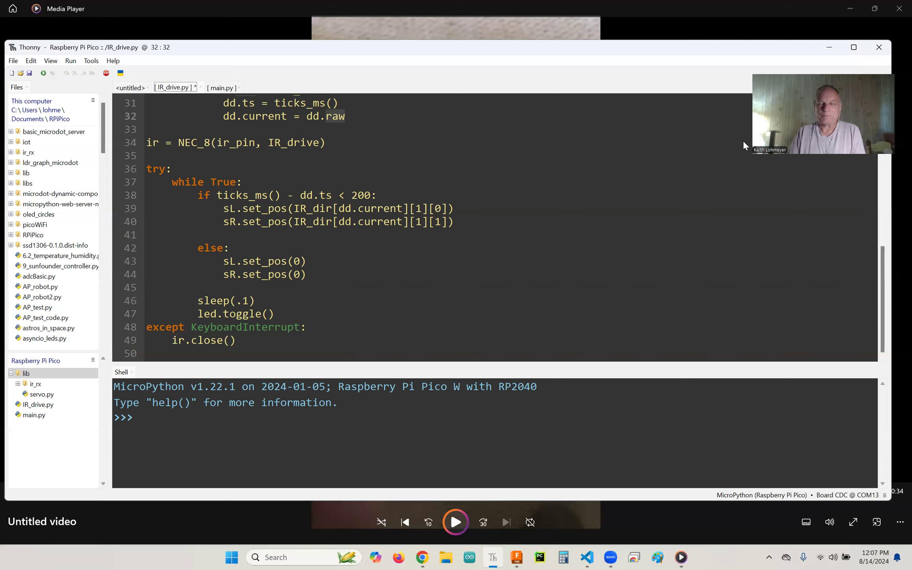
mouse_move(501, 80)
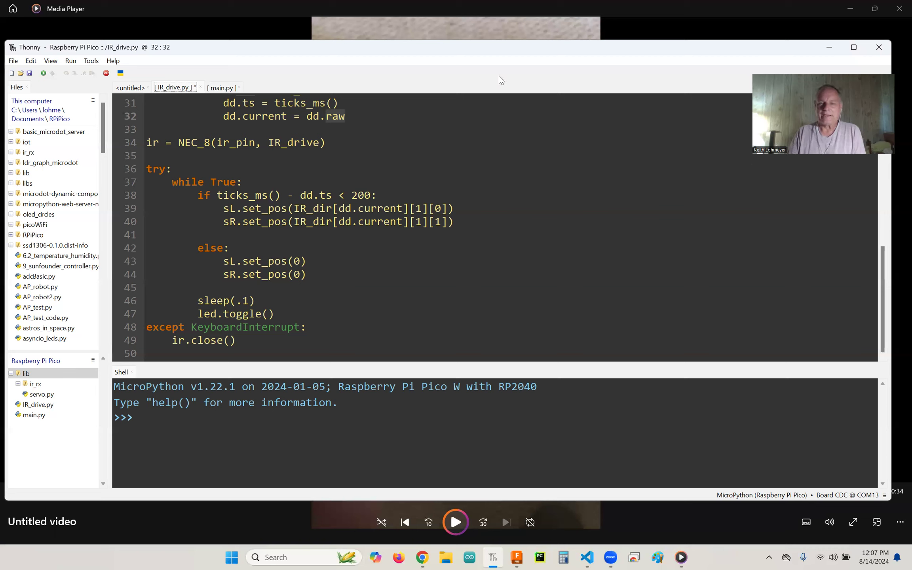